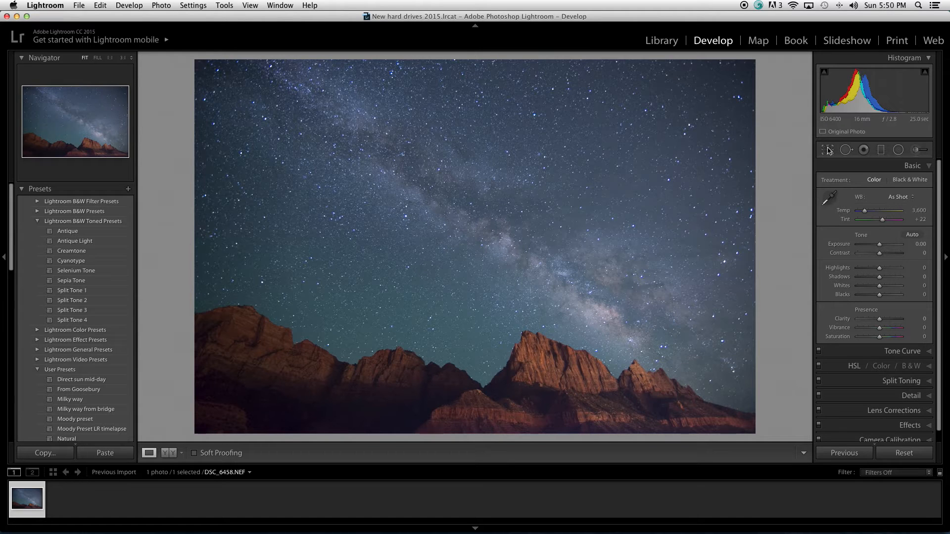
pyautogui.moveTo(837, 157)
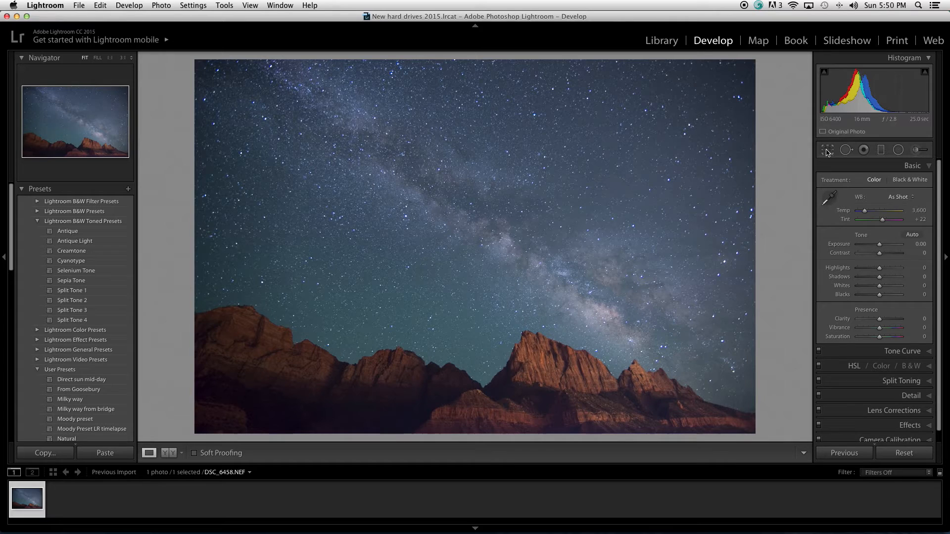
pyautogui.moveTo(827, 149)
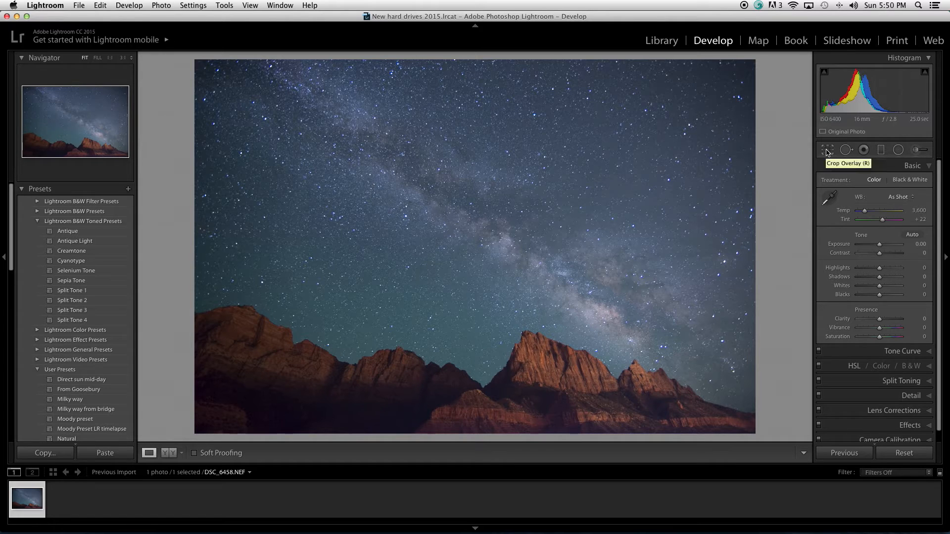
pyautogui.moveTo(803, 158)
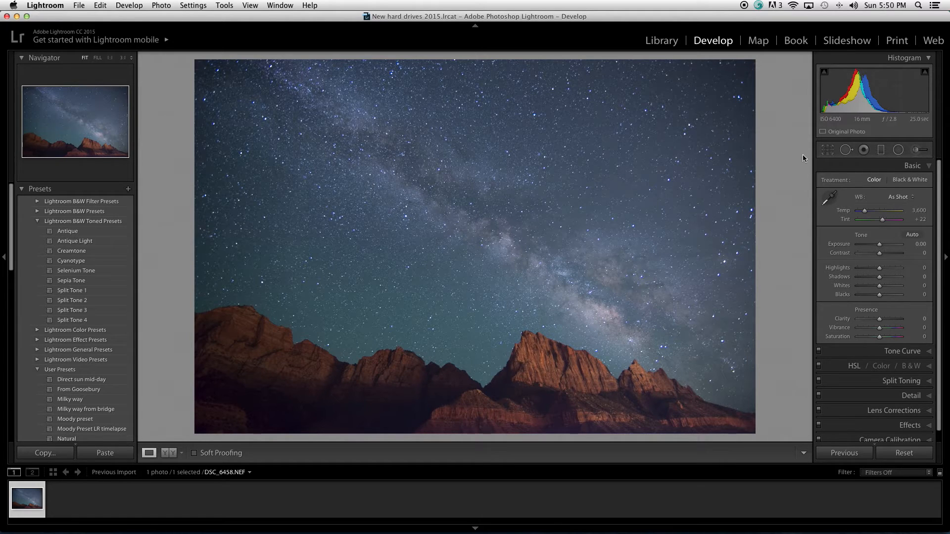
pyautogui.moveTo(813, 140)
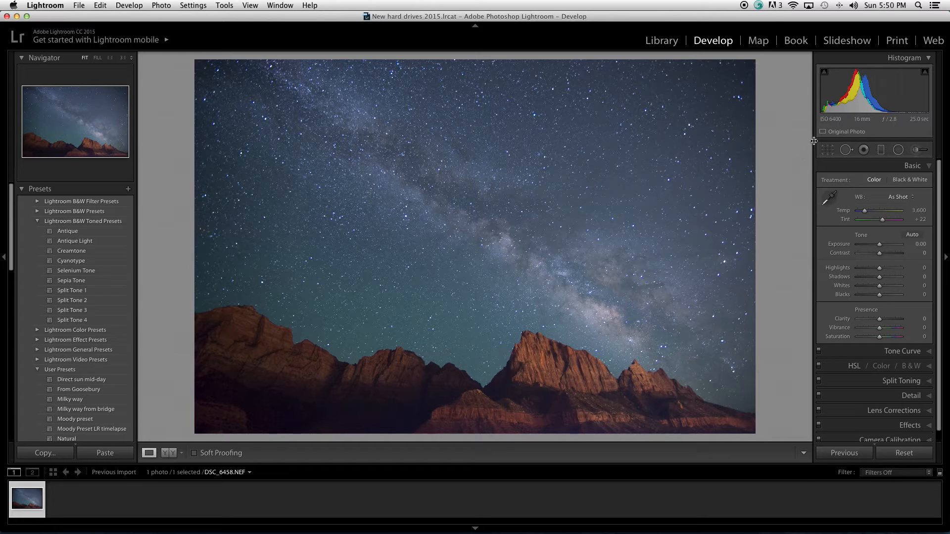
pyautogui.moveTo(285, 104)
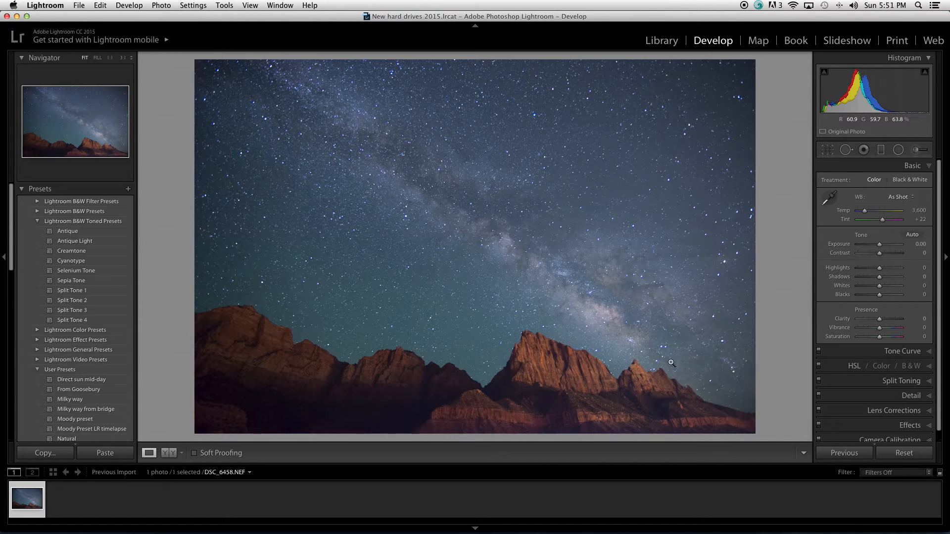
pyautogui.moveTo(604, 286)
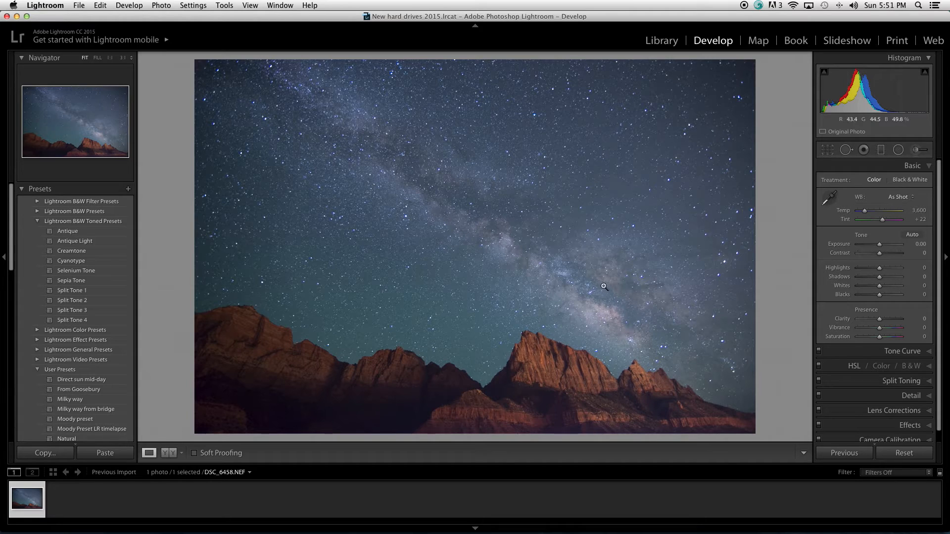
pyautogui.moveTo(705, 334)
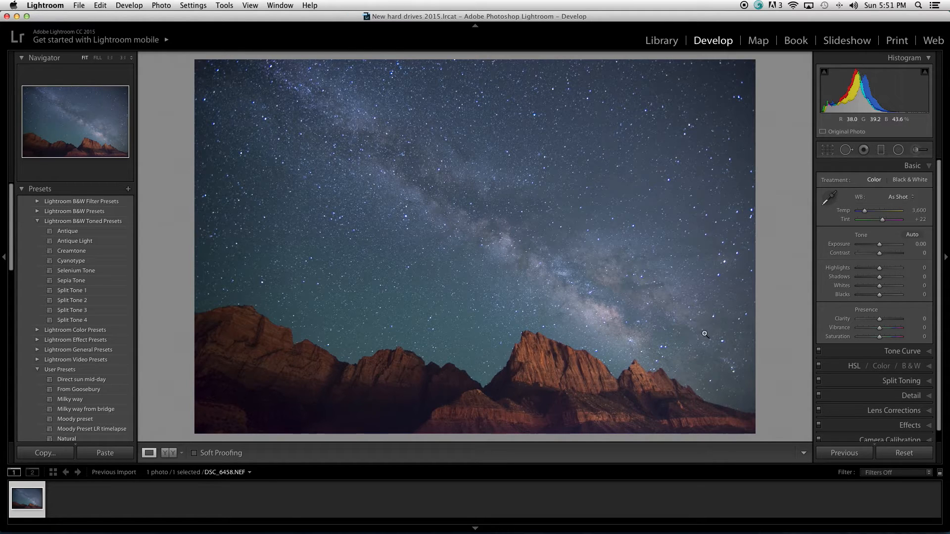
pyautogui.moveTo(763, 270)
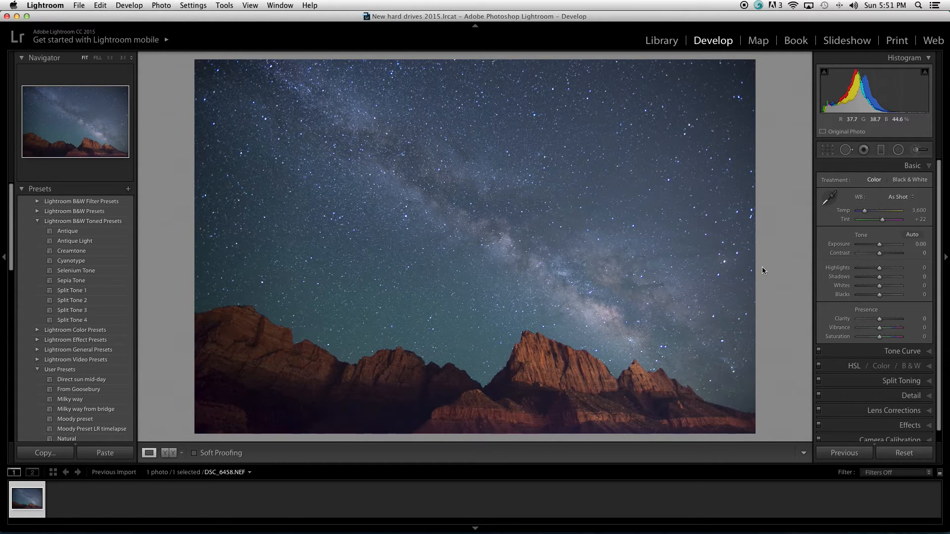
pyautogui.moveTo(796, 137)
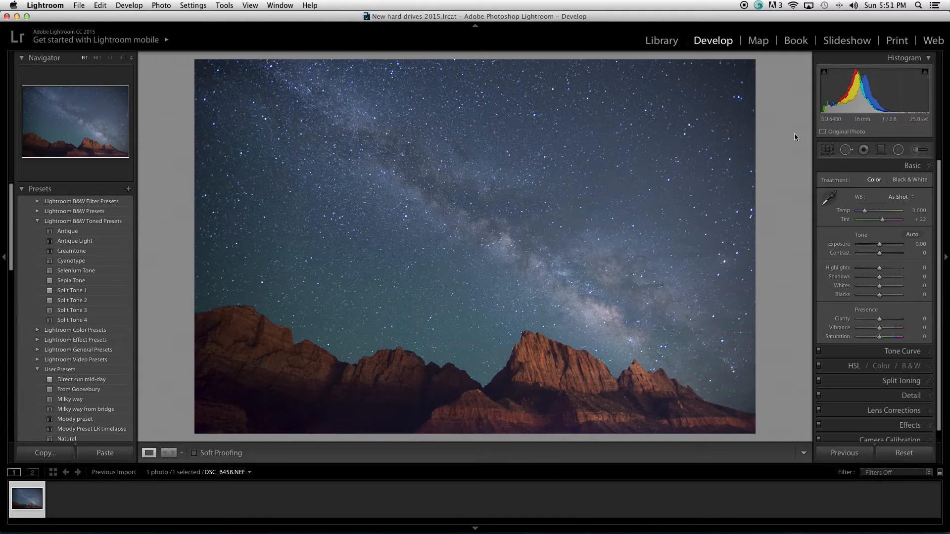
pyautogui.moveTo(186, 36)
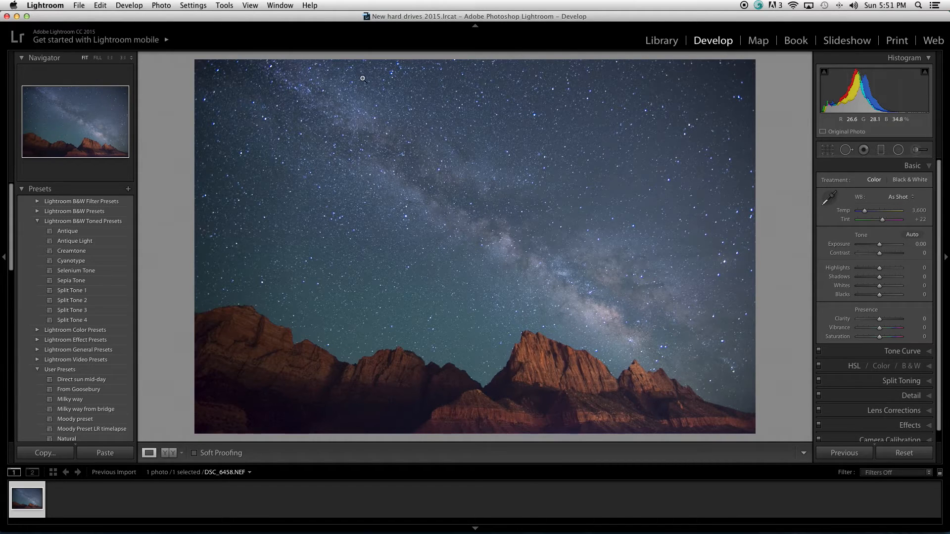
pyautogui.moveTo(472, 41)
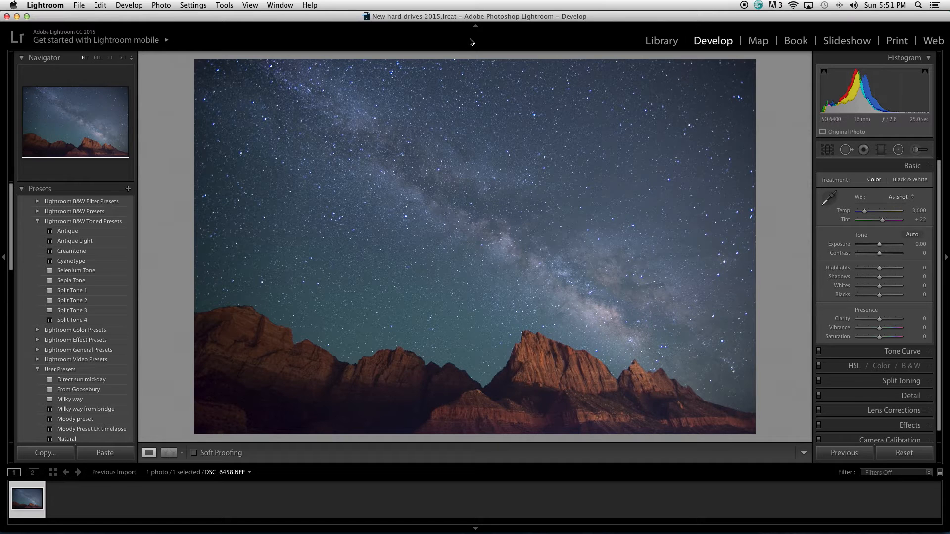
pyautogui.moveTo(630, 100)
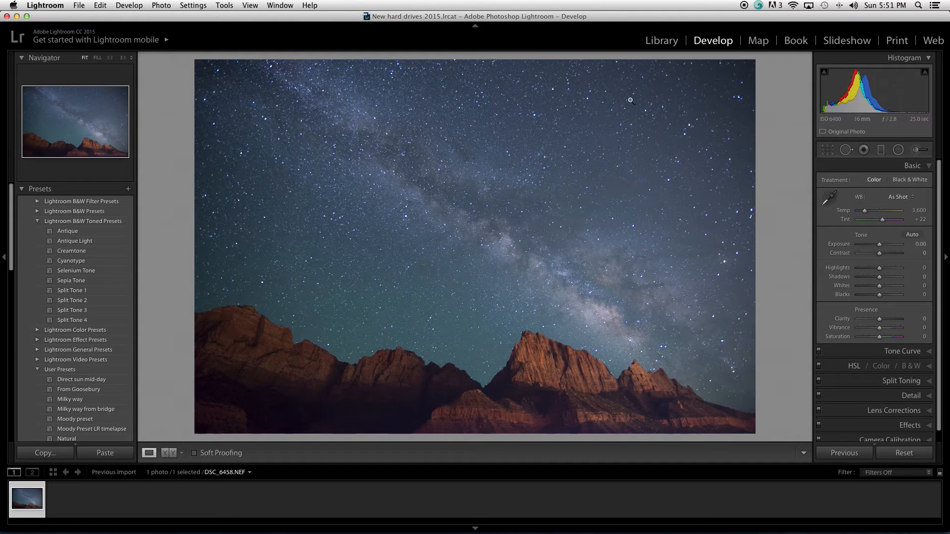
pyautogui.moveTo(751, 262)
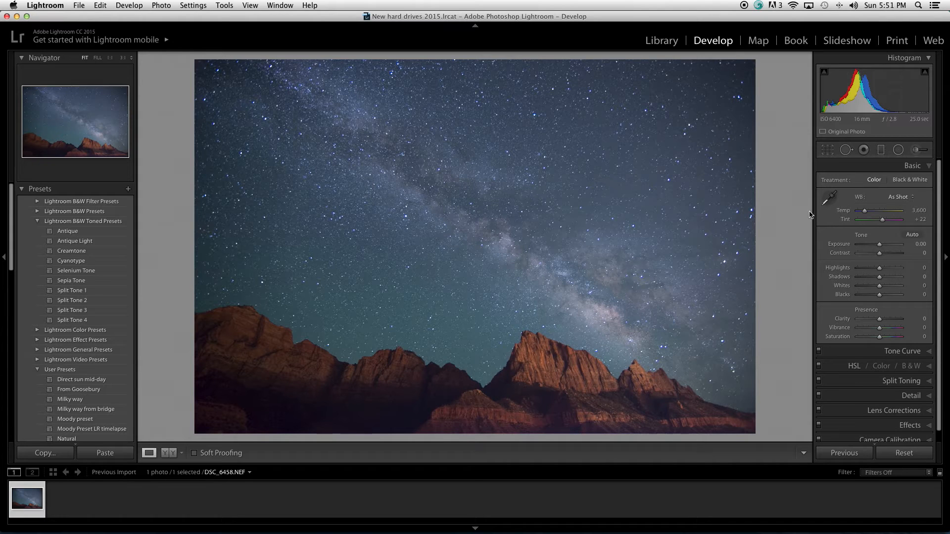
pyautogui.moveTo(852, 230)
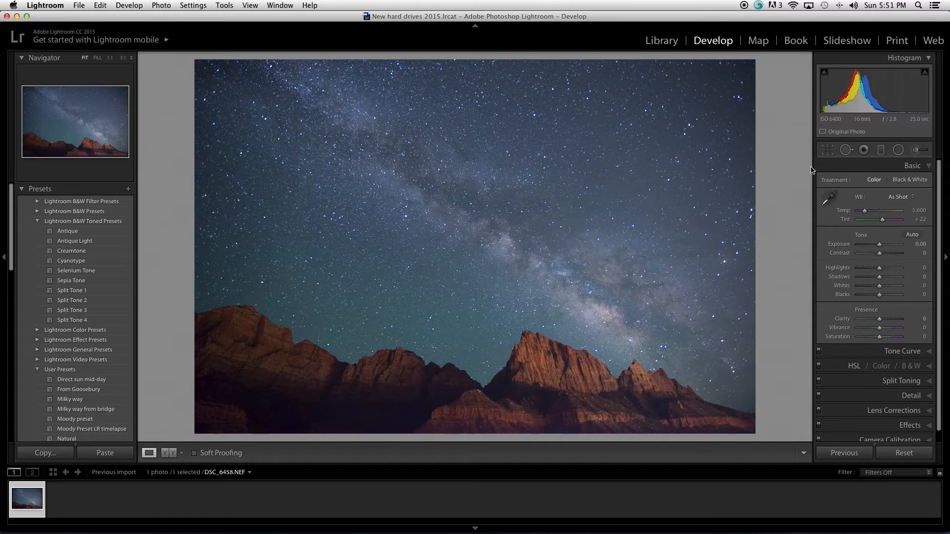
pyautogui.moveTo(775, 165)
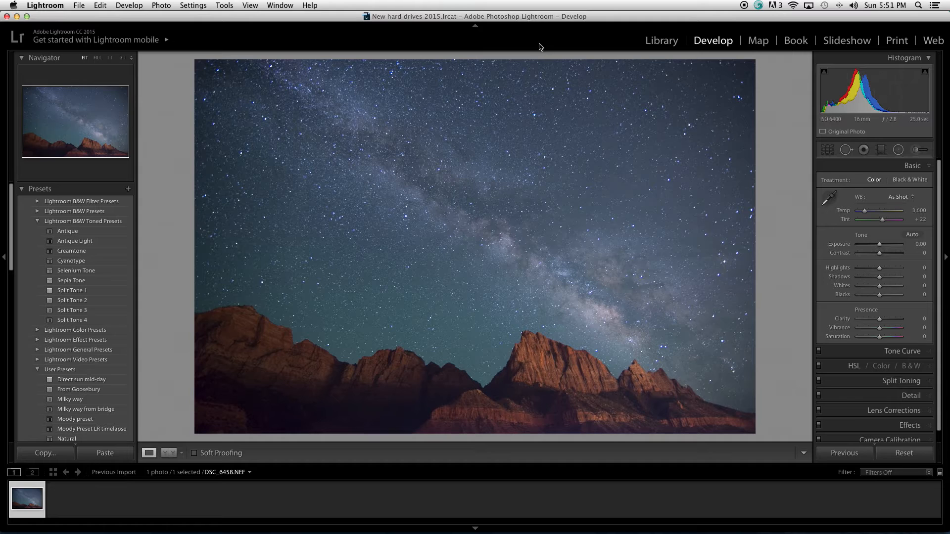
pyautogui.moveTo(527, 281)
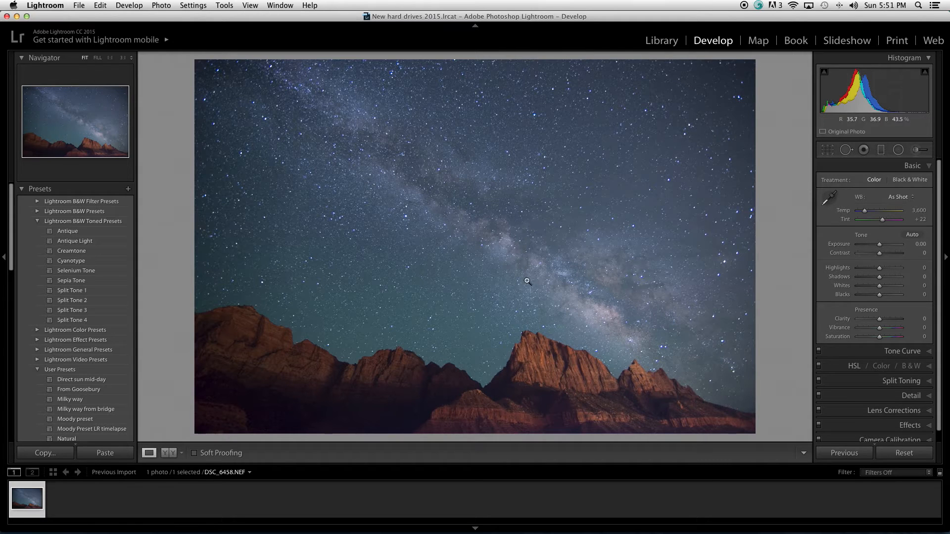
pyautogui.moveTo(541, 65)
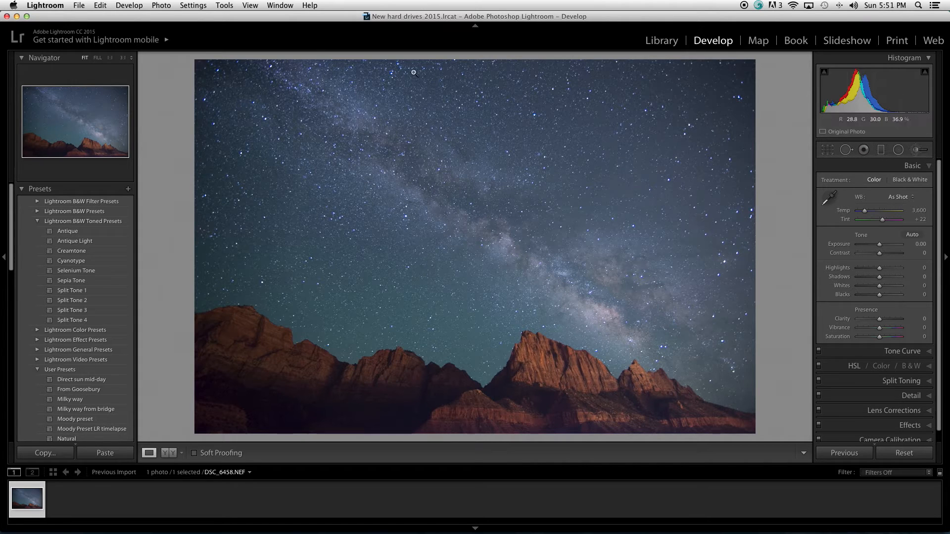
pyautogui.moveTo(424, 198)
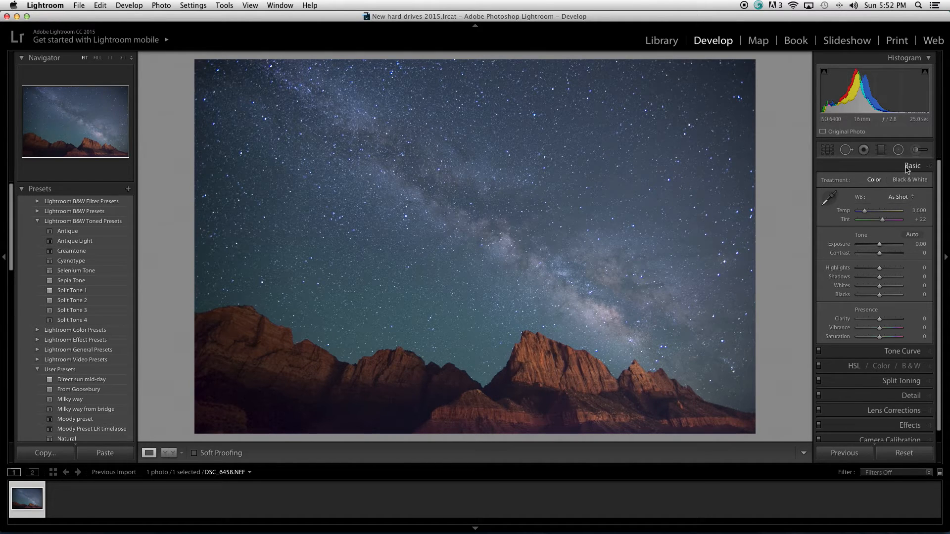
# - Push the photo's saturation to the maximum
pyautogui.click(913, 165)
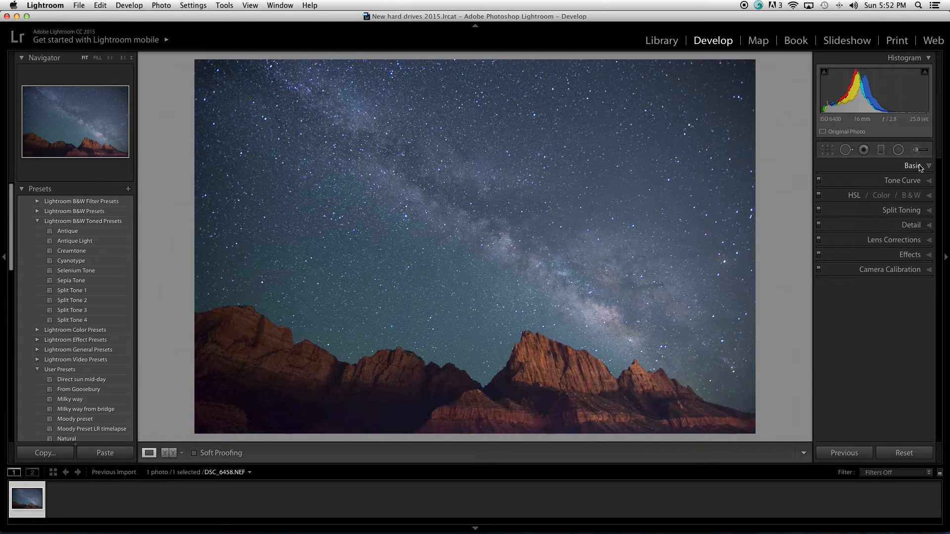
pyautogui.click(913, 165)
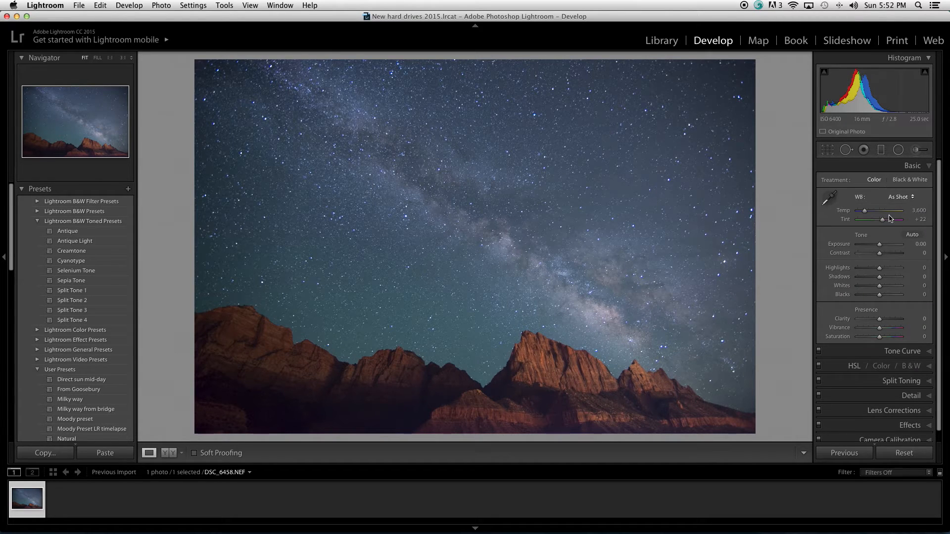
pyautogui.moveTo(887, 345)
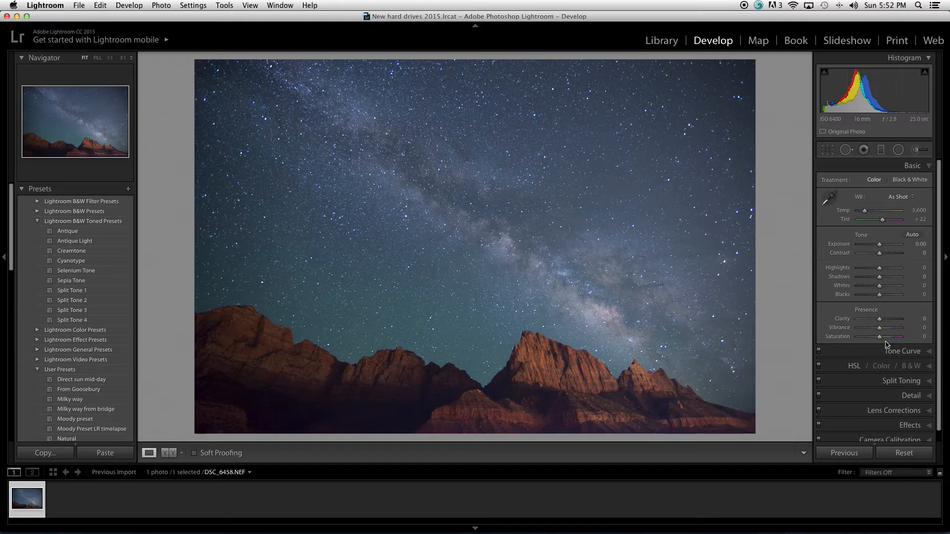
pyautogui.moveTo(854, 366)
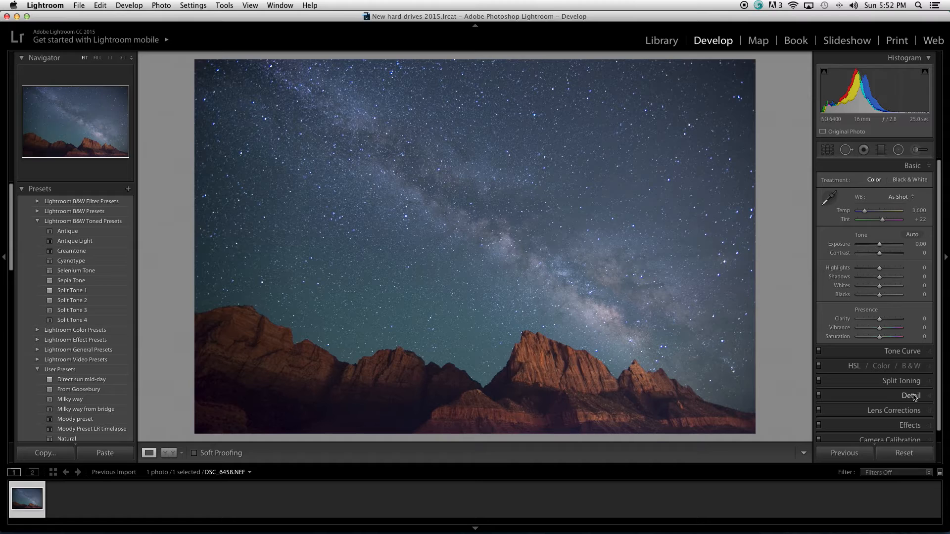
pyautogui.moveTo(891, 416)
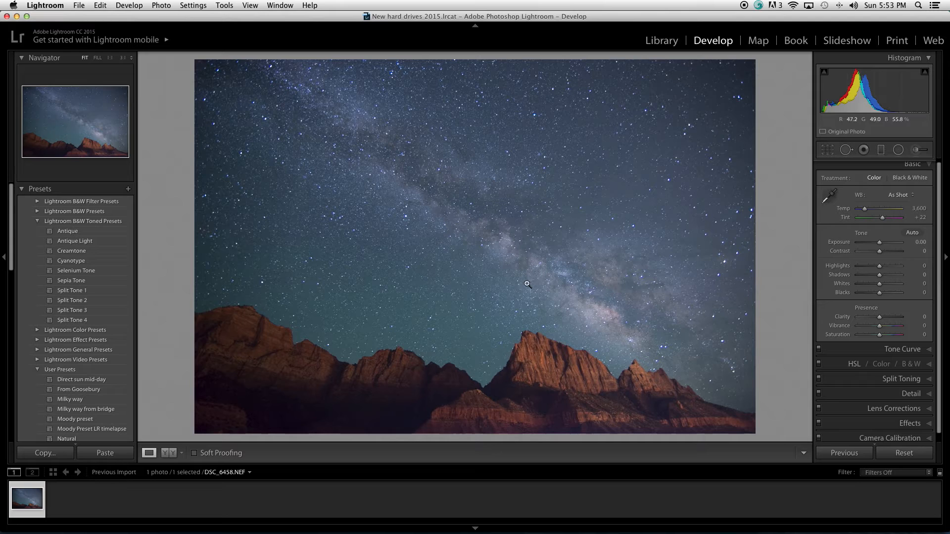
pyautogui.moveTo(306, 83)
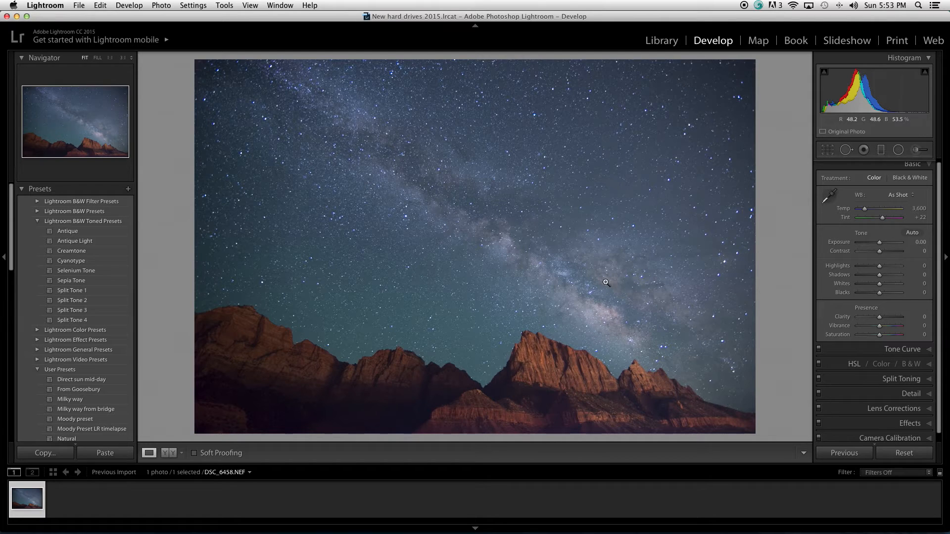
pyautogui.moveTo(610, 282)
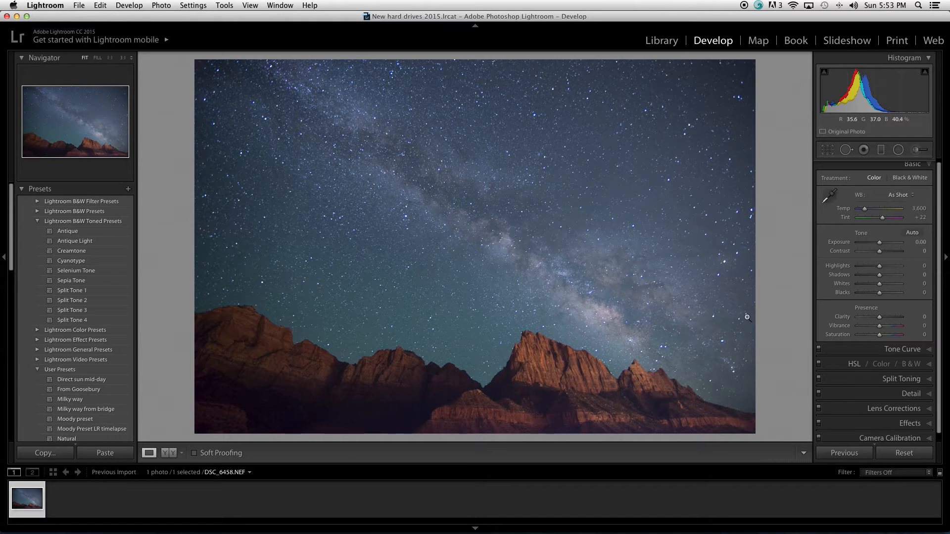
pyautogui.moveTo(471, 94)
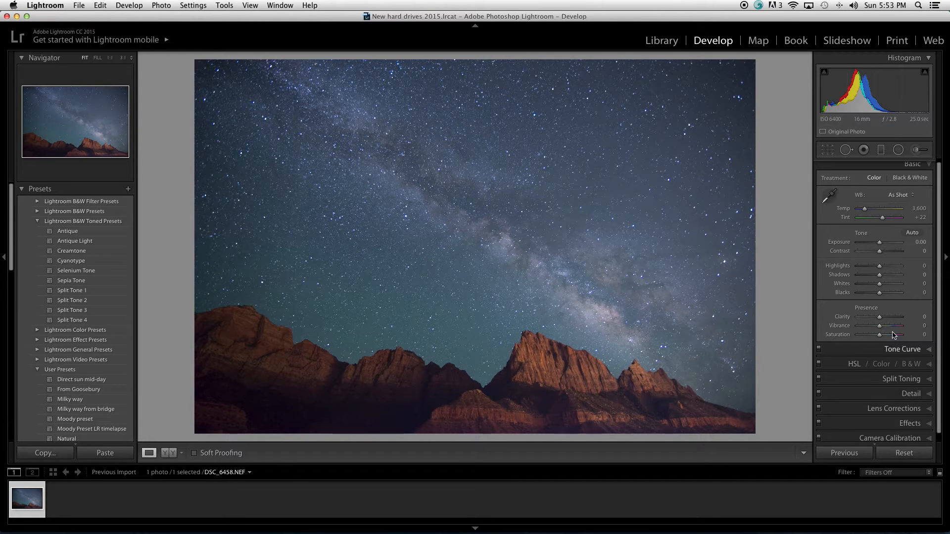
pyautogui.moveTo(845, 336)
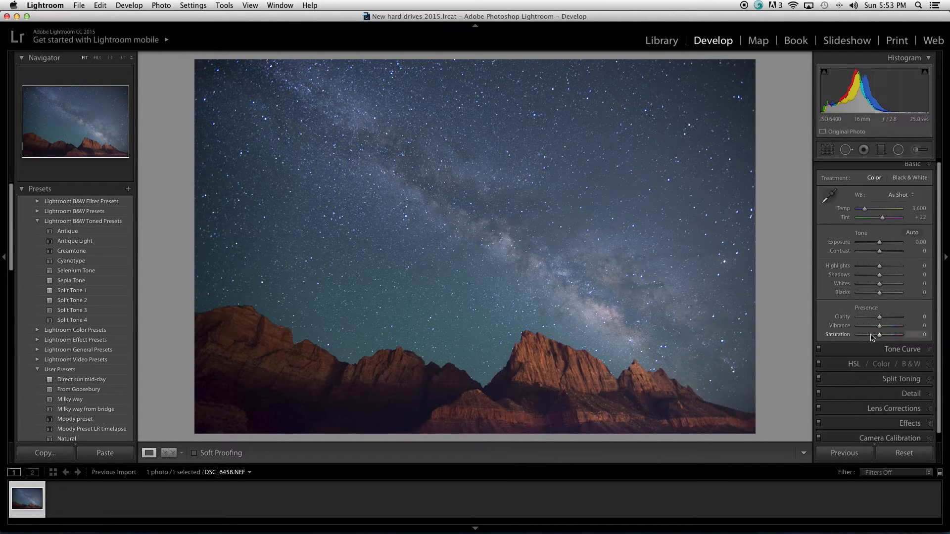
pyautogui.moveTo(879, 335); pyautogui.dragTo(902, 335)
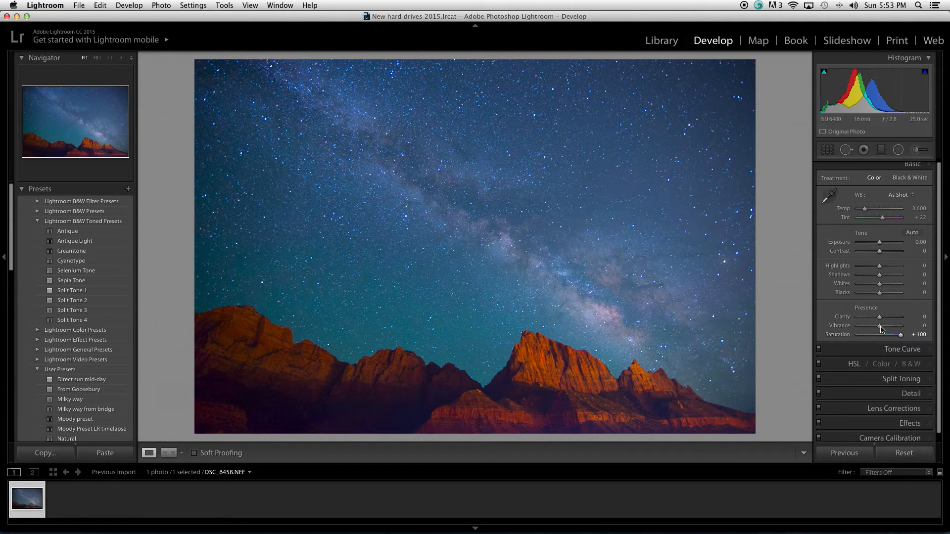
# - Raise vibrance in stages and settle it at +54
pyautogui.moveTo(882, 326); pyautogui.dragTo(900, 326)
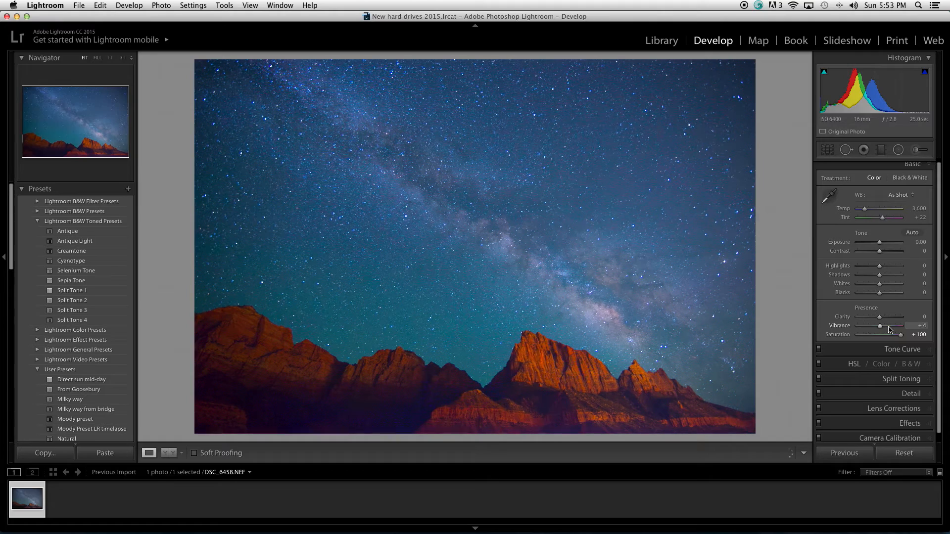
pyautogui.moveTo(880, 325); pyautogui.dragTo(900, 325)
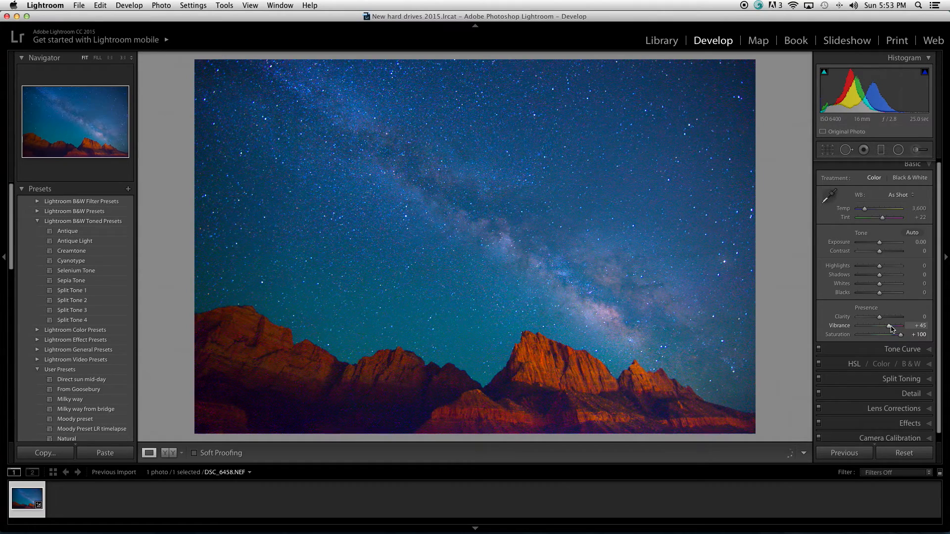
pyautogui.moveTo(896, 326); pyautogui.dragTo(901, 326)
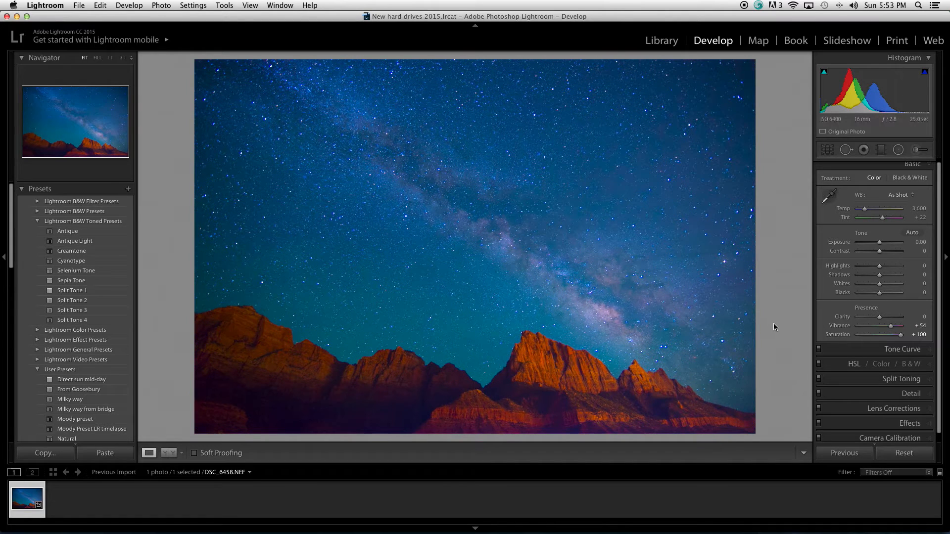
pyautogui.moveTo(928, 207)
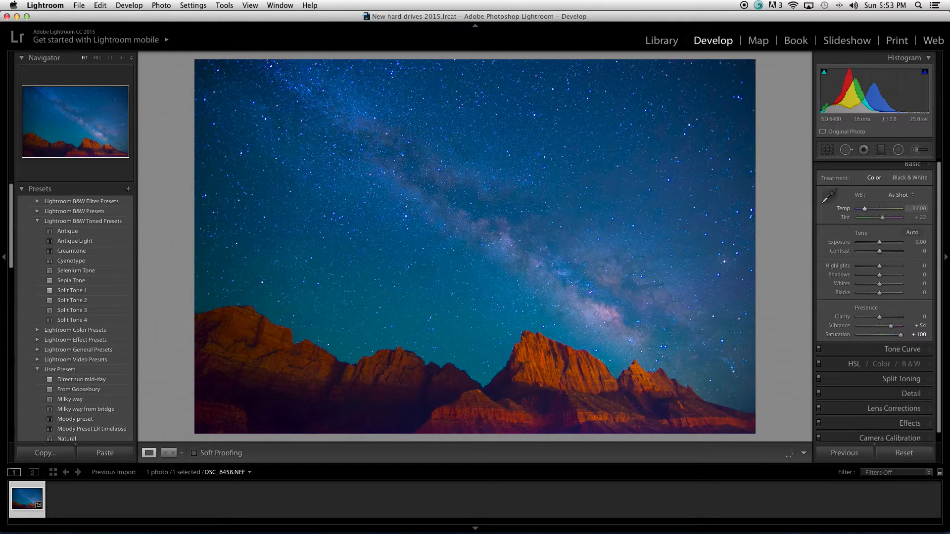
# - Push temperature warm toward 6,000, then pull it back to 4,200
pyautogui.moveTo(879, 209); pyautogui.dragTo(883, 208)
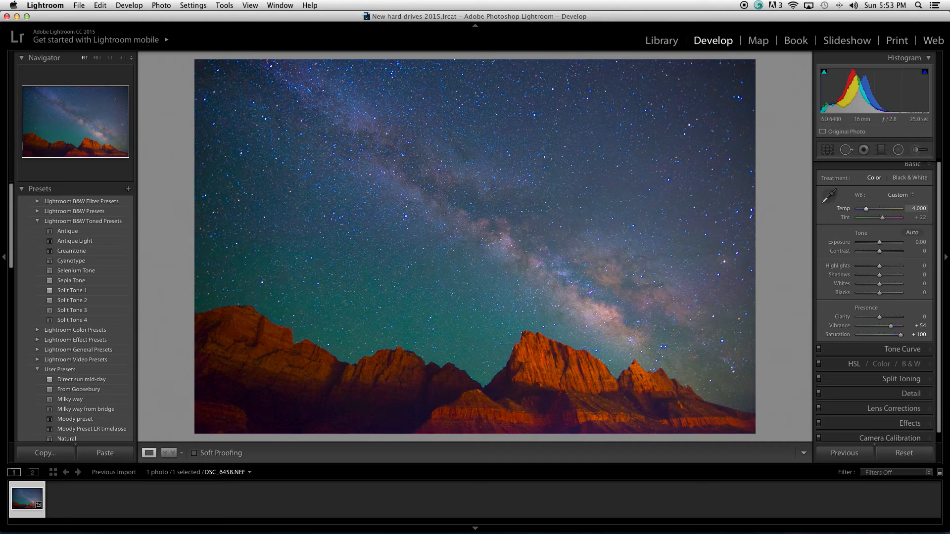
pyautogui.moveTo(866, 208); pyautogui.dragTo(868, 209)
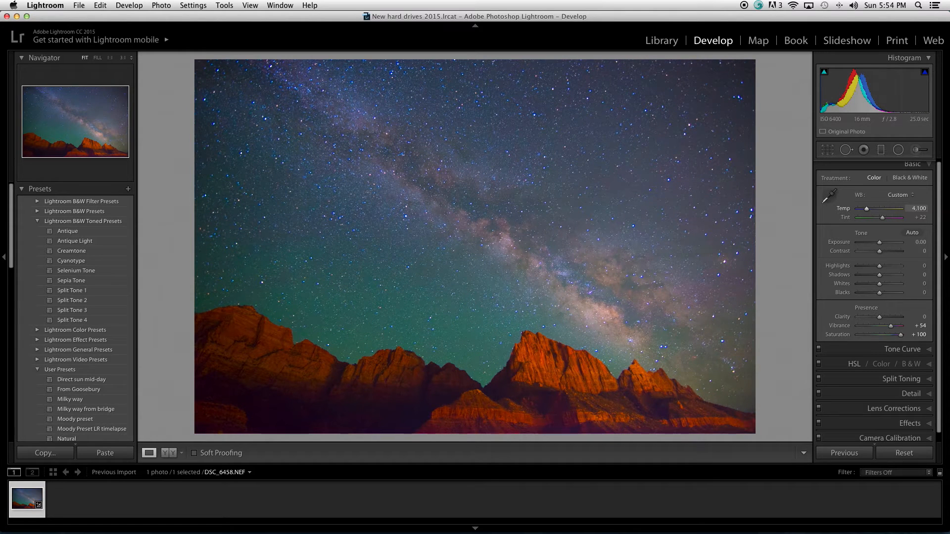
pyautogui.moveTo(869, 208); pyautogui.dragTo(872, 208)
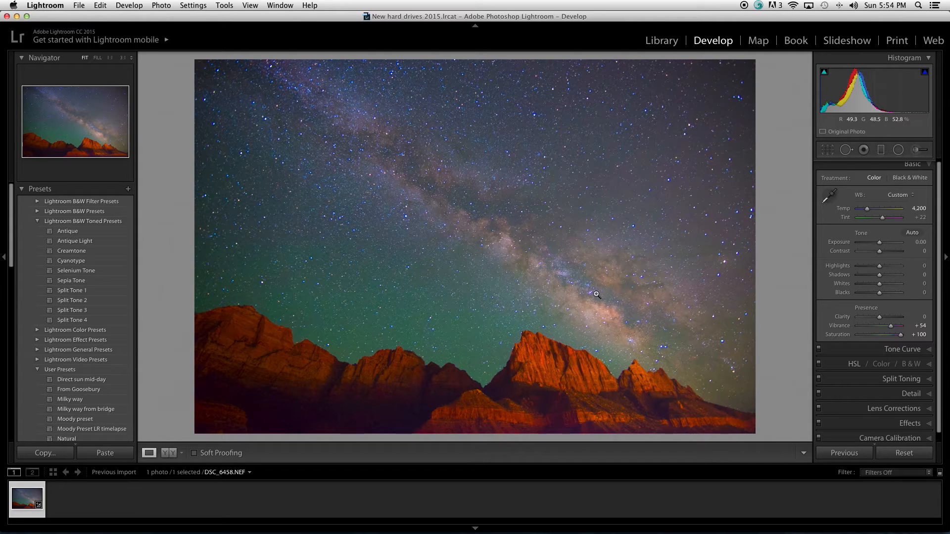
pyautogui.moveTo(398, 127)
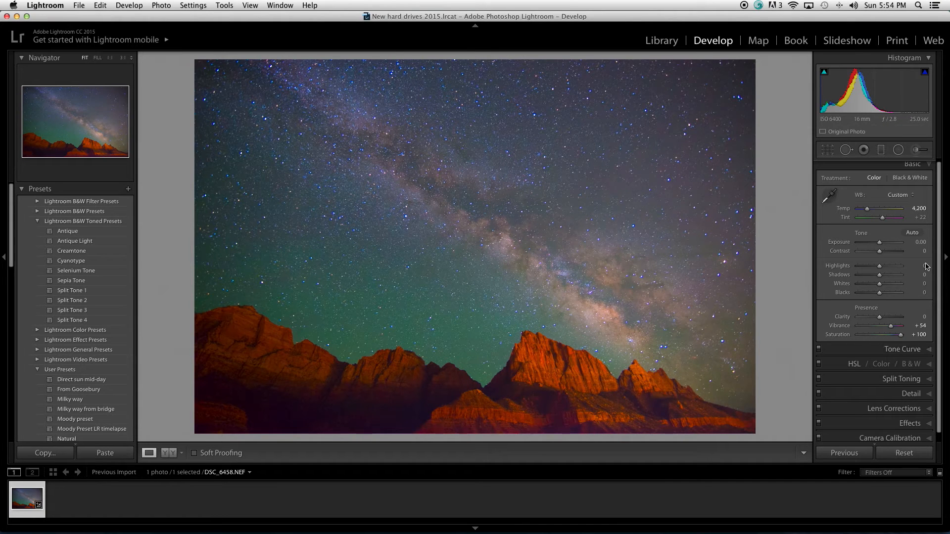
pyautogui.moveTo(746, 268)
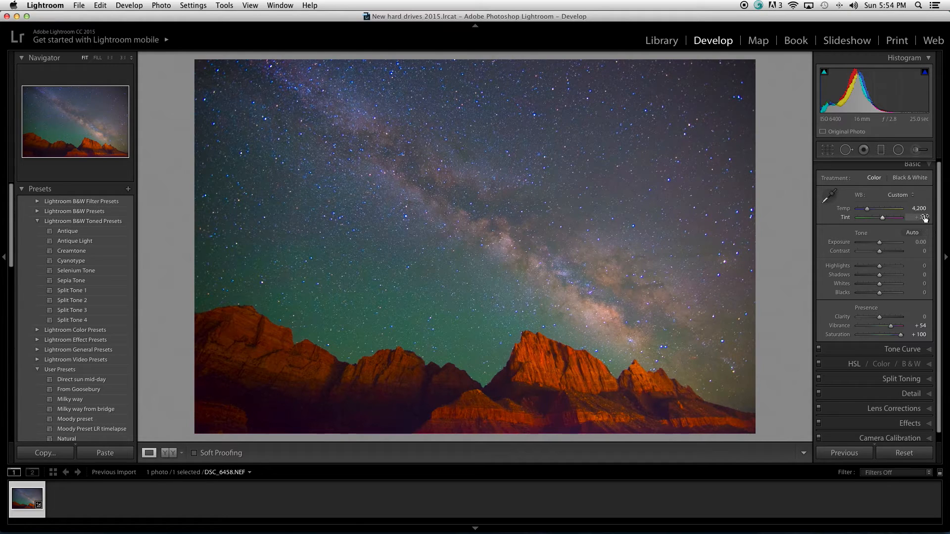
pyautogui.moveTo(882, 216); pyautogui.dragTo(892, 216)
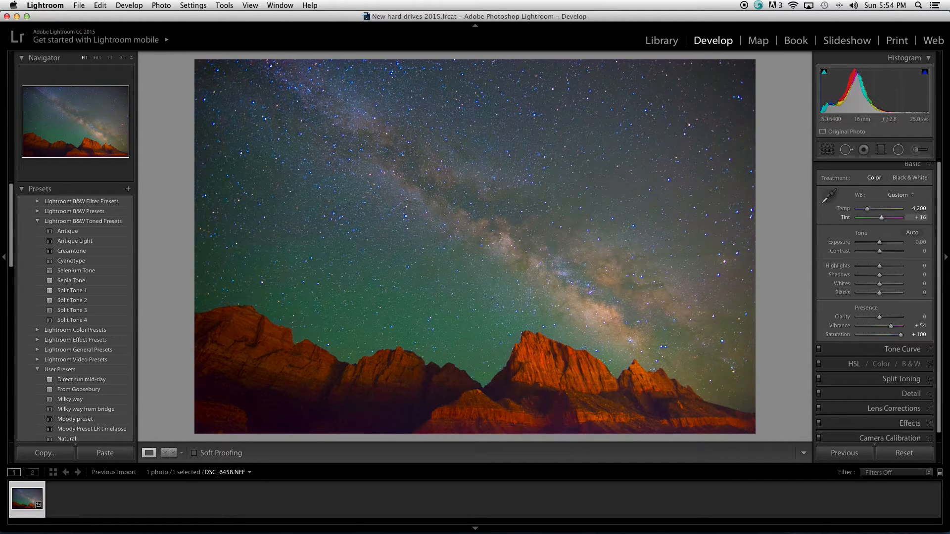
pyautogui.moveTo(881, 217); pyautogui.dragTo(888, 216)
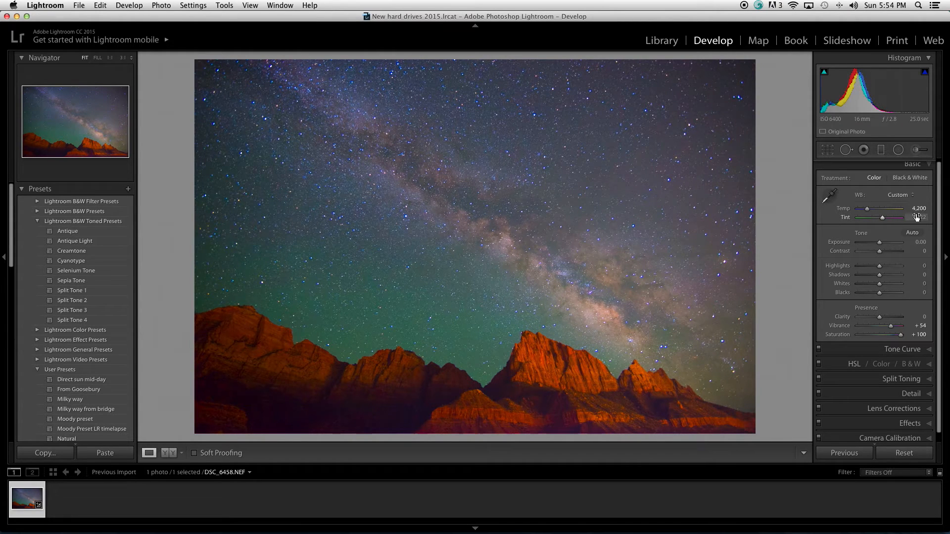
pyautogui.moveTo(899, 218); pyautogui.dragTo(882, 218)
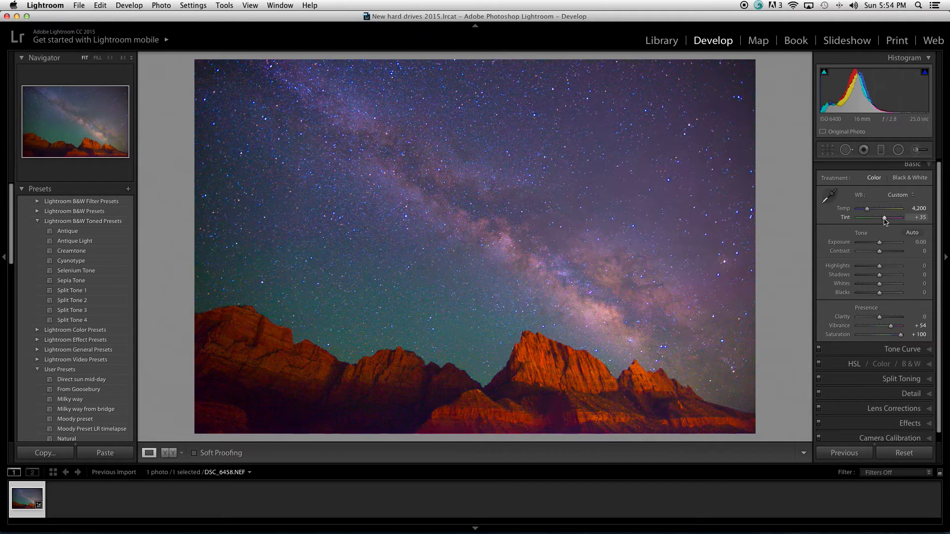
pyautogui.moveTo(903, 218); pyautogui.dragTo(882, 218)
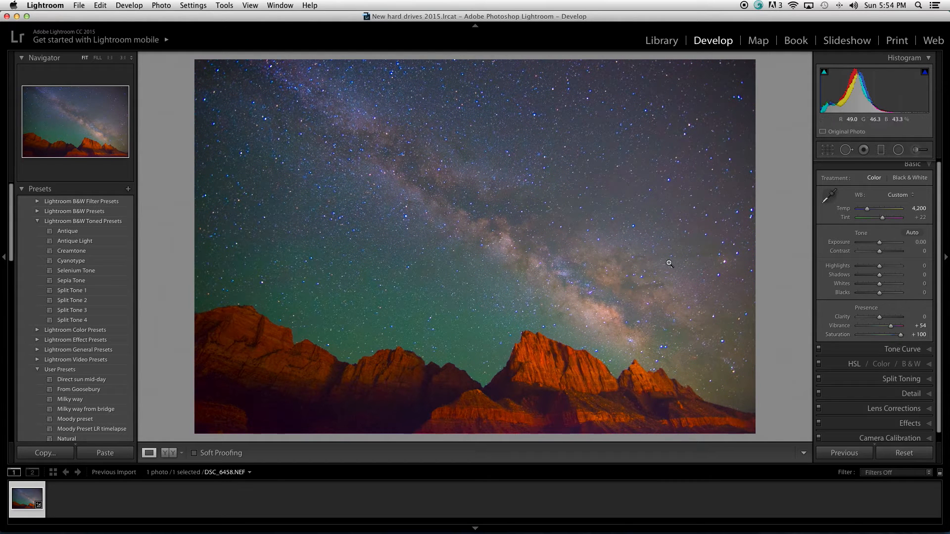
pyautogui.moveTo(391, 184)
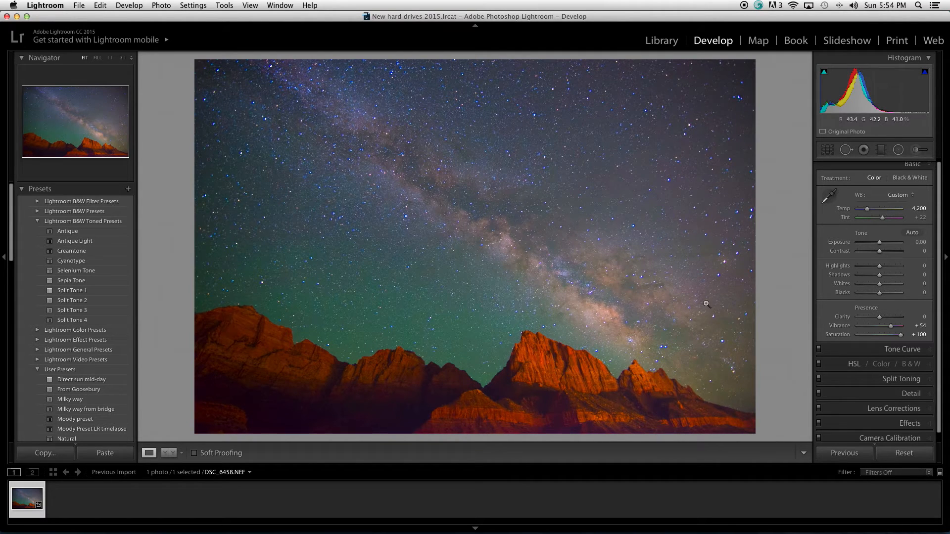
pyautogui.moveTo(895, 326); pyautogui.dragTo(901, 325)
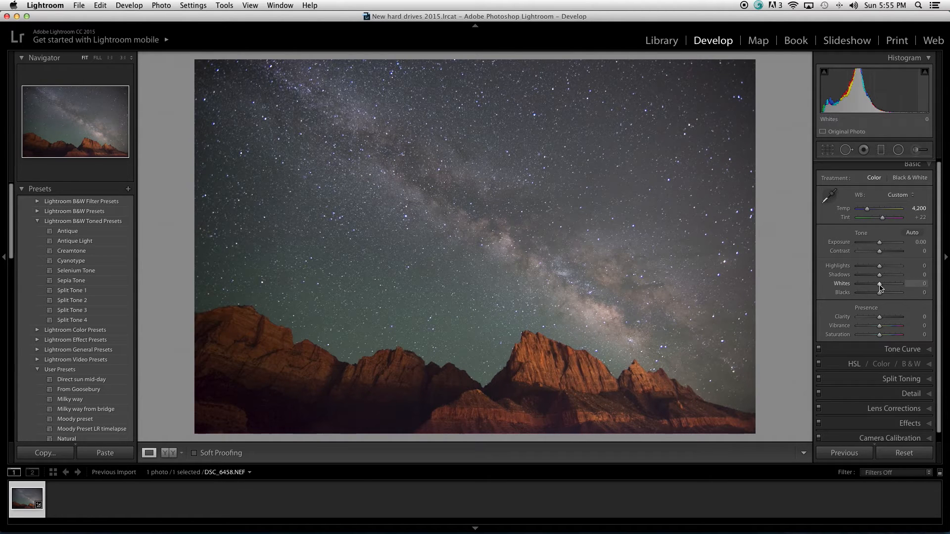
pyautogui.moveTo(569, 78)
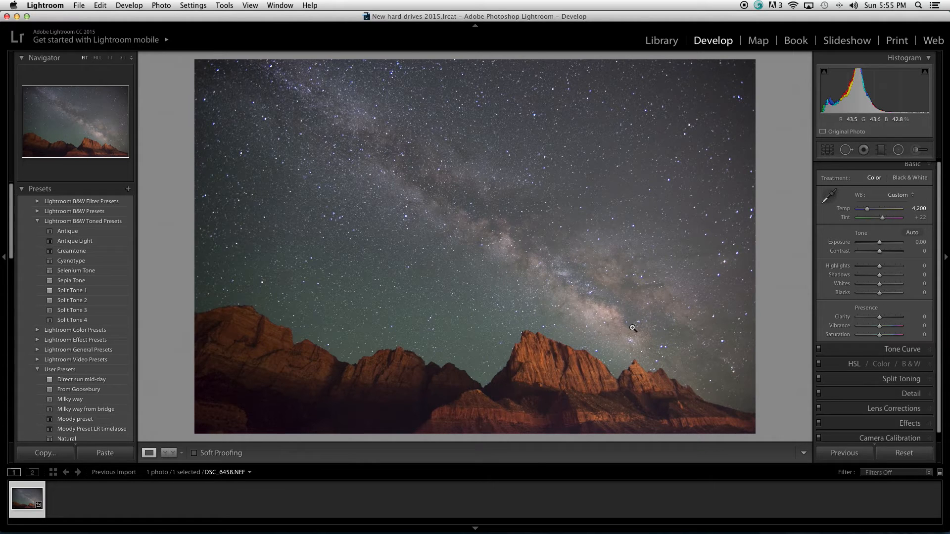
pyautogui.moveTo(397, 212)
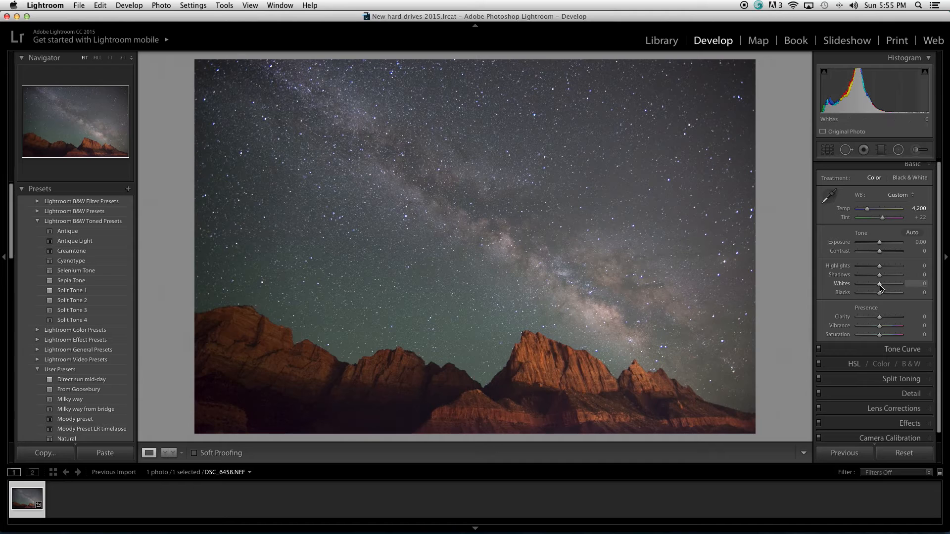
# - Lift Whites past the target, then pull them back to +56
pyautogui.moveTo(880, 284); pyautogui.dragTo(883, 284)
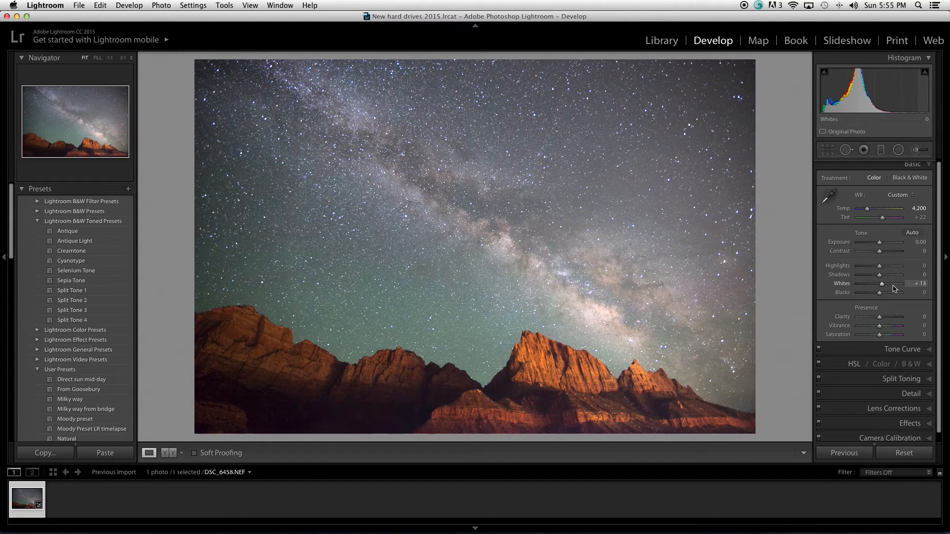
pyautogui.moveTo(883, 283); pyautogui.dragTo(894, 283)
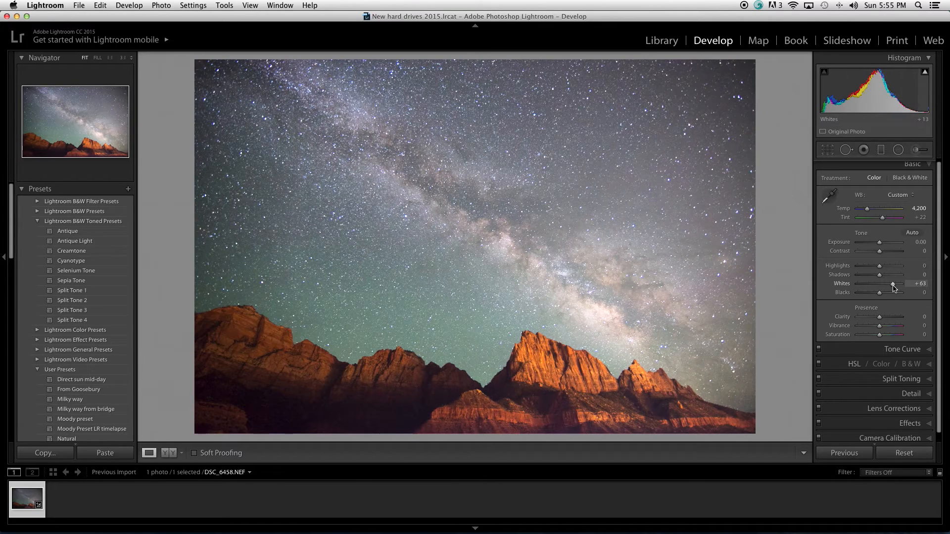
pyautogui.moveTo(891, 285); pyautogui.dragTo(888, 286)
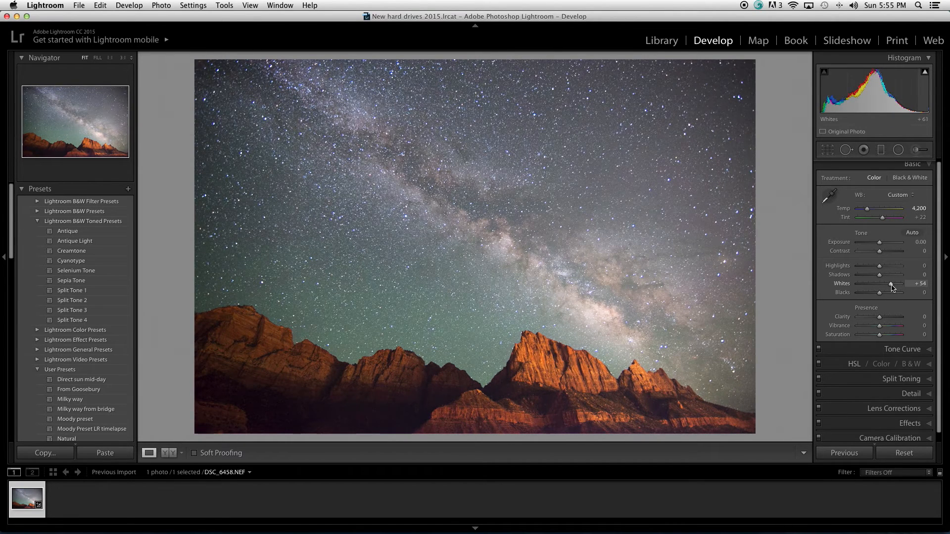
pyautogui.moveTo(888, 285); pyautogui.dragTo(892, 285)
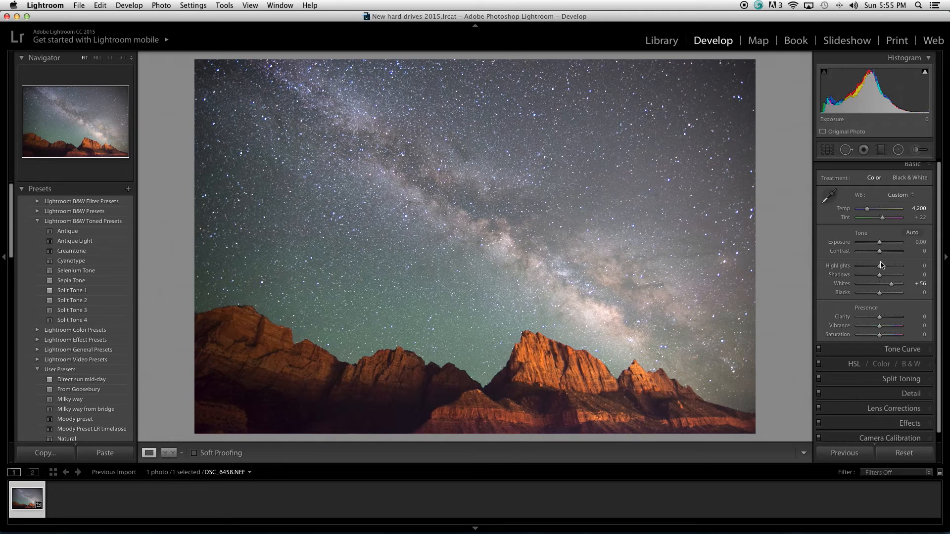
# - Lower Highlights nearly fully, then ease them back to −88
pyautogui.moveTo(878, 265); pyautogui.dragTo(880, 265)
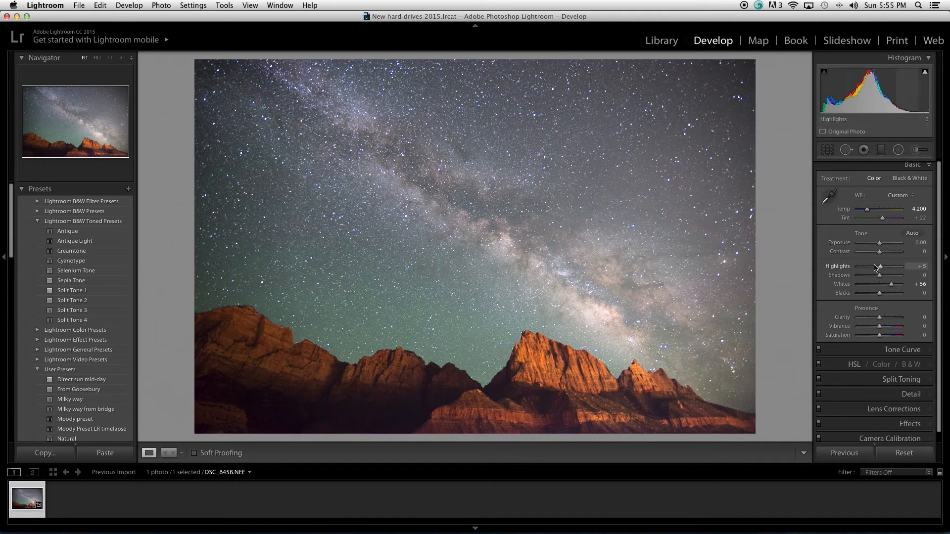
pyautogui.moveTo(876, 267); pyautogui.dragTo(855, 266)
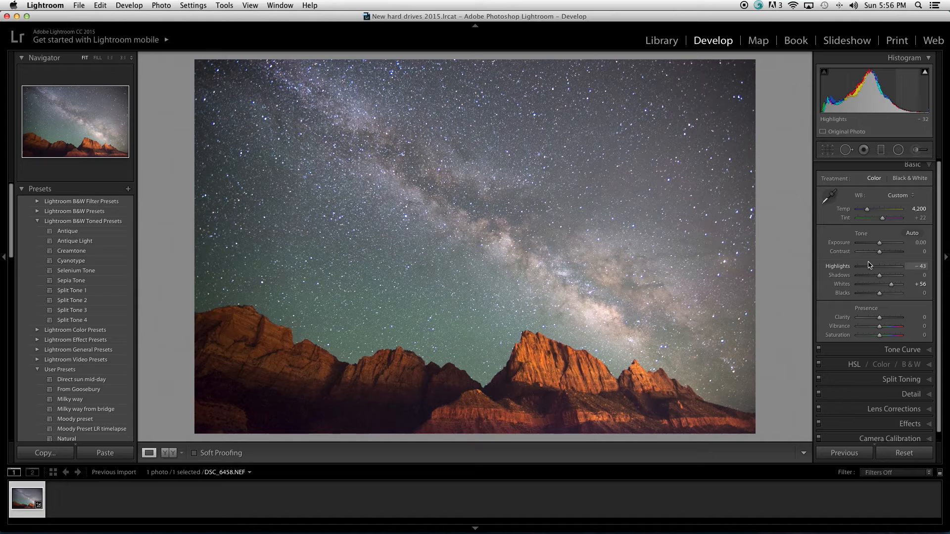
pyautogui.moveTo(888, 265); pyautogui.dragTo(875, 266)
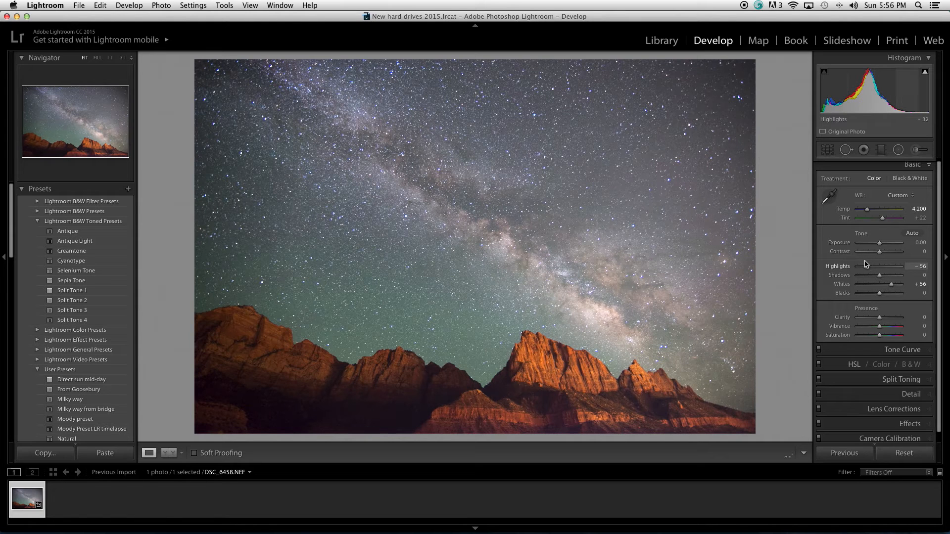
pyautogui.moveTo(891, 266); pyautogui.dragTo(881, 267)
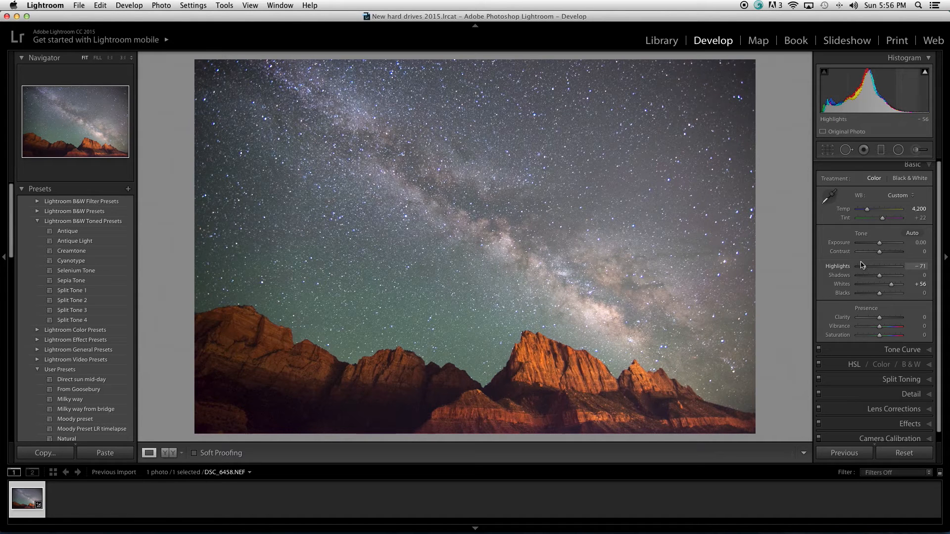
pyautogui.moveTo(897, 267); pyautogui.dragTo(882, 266)
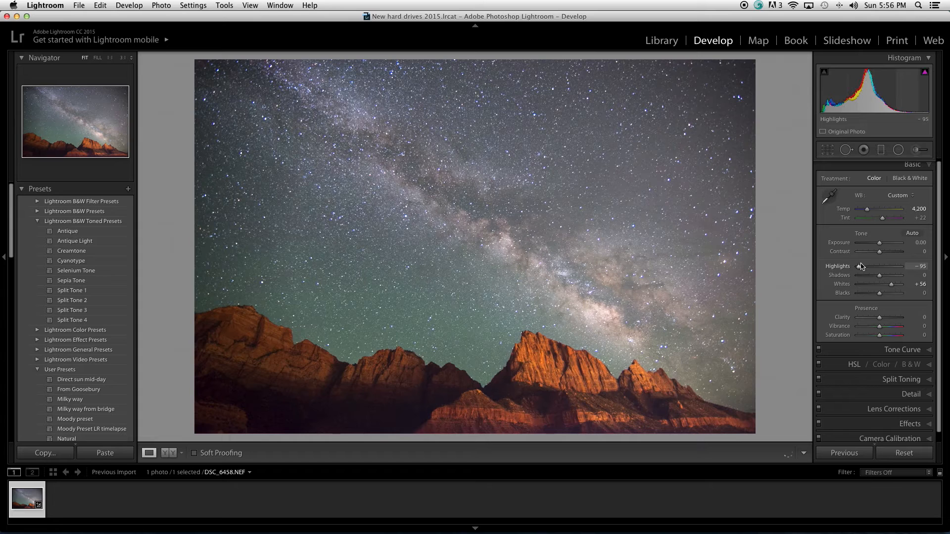
pyautogui.moveTo(885, 266); pyautogui.dragTo(891, 266)
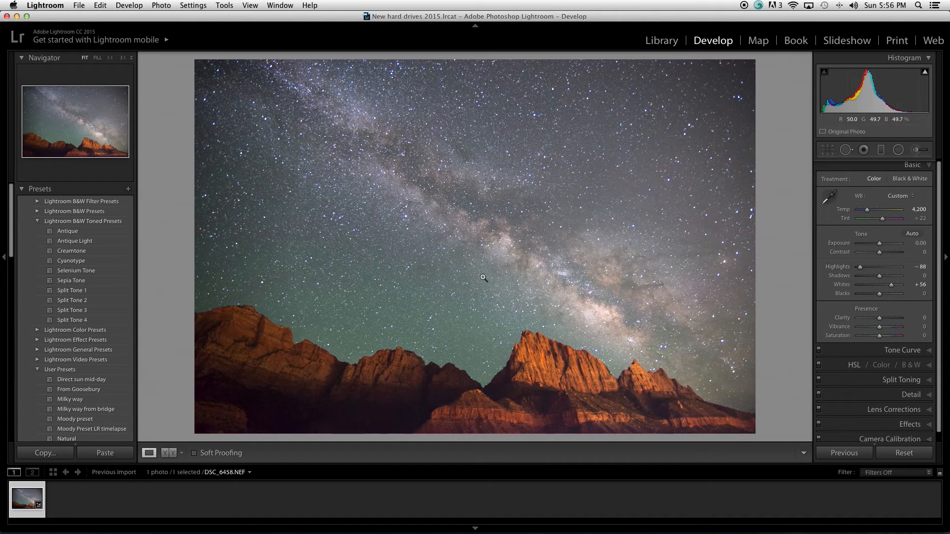
pyautogui.moveTo(430, 326)
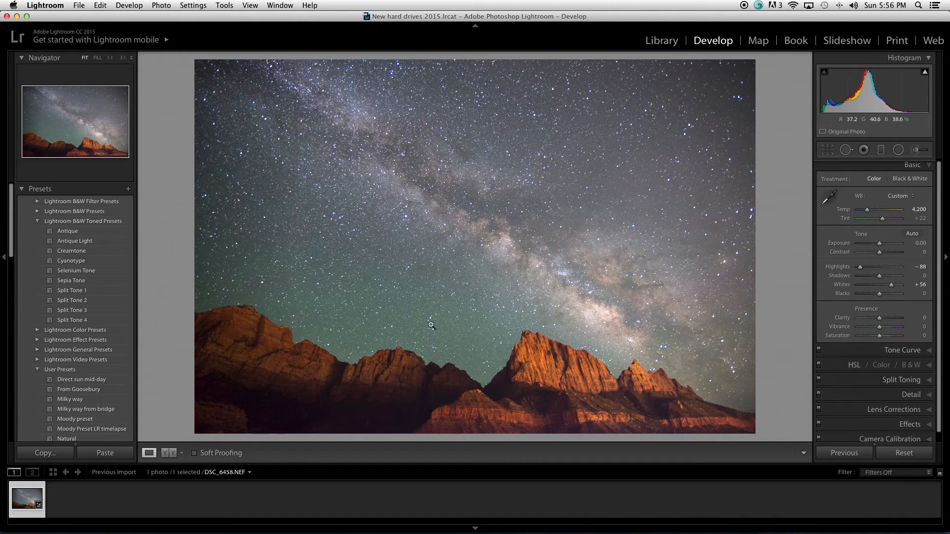
pyautogui.moveTo(505, 88)
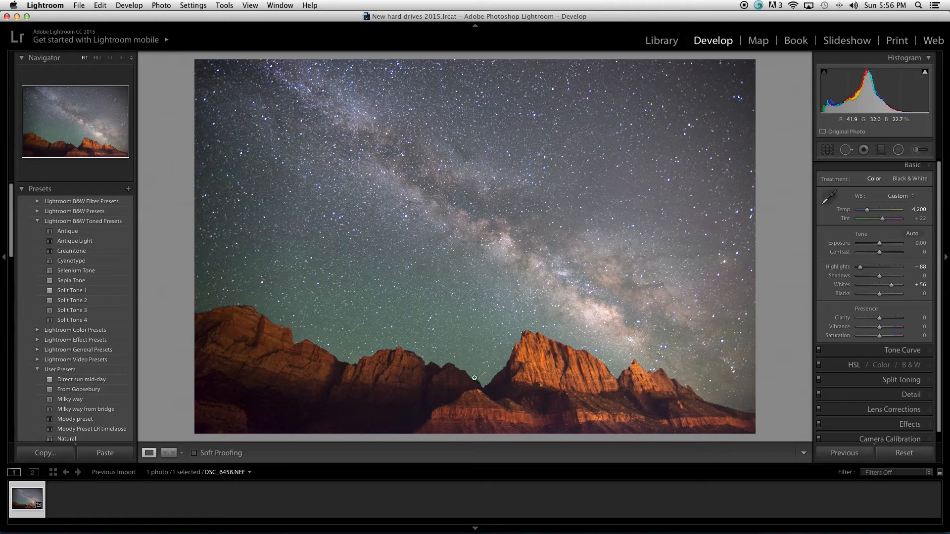
pyautogui.moveTo(687, 400)
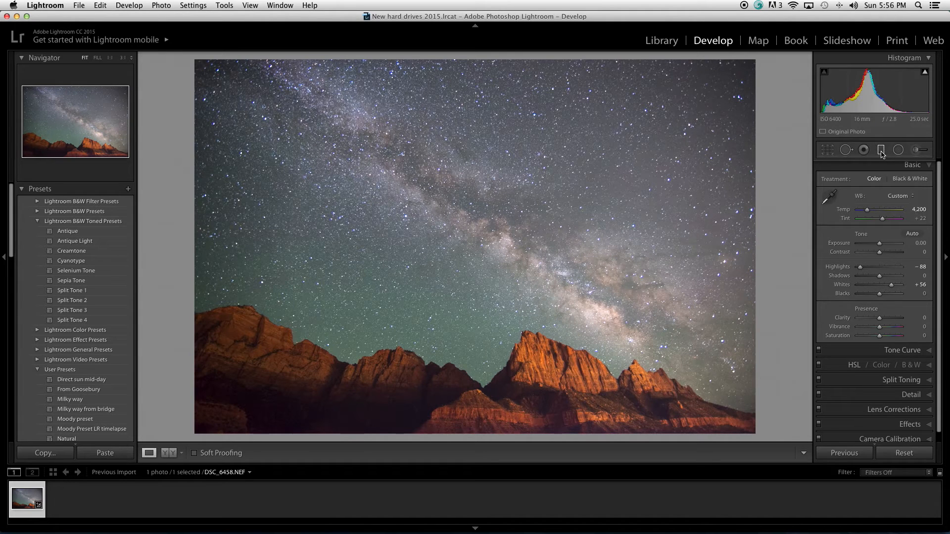
# - Start a graduated filter and reset its saturation to zero
pyautogui.click(881, 150)
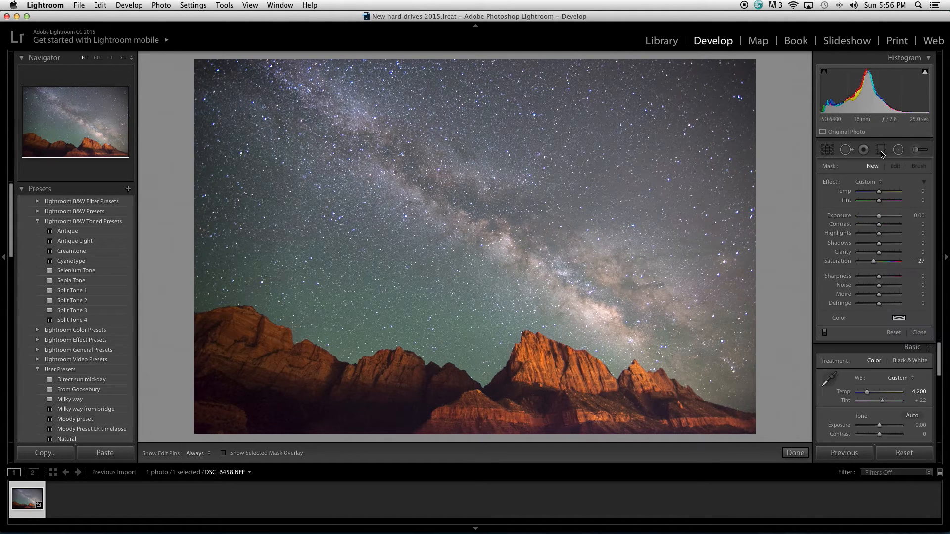
pyautogui.moveTo(875, 261); pyautogui.dragTo(873, 261)
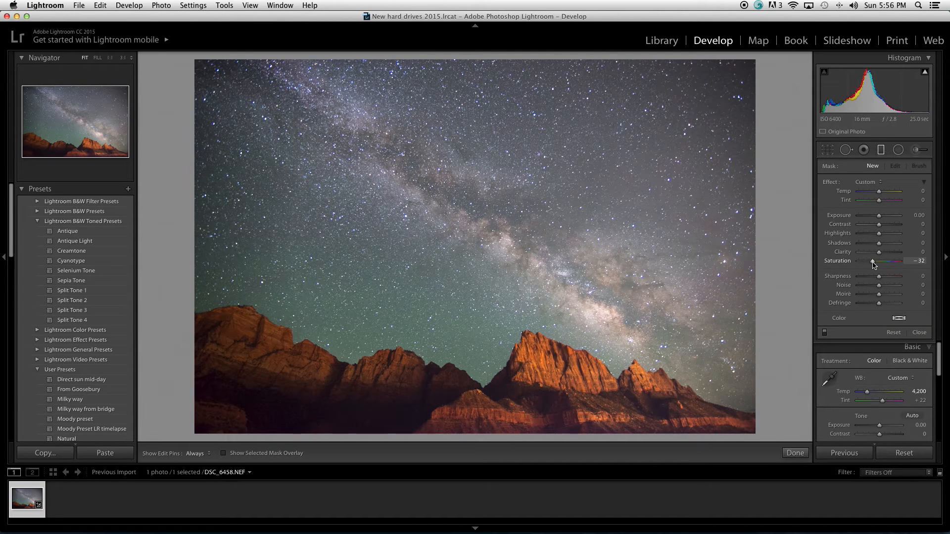
pyautogui.moveTo(872, 261); pyautogui.dragTo(900, 261)
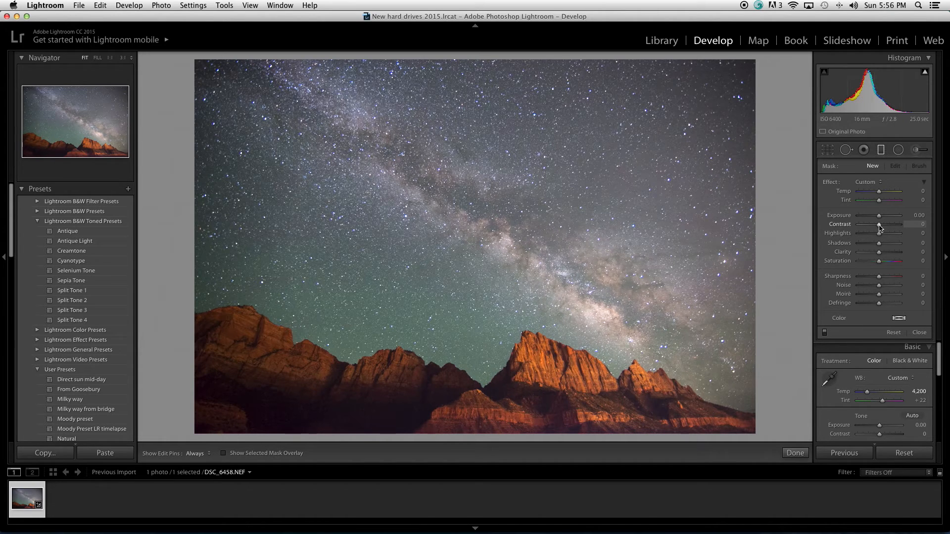
# - Set filter contrast 18 and clarity 31, and draw the gradient across the sky
pyautogui.moveTo(880, 233); pyautogui.dragTo(888, 233)
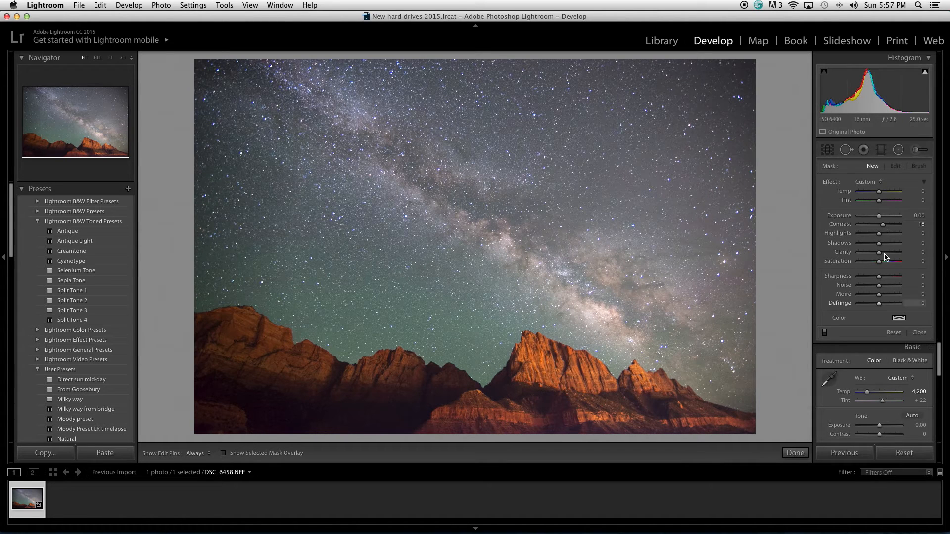
pyautogui.moveTo(879, 251); pyautogui.dragTo(890, 252)
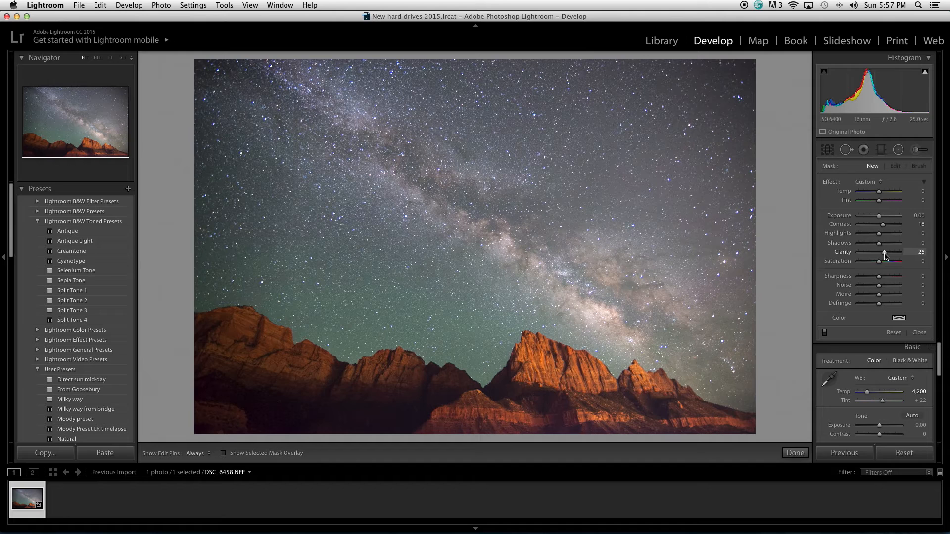
pyautogui.moveTo(881, 251); pyautogui.dragTo(886, 251)
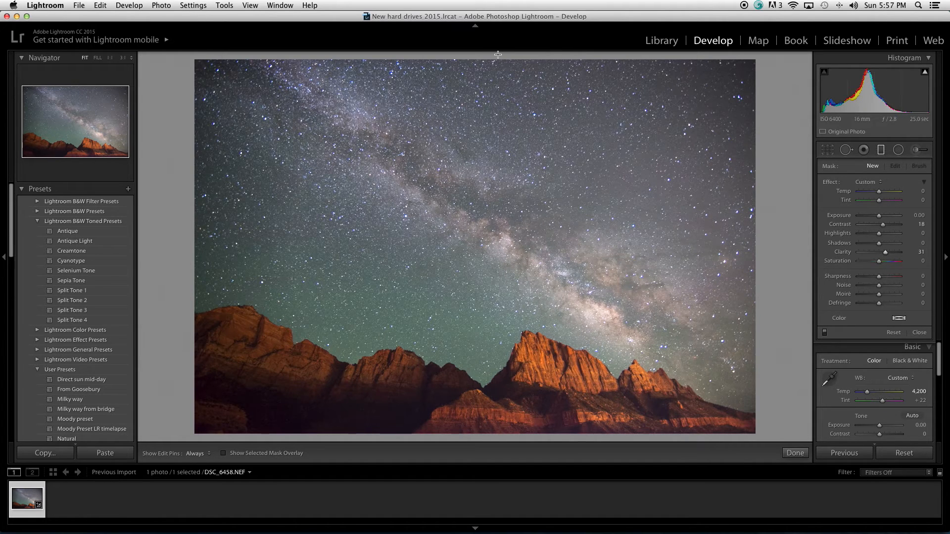
pyautogui.moveTo(495, 53); pyautogui.dragTo(495, 116)
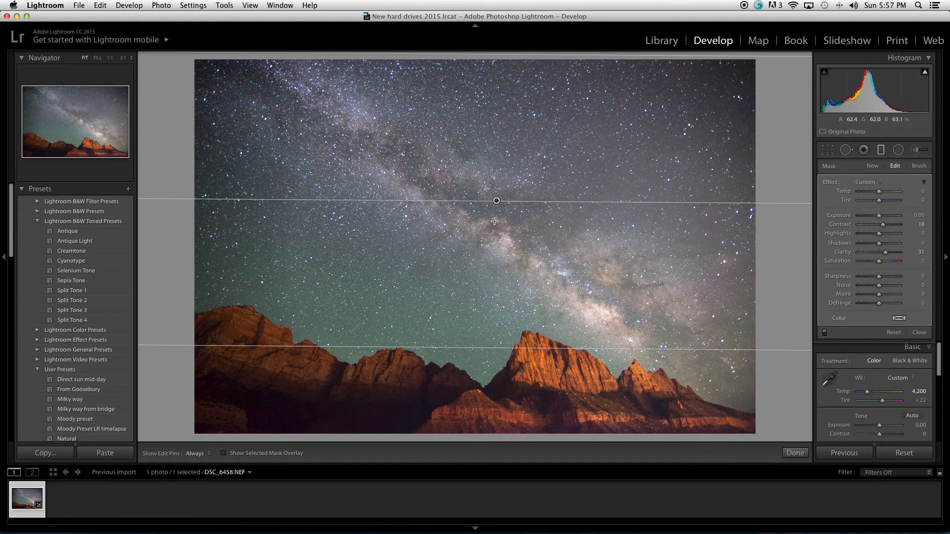
# - Move the gradient to fade above the cliff tops and set its contrast to +29
pyautogui.moveTo(497, 201); pyautogui.dragTo(497, 248)
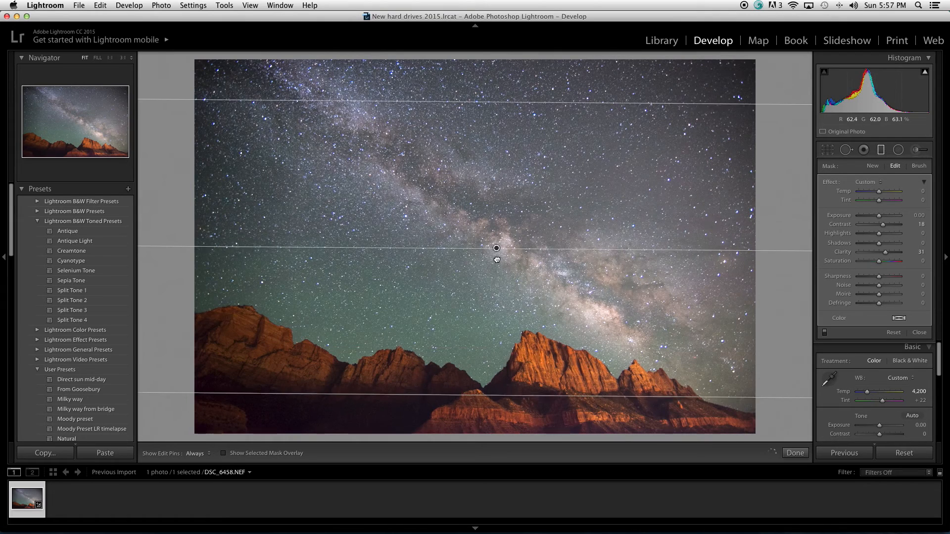
pyautogui.moveTo(497, 248); pyautogui.dragTo(493, 327)
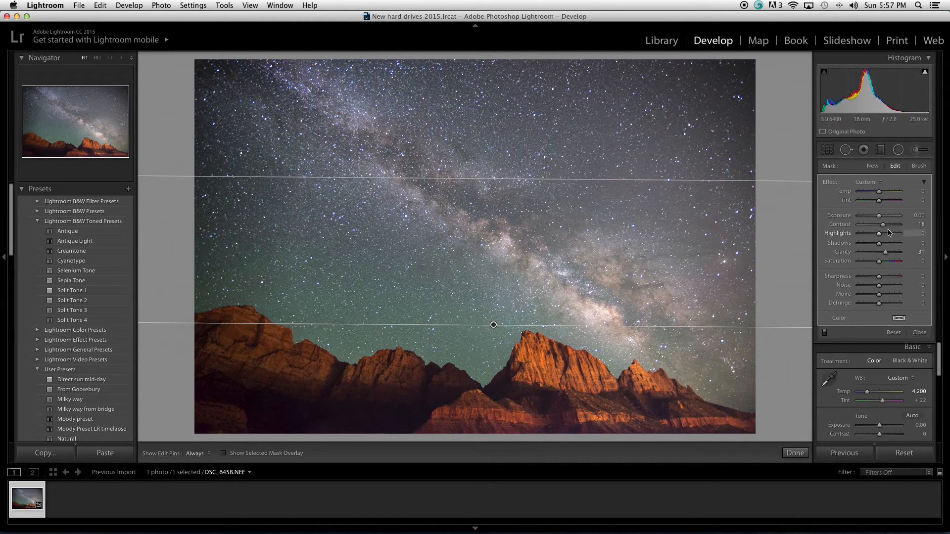
pyautogui.moveTo(883, 224); pyautogui.dragTo(891, 225)
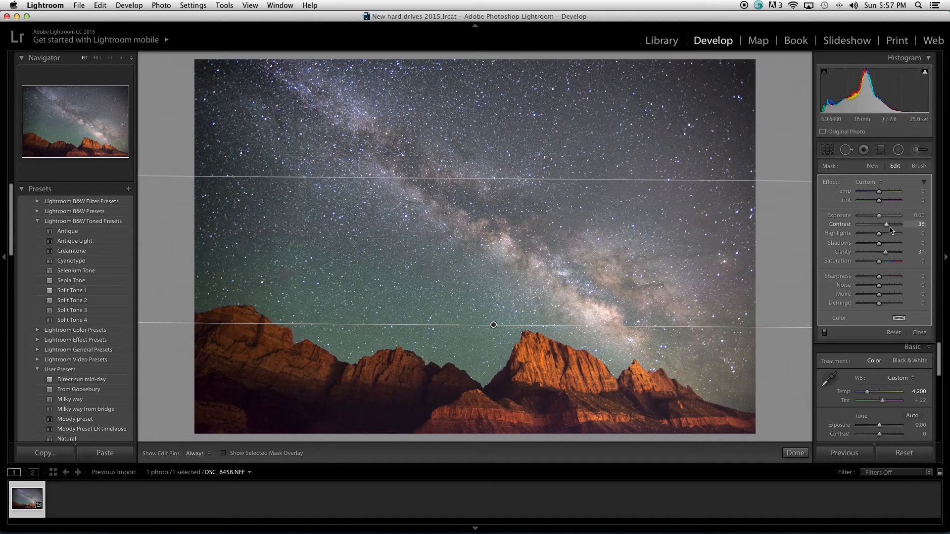
pyautogui.moveTo(885, 223); pyautogui.dragTo(890, 224)
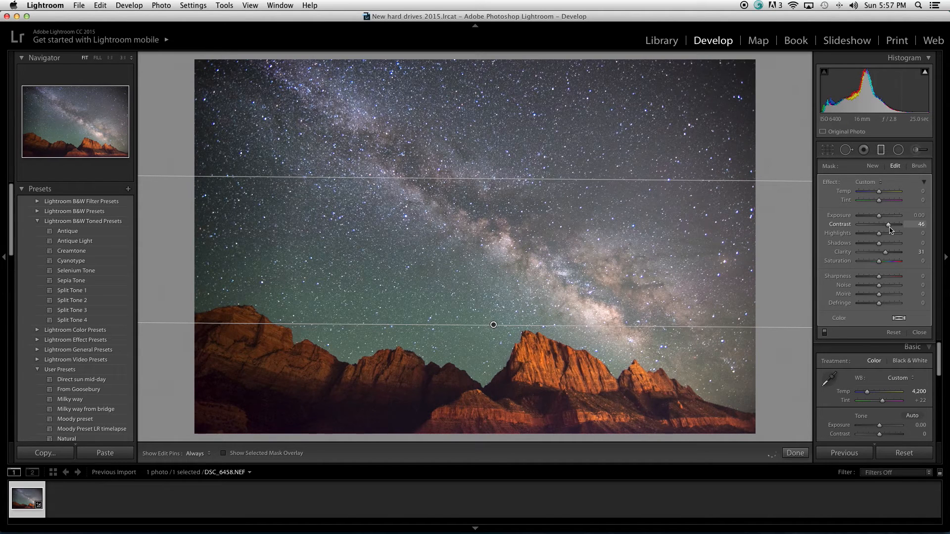
pyautogui.moveTo(890, 225); pyautogui.dragTo(885, 224)
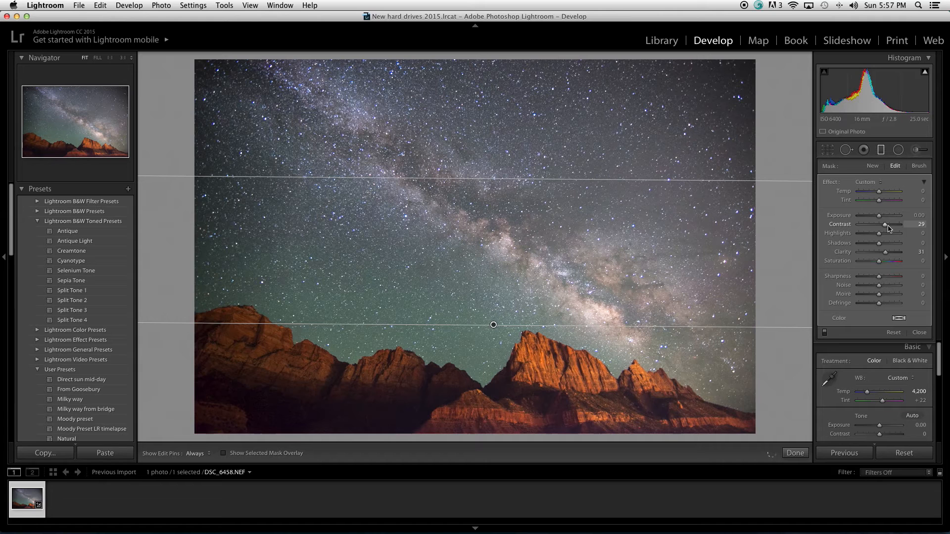
pyautogui.moveTo(885, 224); pyautogui.dragTo(888, 224)
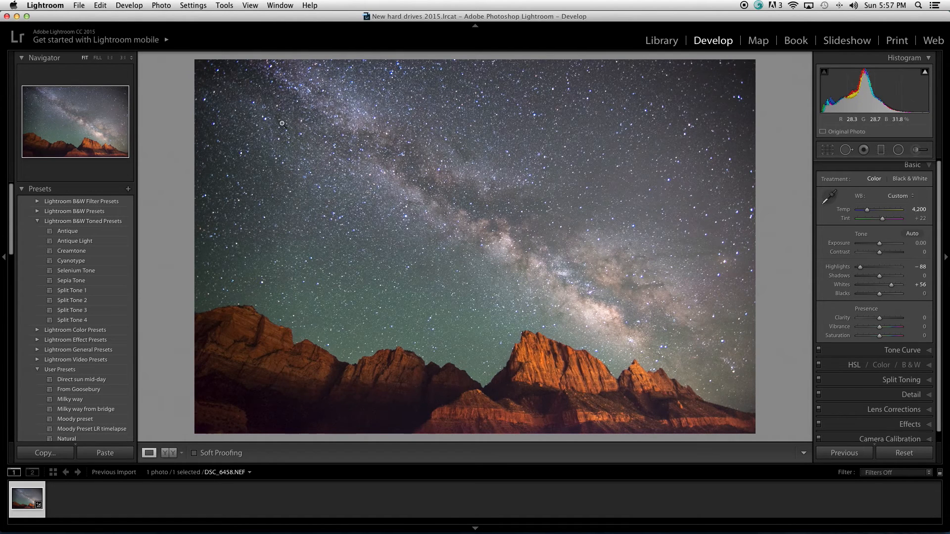
pyautogui.moveTo(844, 170)
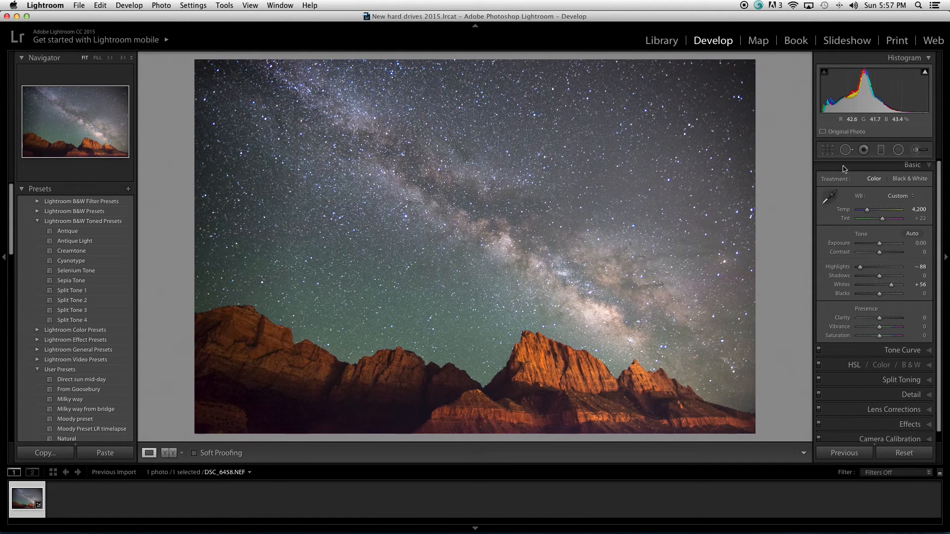
# - Switch to the Adjustment Brush loaded with contrast +18 and clarity +31
pyautogui.click(920, 149)
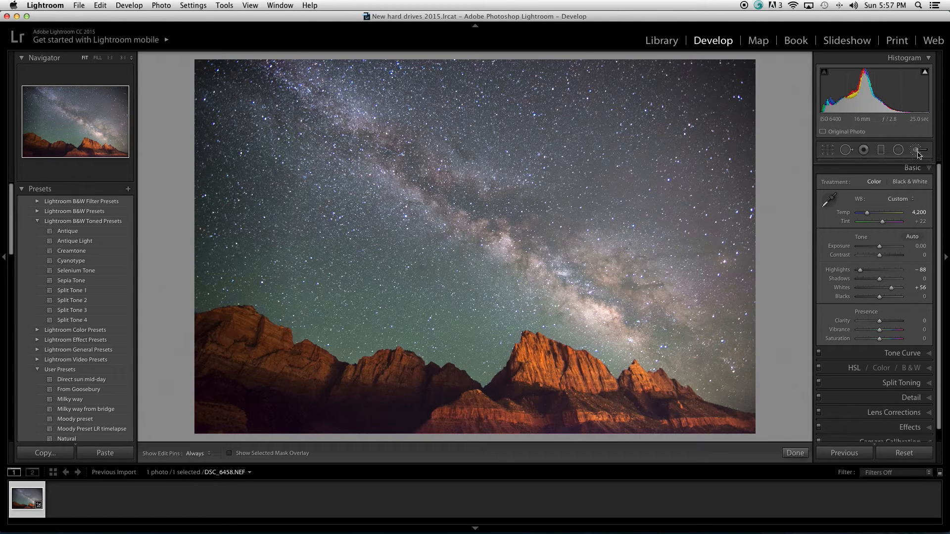
pyautogui.click(918, 149)
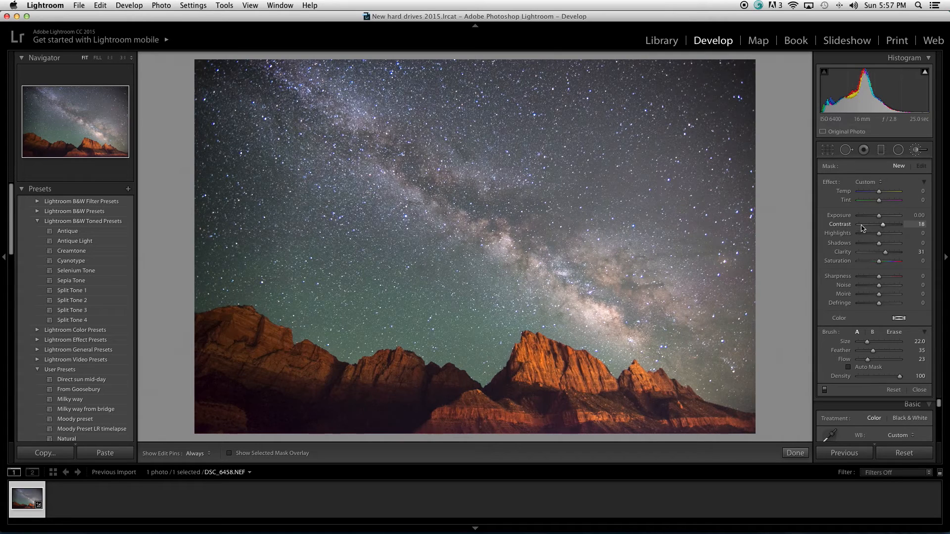
pyautogui.moveTo(609, 255)
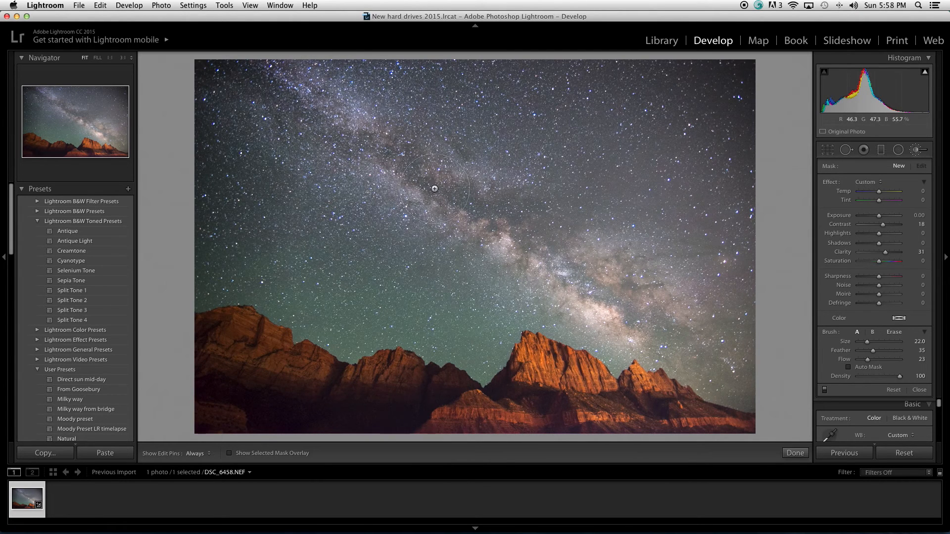
pyautogui.moveTo(732, 352)
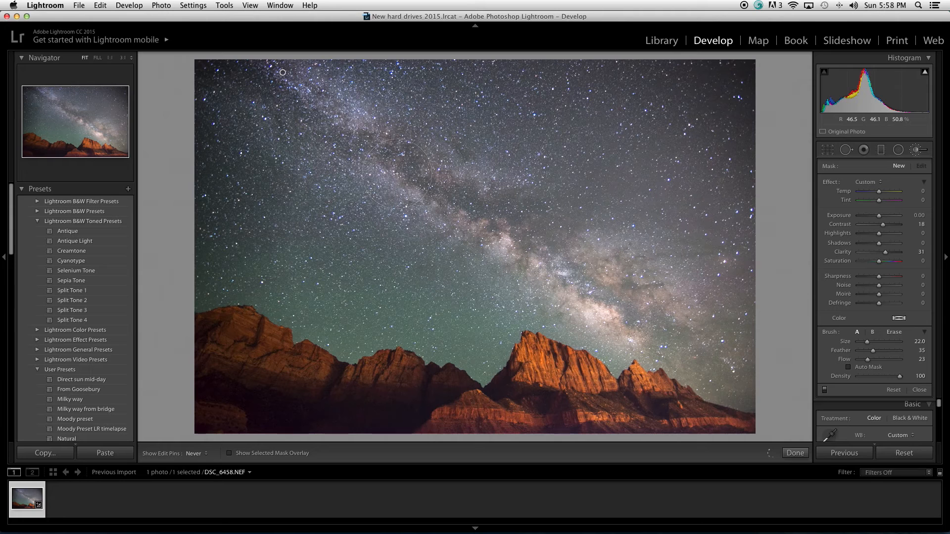
pyautogui.moveTo(536, 213)
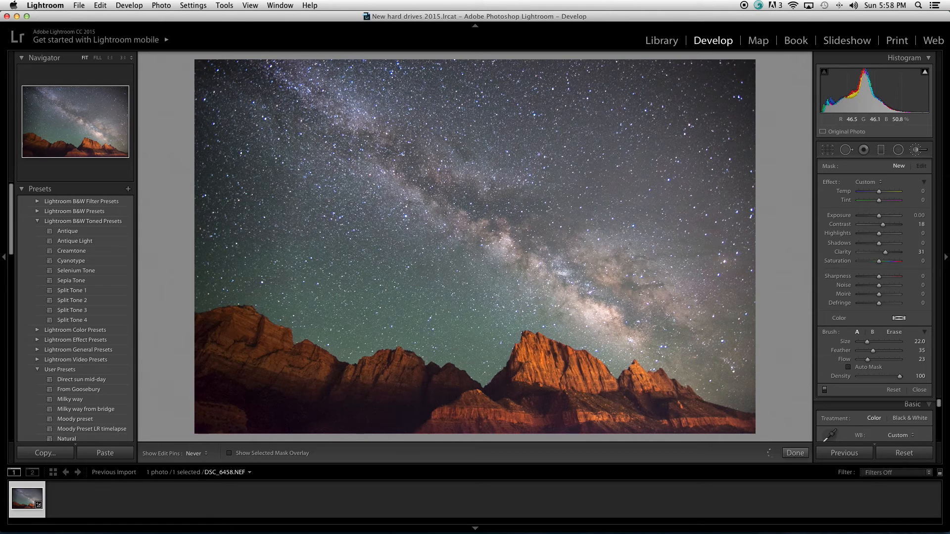
pyautogui.moveTo(546, 225)
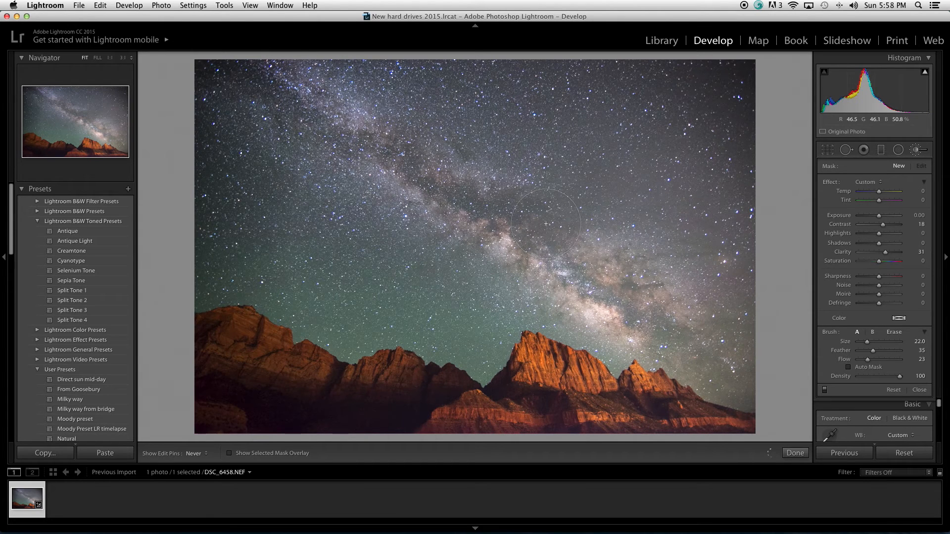
pyautogui.moveTo(315, 100)
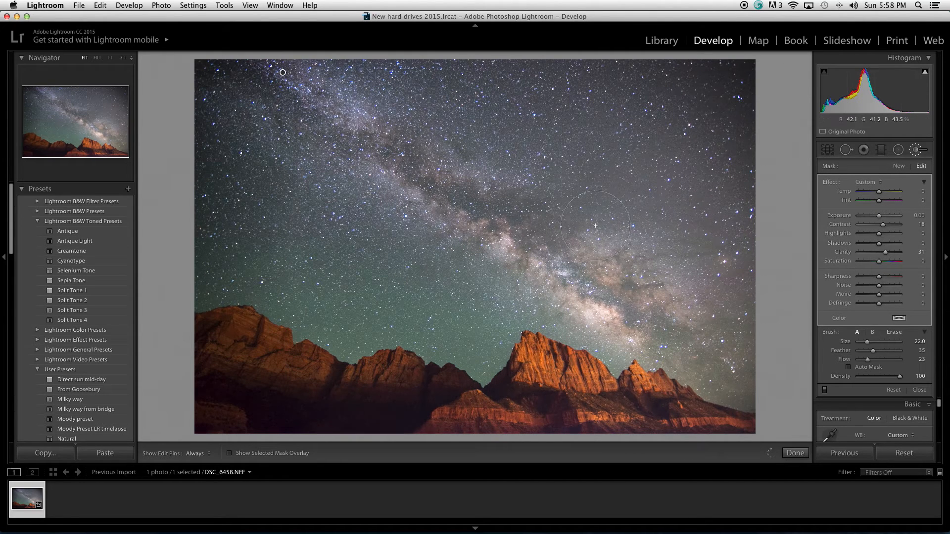
pyautogui.moveTo(277, 115)
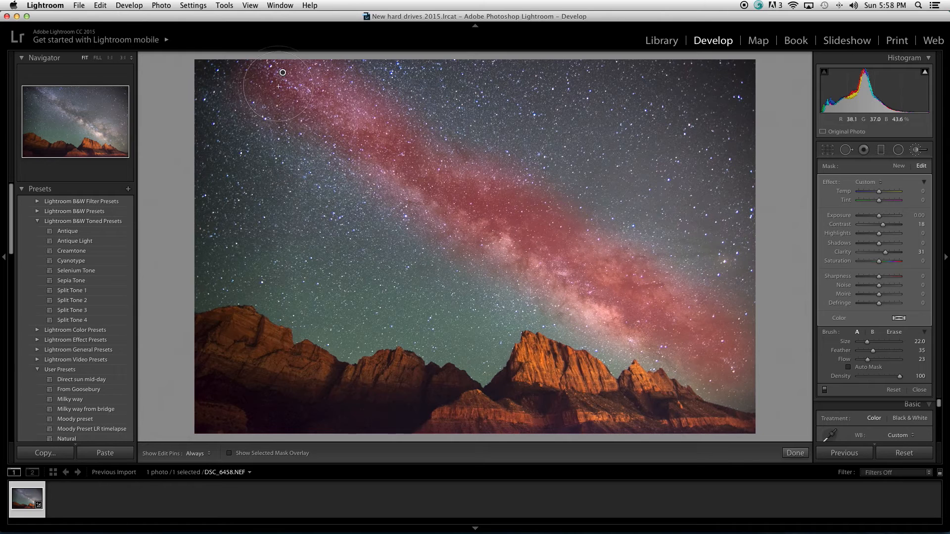
# - Brush over the image and set the local clarity to +63
pyautogui.moveTo(282, 72); pyautogui.dragTo(265, 132)
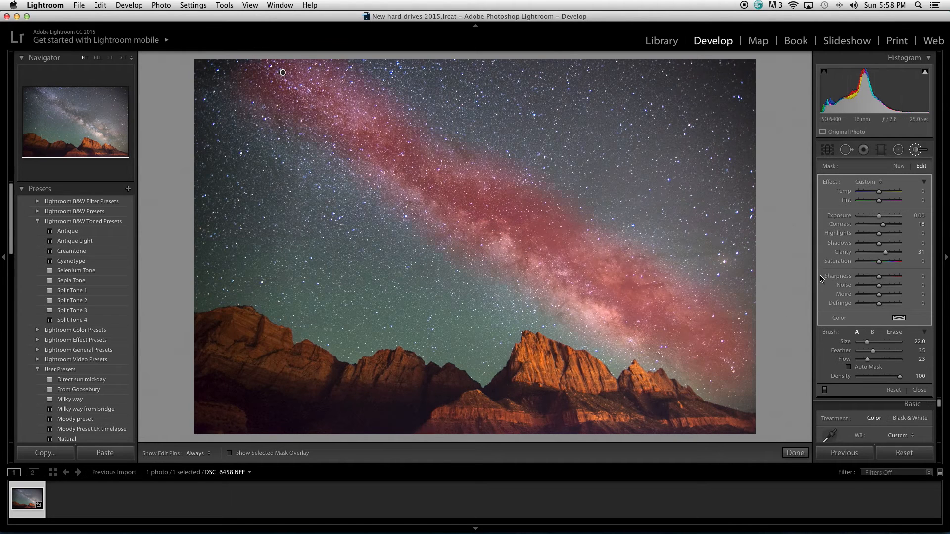
pyautogui.moveTo(888, 252); pyautogui.dragTo(884, 252)
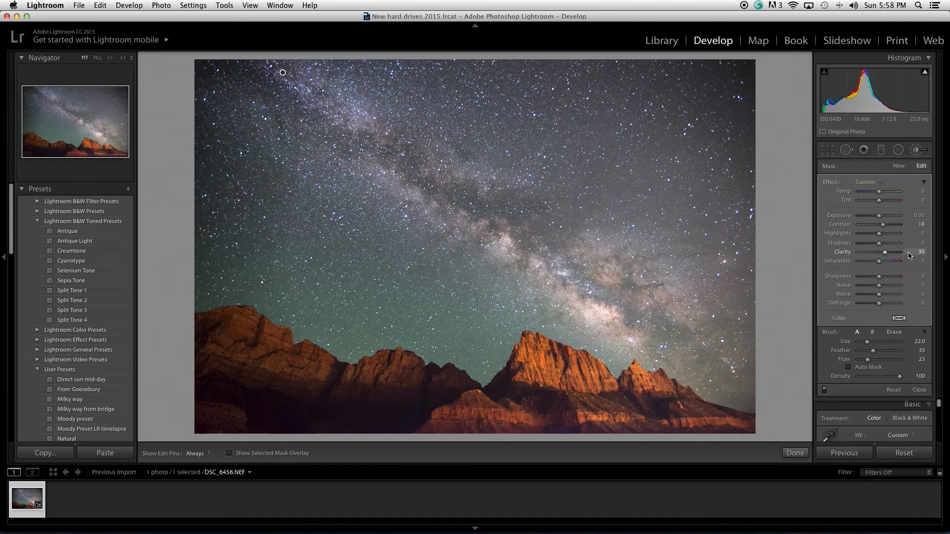
pyautogui.moveTo(886, 252); pyautogui.dragTo(897, 251)
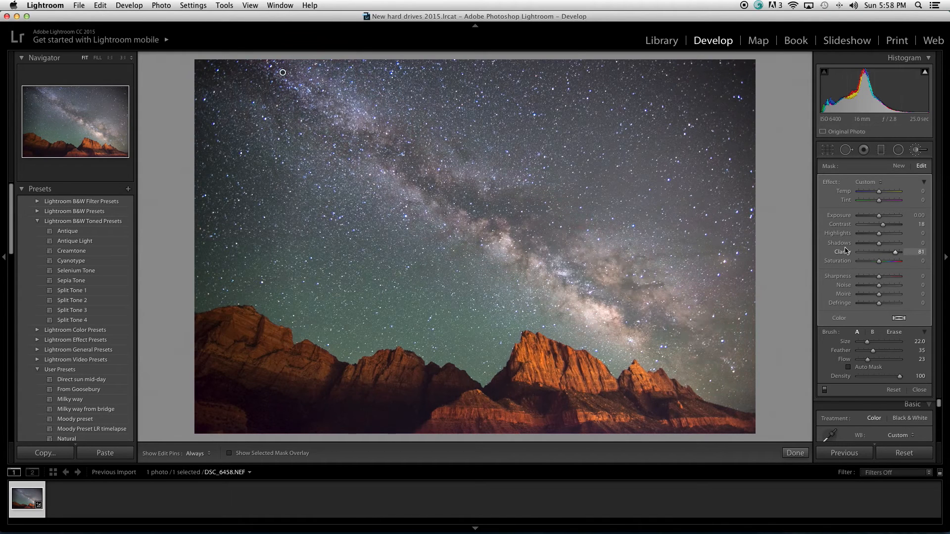
pyautogui.moveTo(896, 251); pyautogui.dragTo(859, 252)
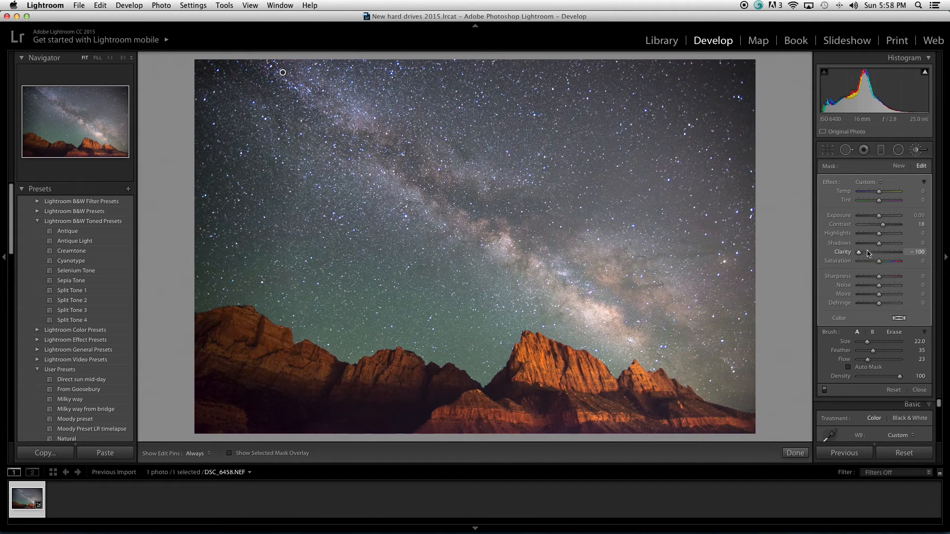
pyautogui.moveTo(859, 251); pyautogui.dragTo(899, 252)
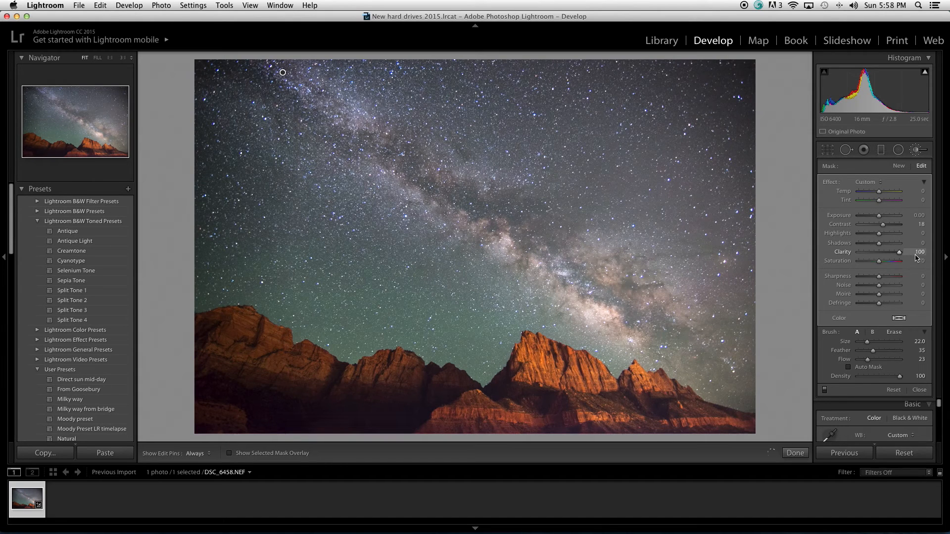
pyautogui.moveTo(898, 252); pyautogui.dragTo(894, 252)
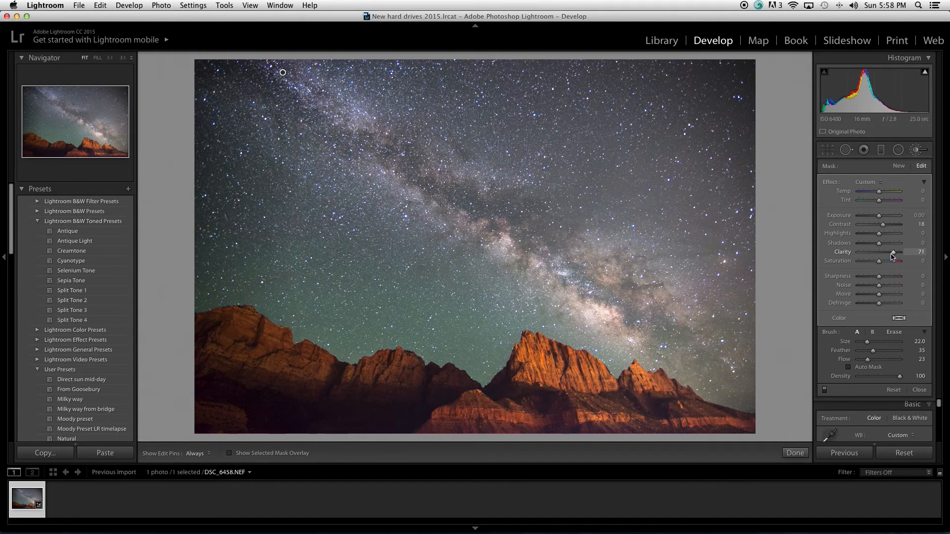
pyautogui.moveTo(893, 252); pyautogui.dragTo(889, 251)
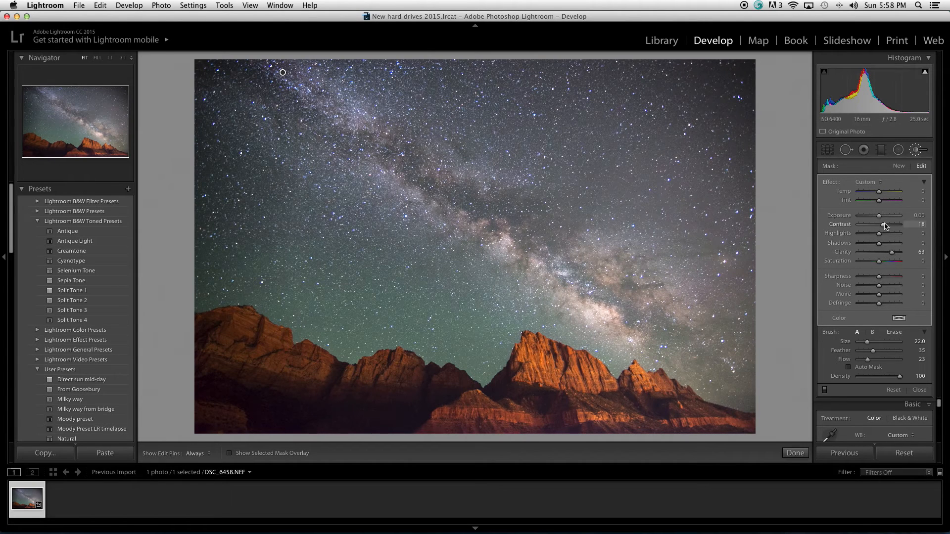
# - Raise the local adjustment's contrast to +40
pyautogui.moveTo(880, 224); pyautogui.dragTo(888, 224)
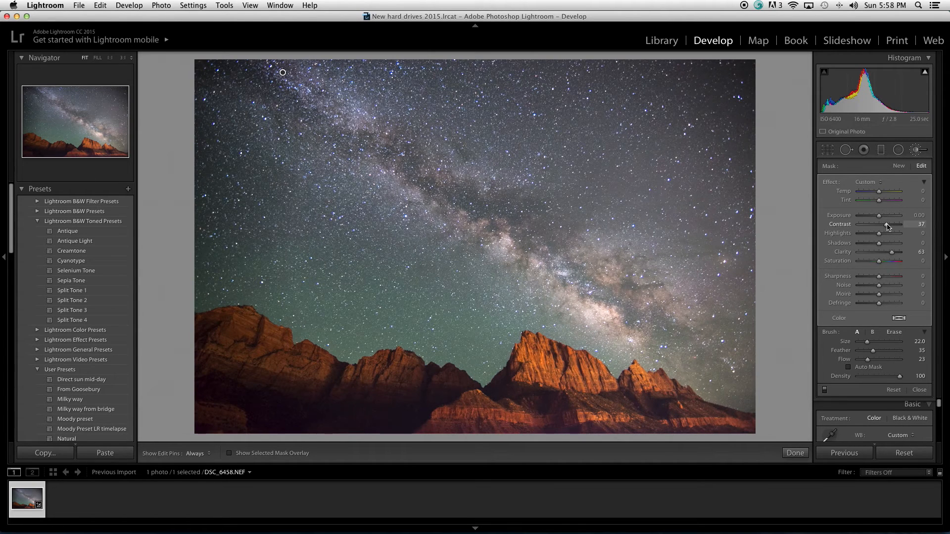
pyautogui.moveTo(880, 224); pyautogui.dragTo(883, 224)
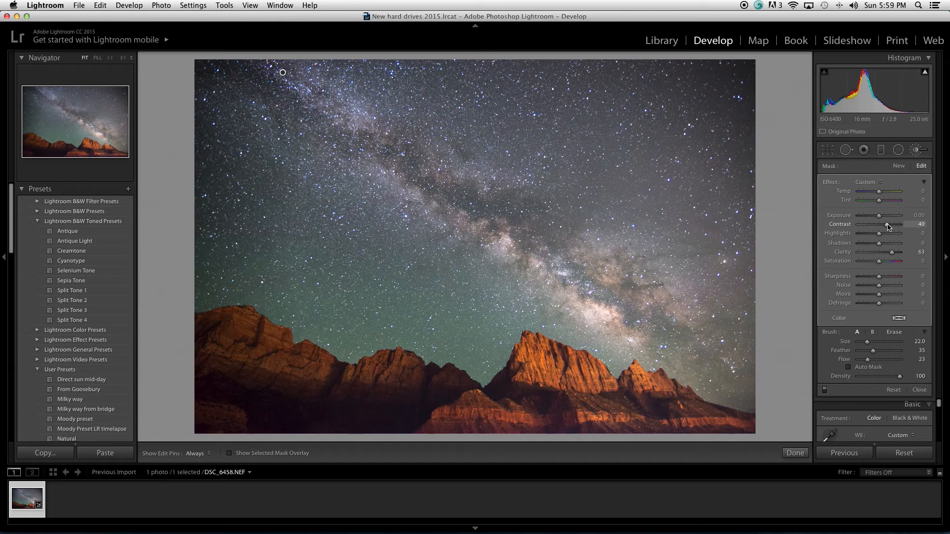
pyautogui.moveTo(887, 224); pyautogui.dragTo(885, 224)
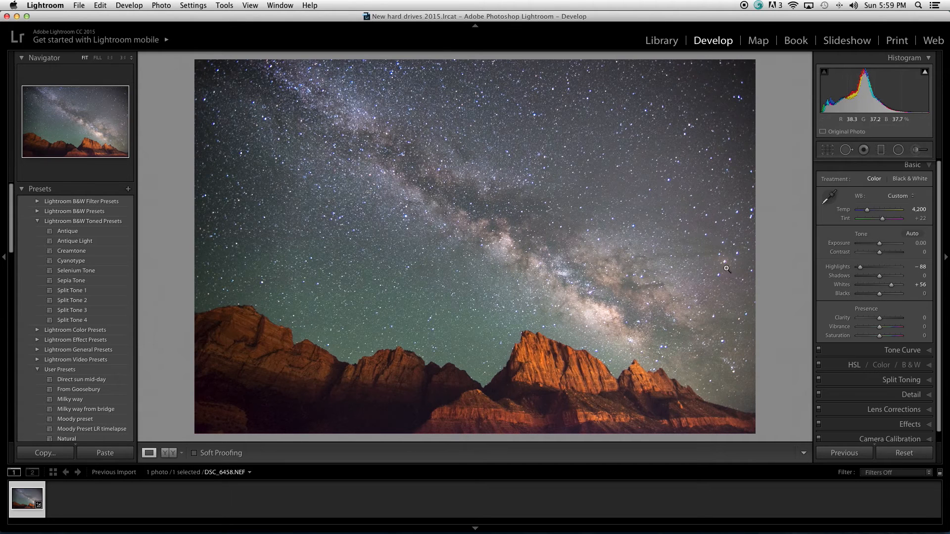
pyautogui.moveTo(653, 236)
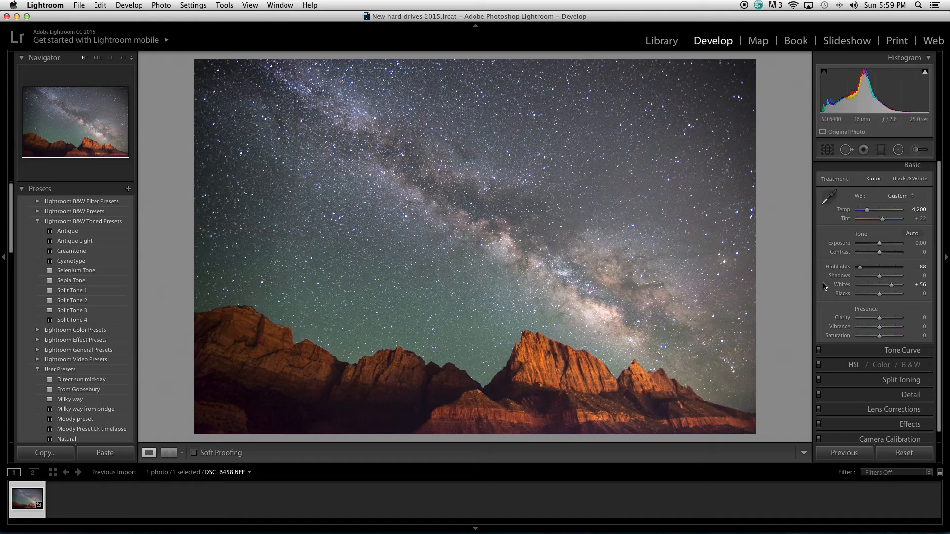
pyautogui.moveTo(635, 235)
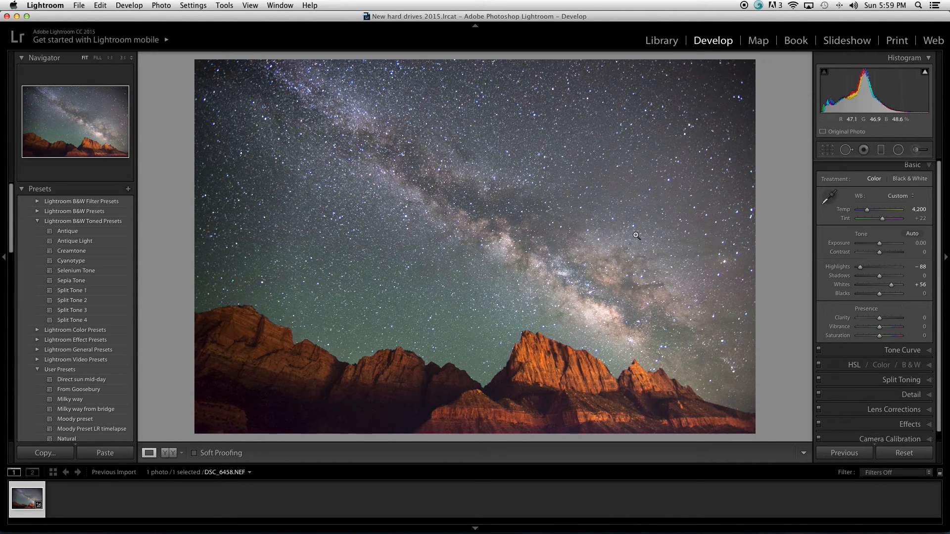
pyautogui.moveTo(416, 283)
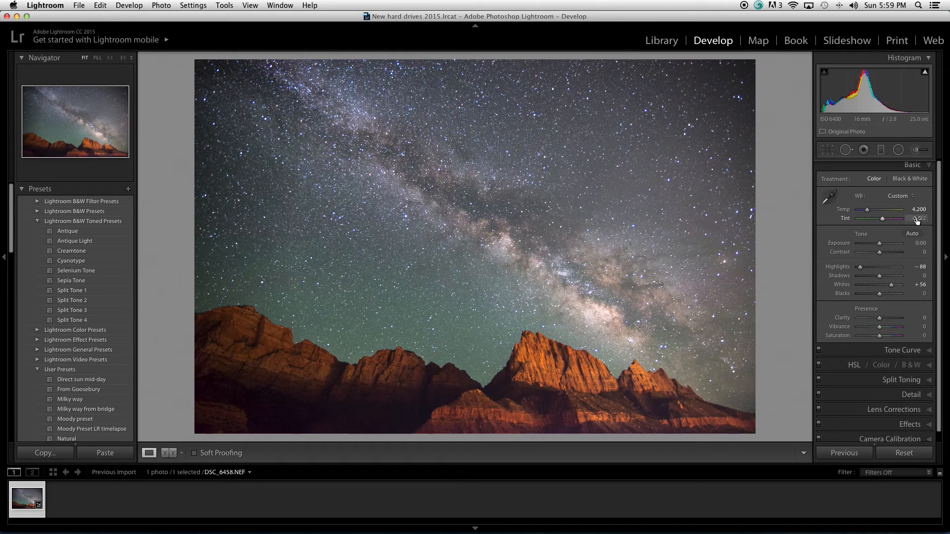
# - Nudge the photo's tint from +22 to +25
pyautogui.moveTo(882, 218); pyautogui.dragTo(903, 218)
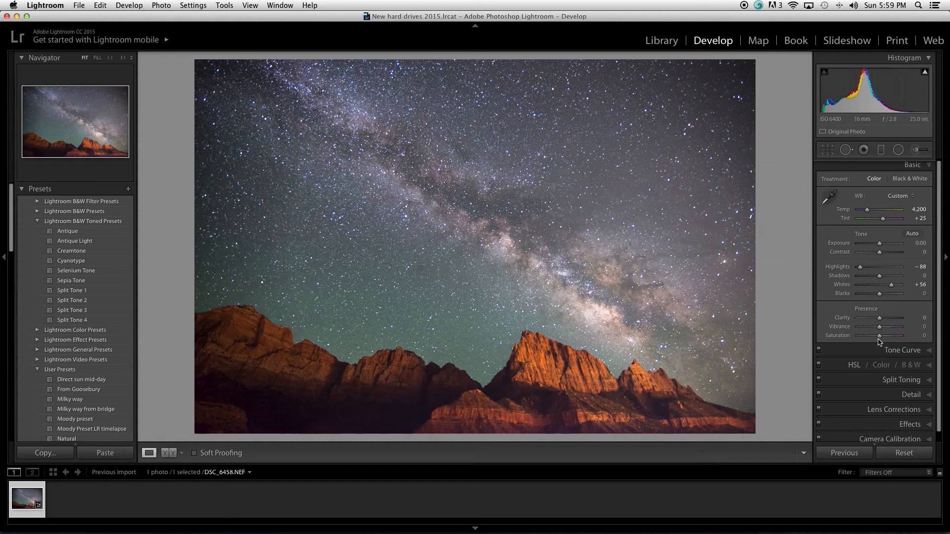
pyautogui.moveTo(841, 332)
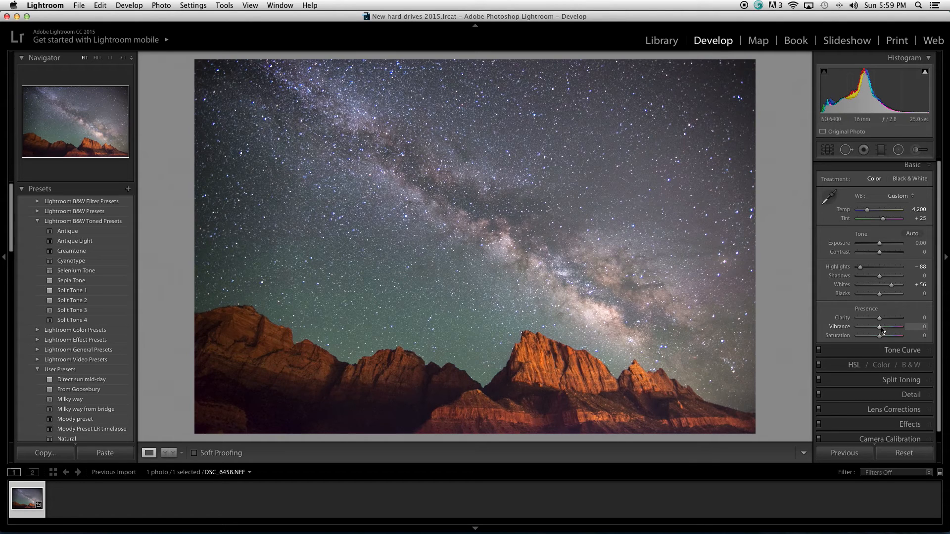
pyautogui.moveTo(774, 297)
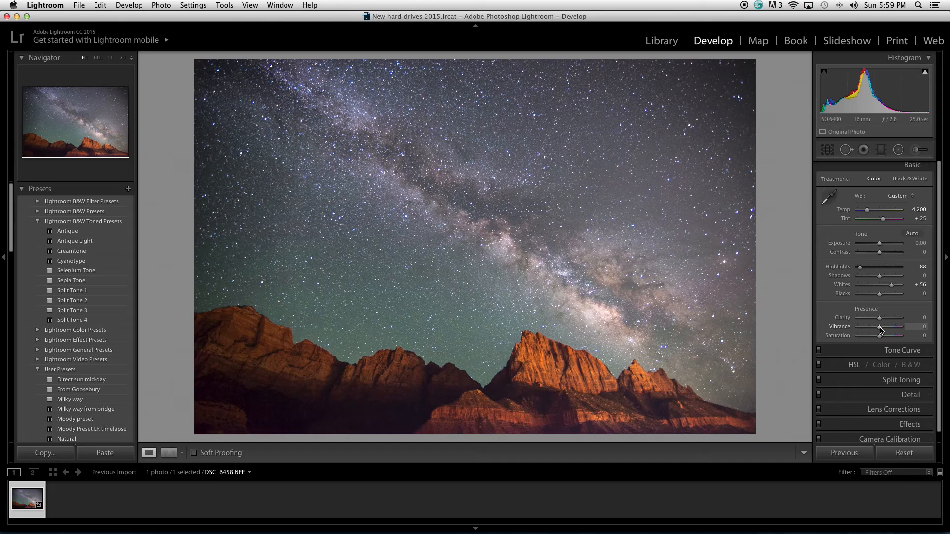
pyautogui.moveTo(880, 326); pyautogui.dragTo(899, 327)
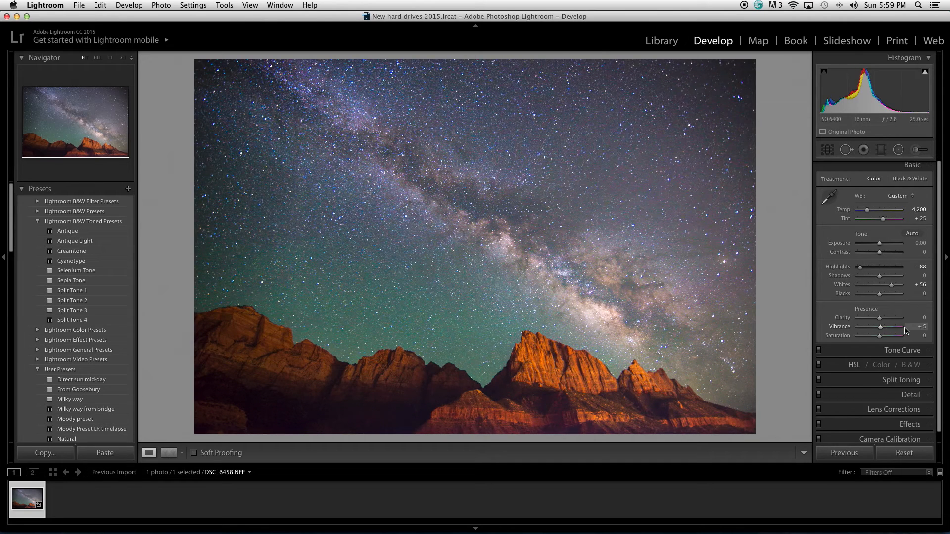
pyautogui.moveTo(880, 327); pyautogui.dragTo(912, 327)
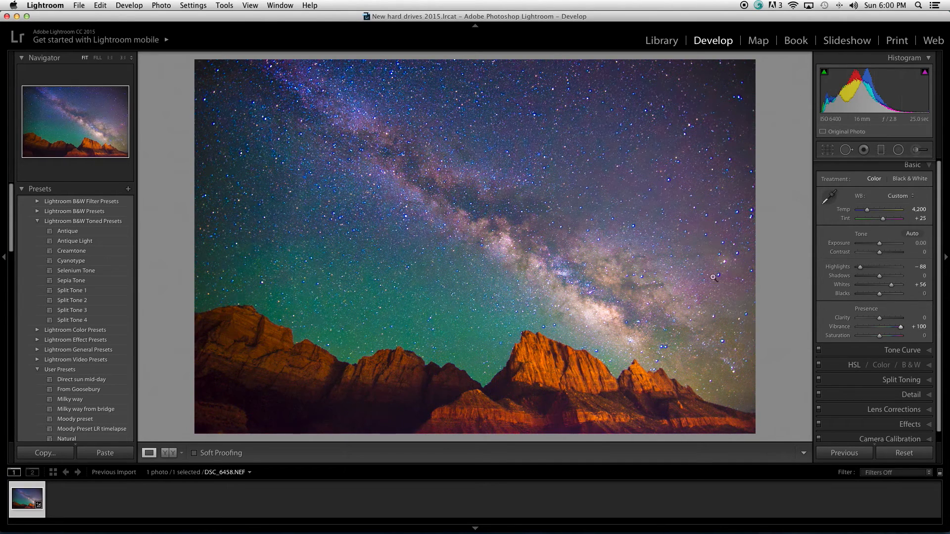
pyautogui.moveTo(358, 103)
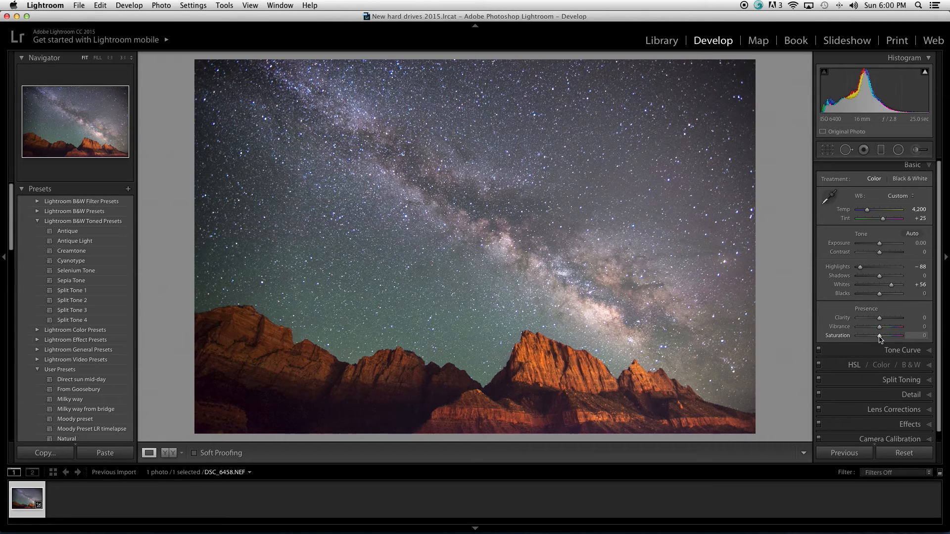
pyautogui.moveTo(880, 336); pyautogui.dragTo(900, 335)
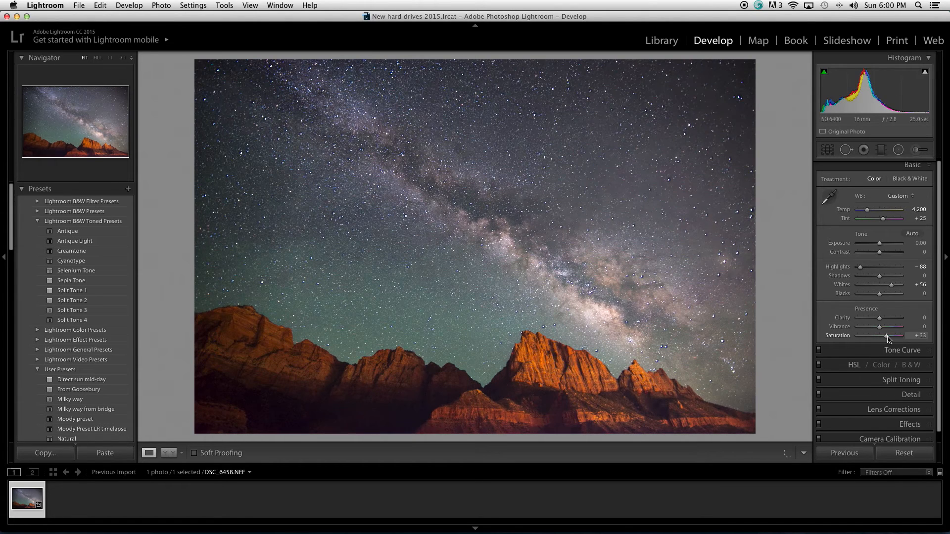
pyautogui.moveTo(886, 335); pyautogui.dragTo(900, 336)
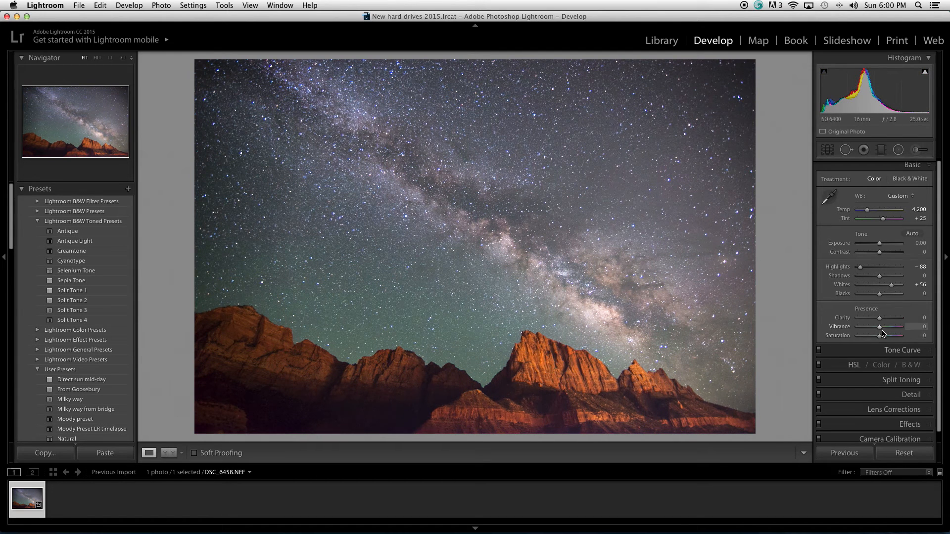
# - Raise vibrance in small increments to +33, then add saturation +9
pyautogui.moveTo(879, 327); pyautogui.dragTo(885, 326)
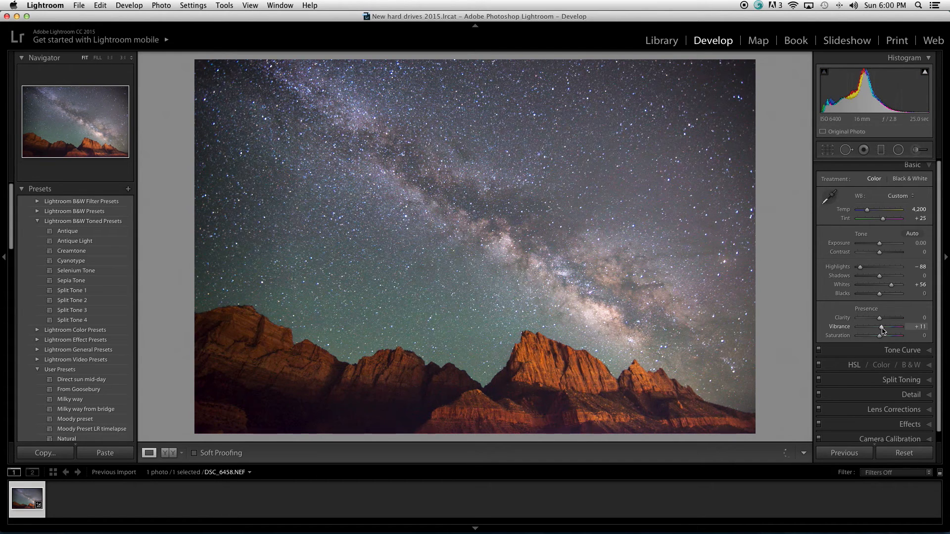
pyautogui.moveTo(880, 330); pyautogui.dragTo(883, 330)
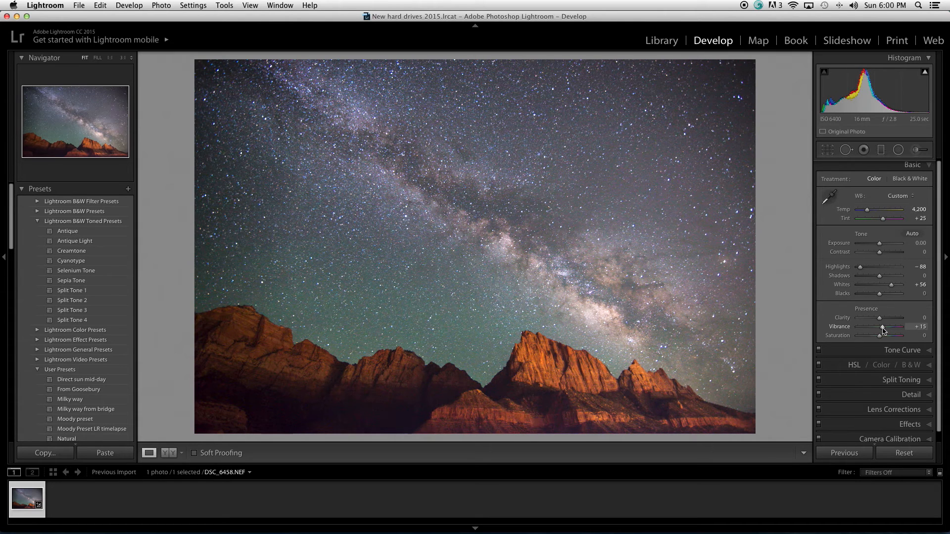
pyautogui.moveTo(878, 326); pyautogui.dragTo(885, 326)
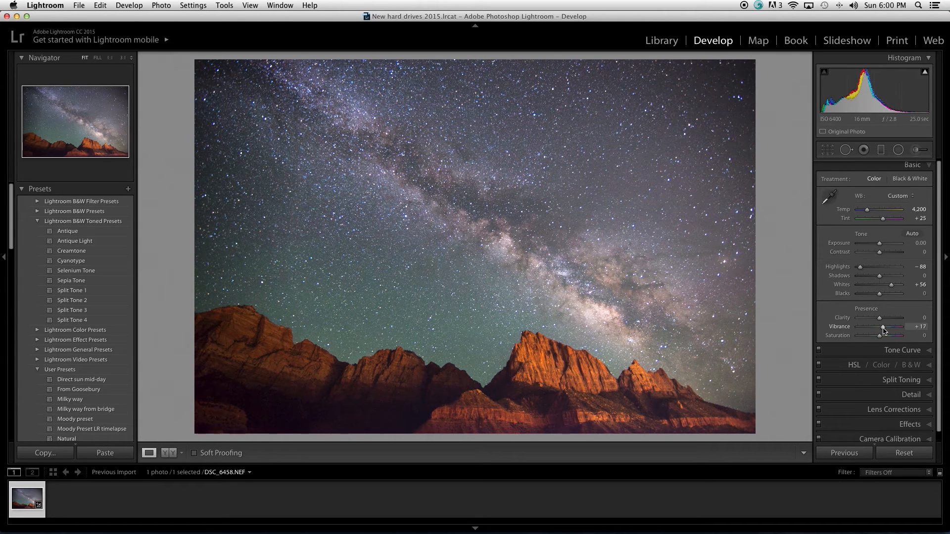
pyautogui.moveTo(879, 326); pyautogui.dragTo(884, 326)
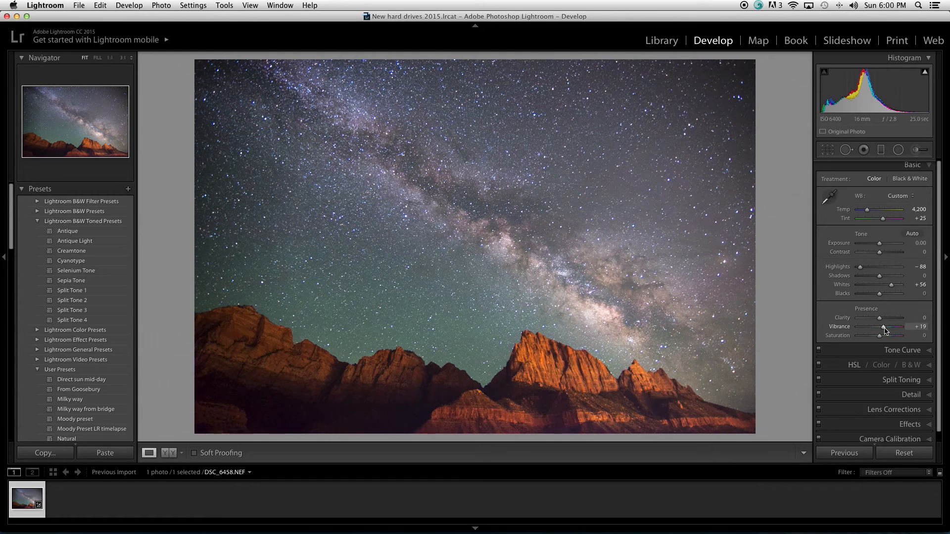
pyautogui.moveTo(882, 326); pyautogui.dragTo(892, 326)
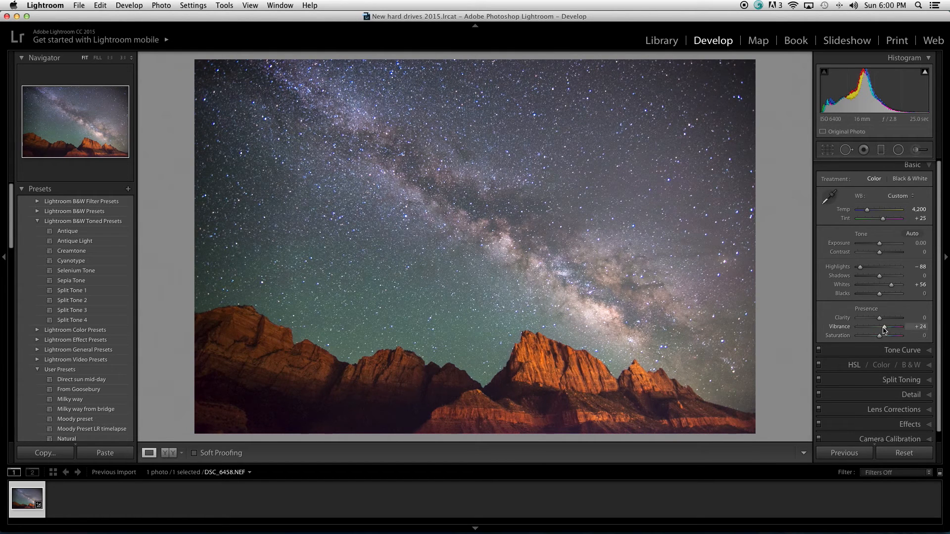
pyautogui.moveTo(881, 326); pyautogui.dragTo(892, 327)
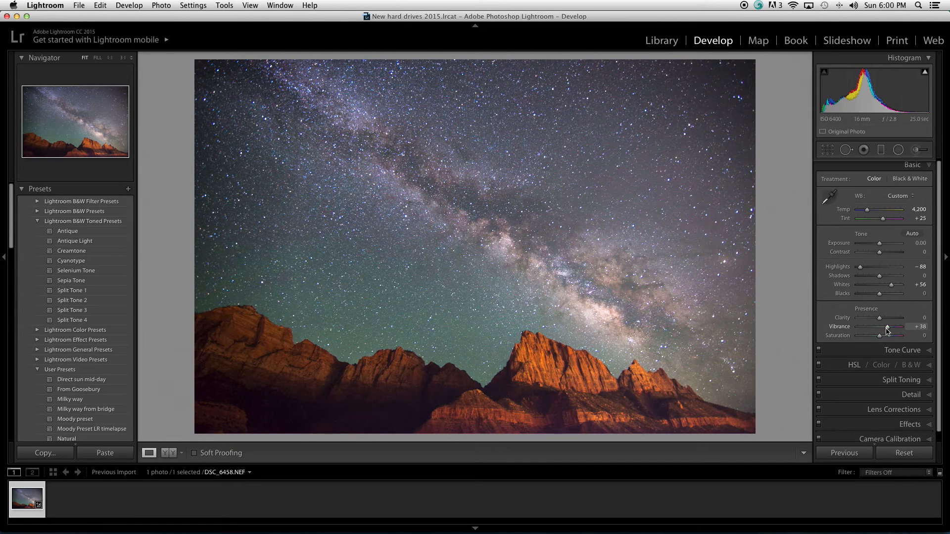
pyautogui.moveTo(887, 327); pyautogui.dragTo(884, 326)
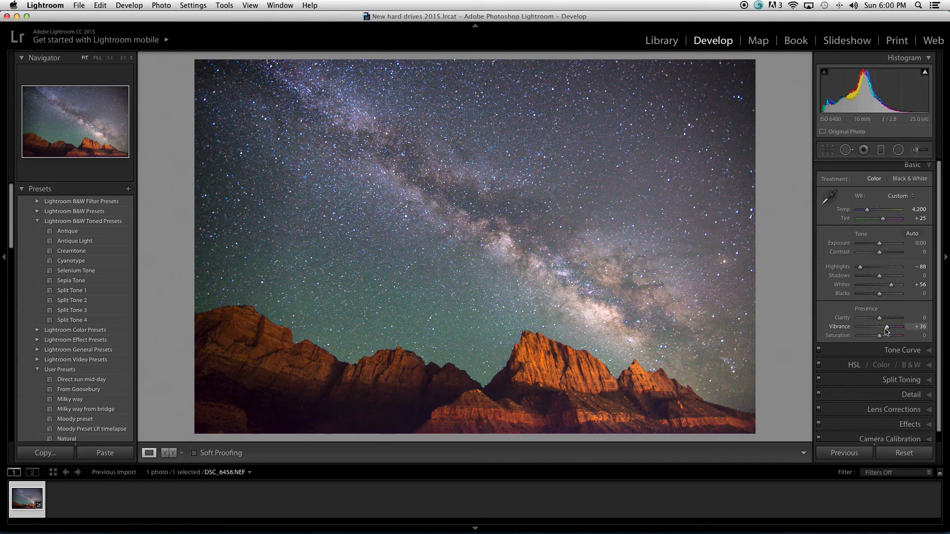
pyautogui.moveTo(887, 326); pyautogui.dragTo(882, 326)
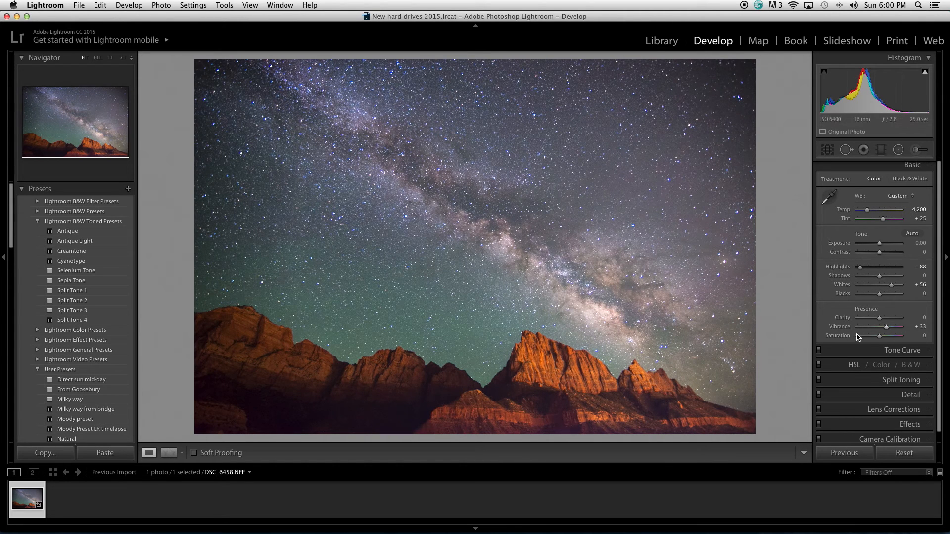
pyautogui.moveTo(874, 336); pyautogui.dragTo(881, 337)
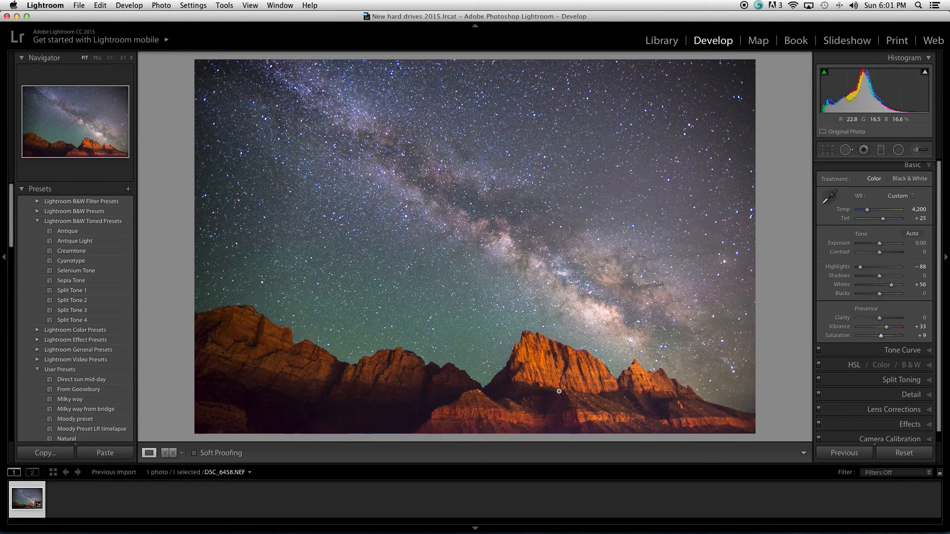
pyautogui.moveTo(577, 357)
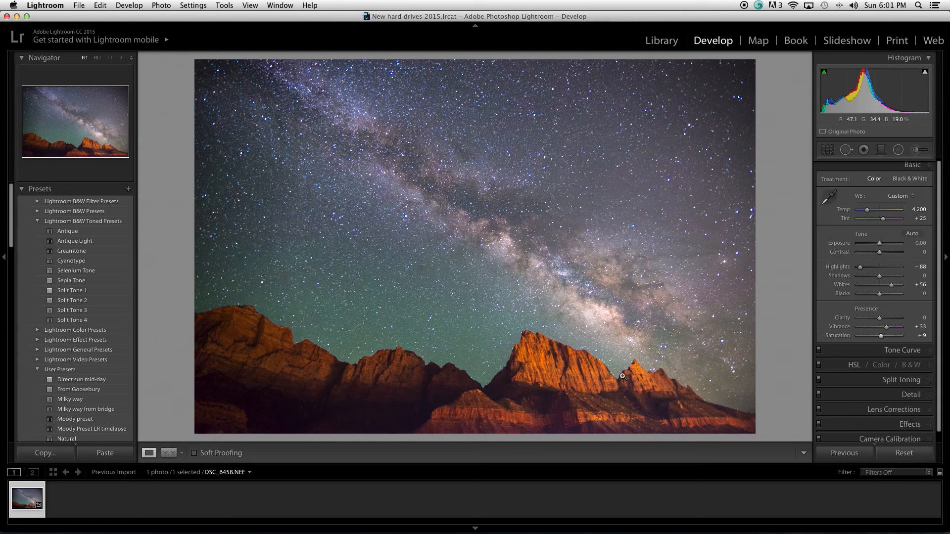
pyautogui.moveTo(602, 398)
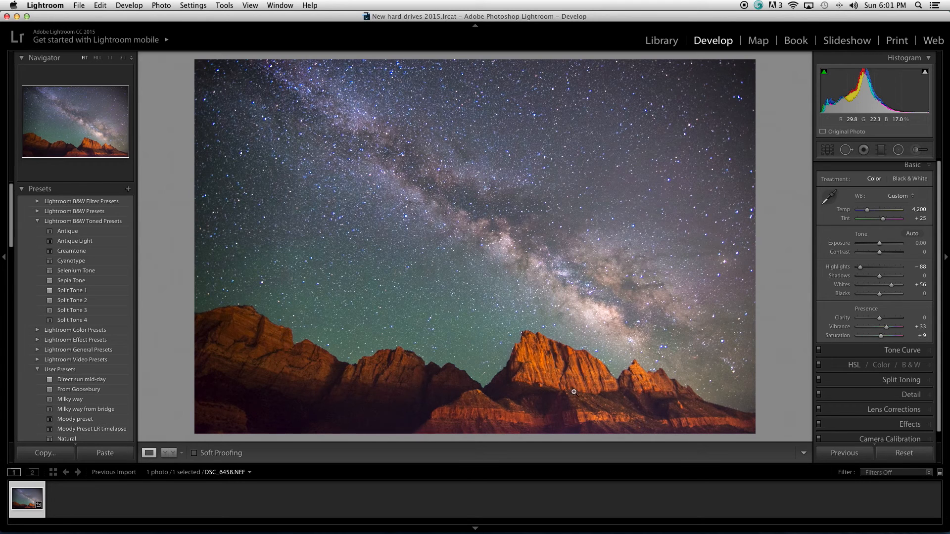
pyautogui.moveTo(523, 363)
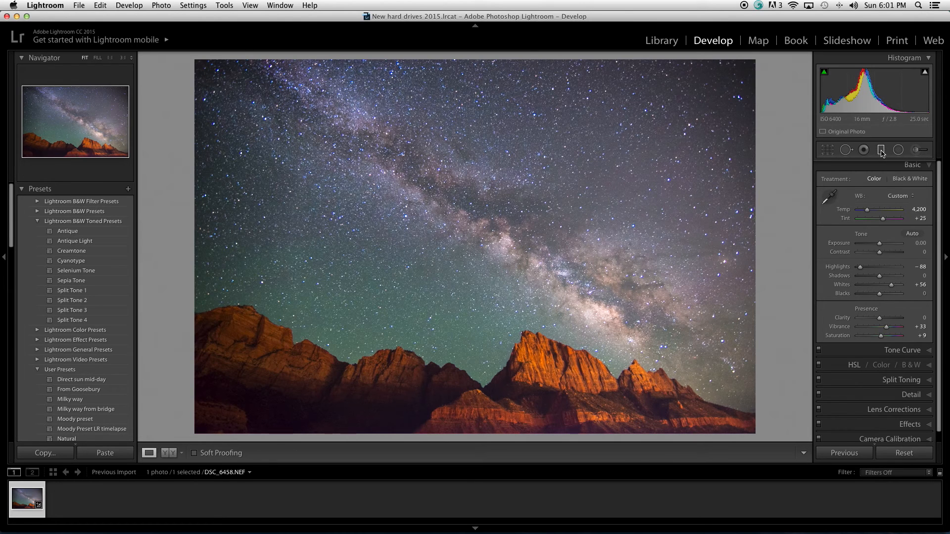
# - Start a new graduated filter and lower its Saturation to about -35
pyautogui.click(881, 150)
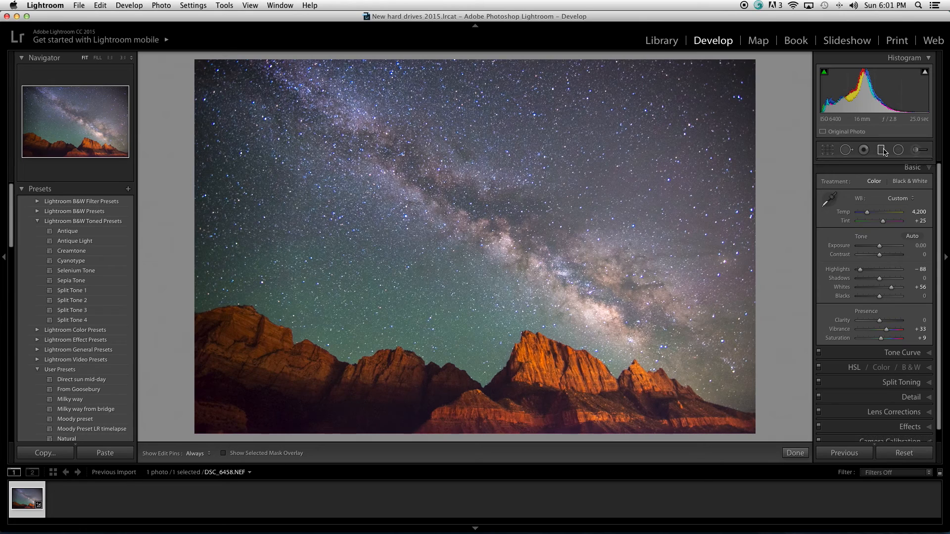
pyautogui.click(880, 150)
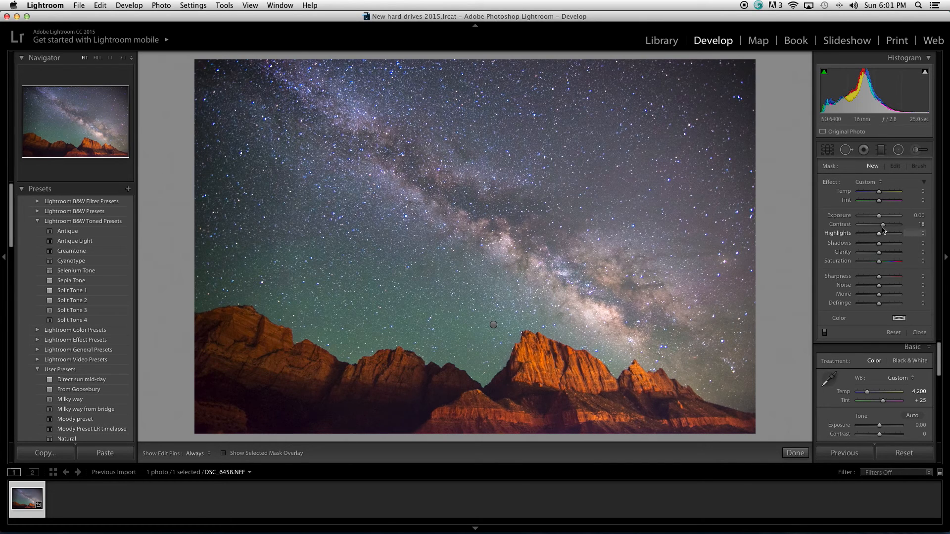
pyautogui.moveTo(882, 224); pyautogui.dragTo(886, 224)
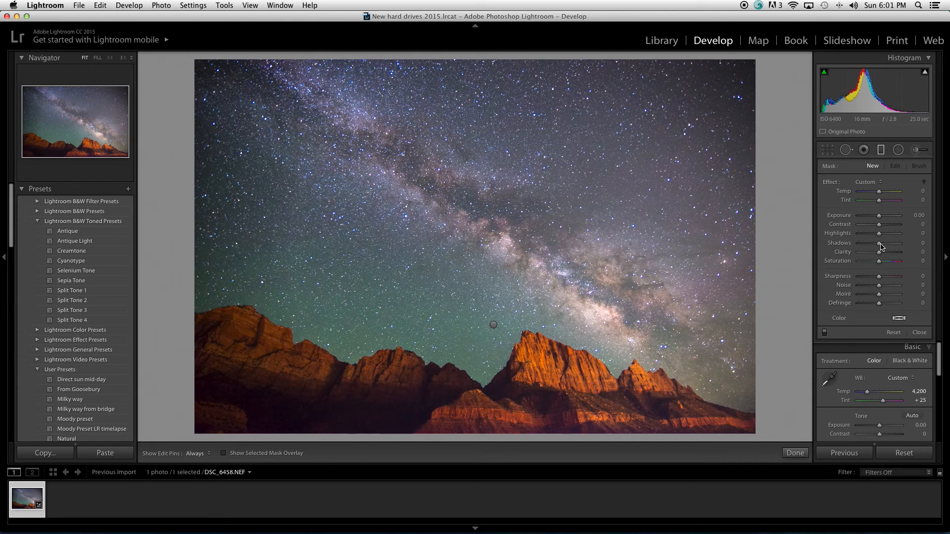
pyautogui.moveTo(879, 261); pyautogui.dragTo(867, 260)
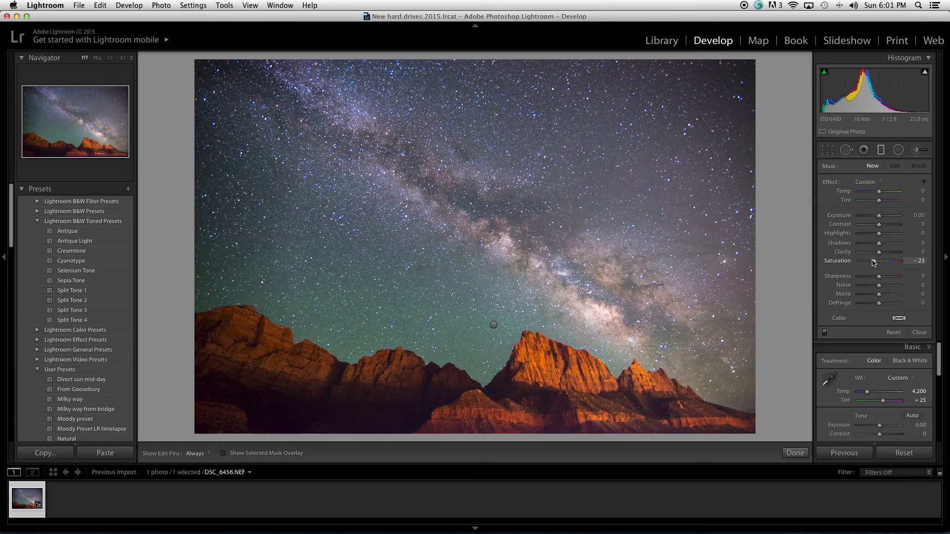
pyautogui.moveTo(882, 261); pyautogui.dragTo(872, 261)
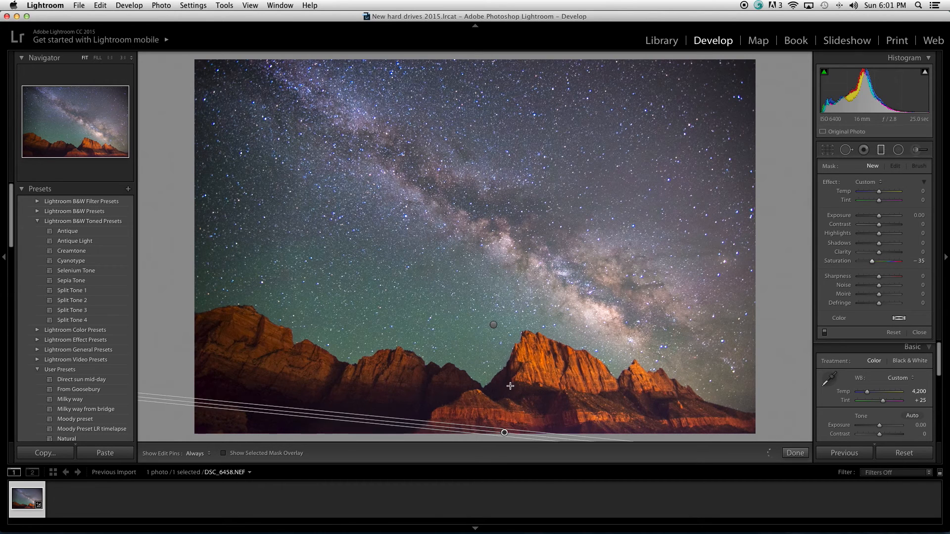
# - Drag the graduated filter up over the cliff tops and set its Saturation to -21
pyautogui.moveTo(504, 432); pyautogui.dragTo(512, 376)
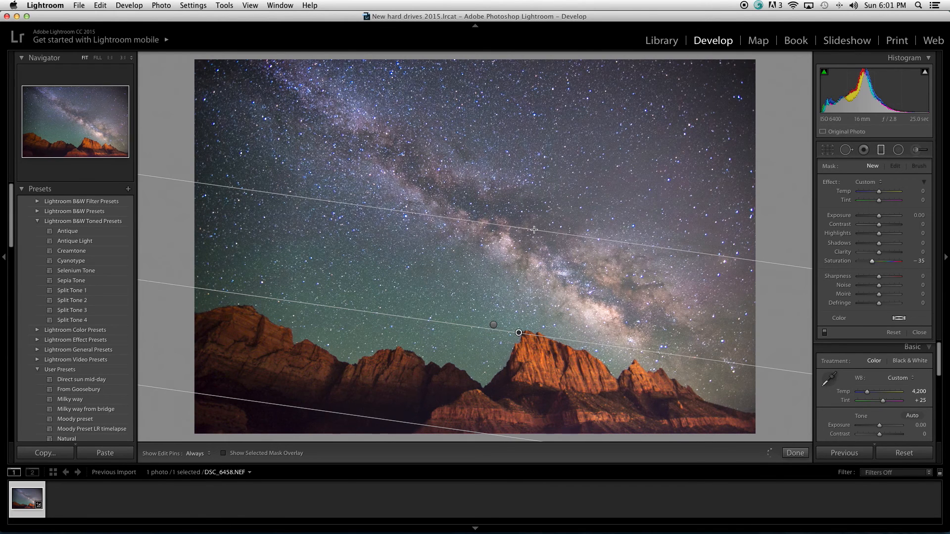
pyautogui.moveTo(518, 332); pyautogui.dragTo(522, 337)
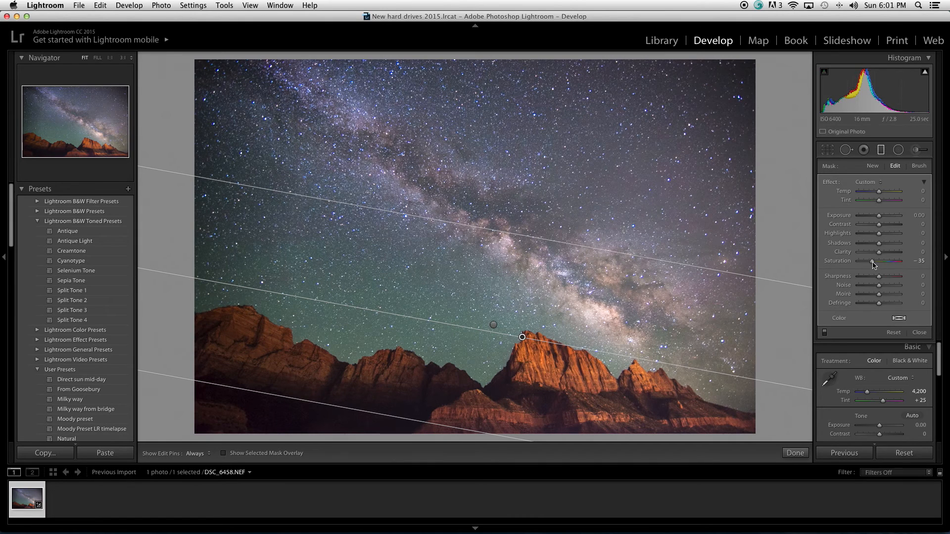
pyautogui.moveTo(872, 261); pyautogui.dragTo(875, 261)
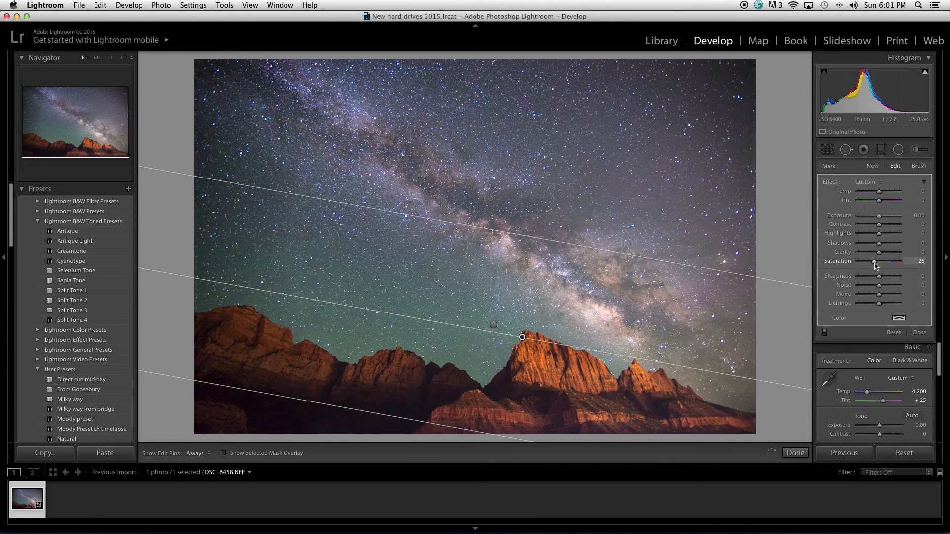
pyautogui.moveTo(874, 261); pyautogui.dragTo(876, 261)
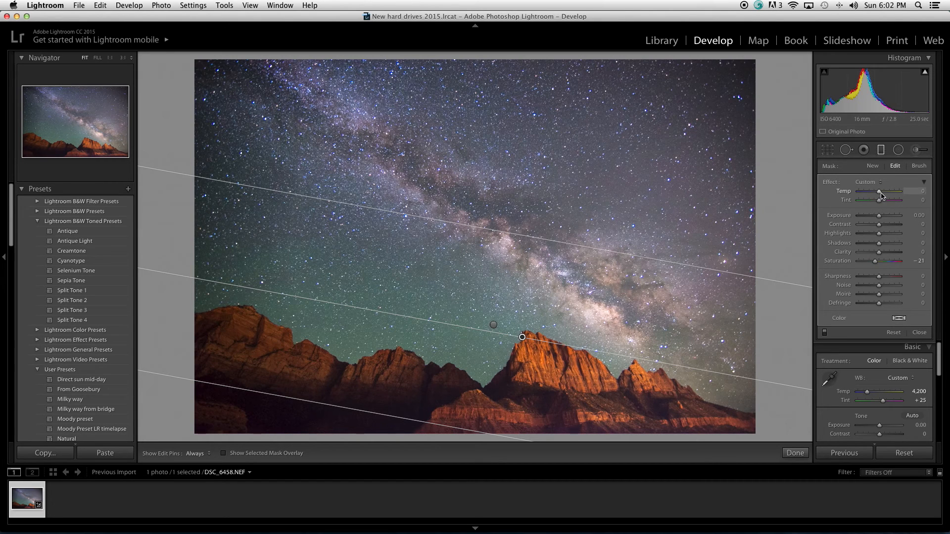
# - Cool the graduated filter's Temp to -15
pyautogui.moveTo(880, 191); pyautogui.dragTo(877, 191)
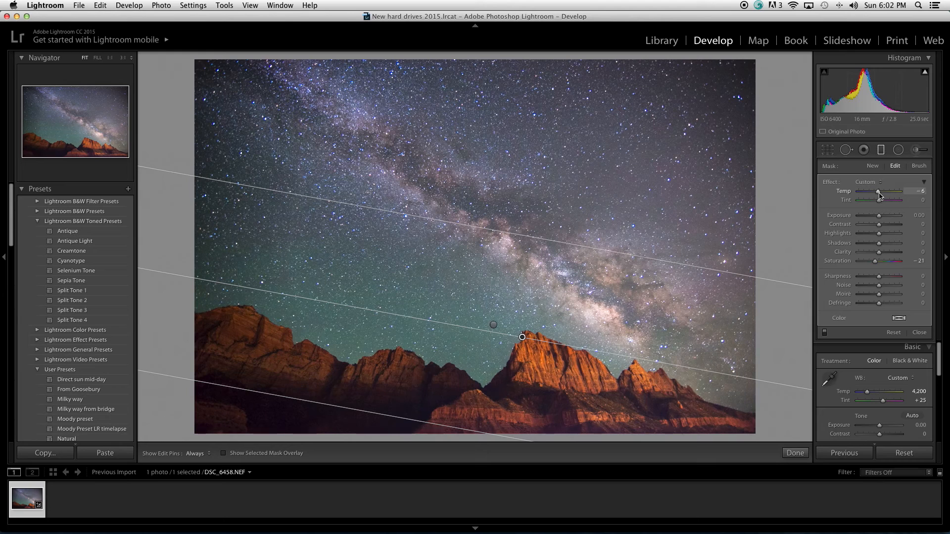
pyautogui.moveTo(882, 192); pyautogui.dragTo(875, 192)
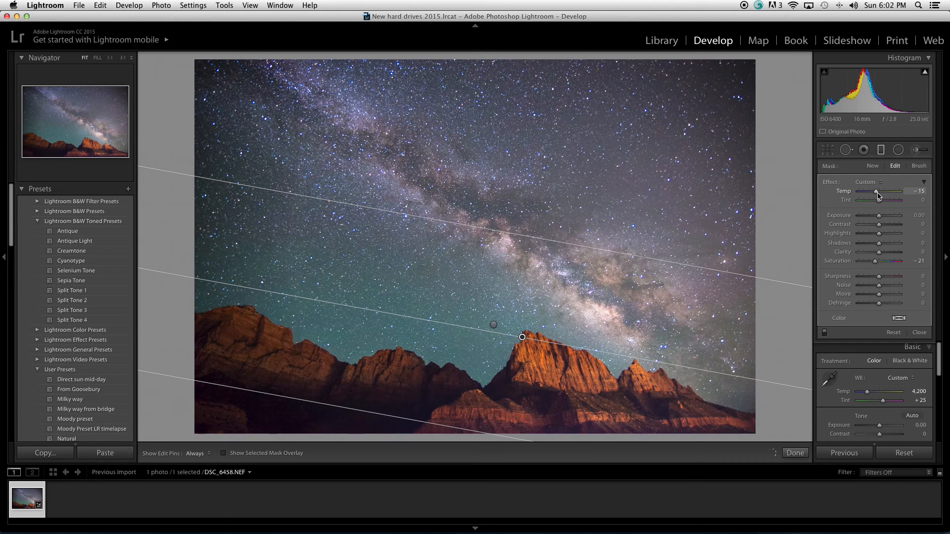
pyautogui.moveTo(877, 191); pyautogui.dragTo(875, 192)
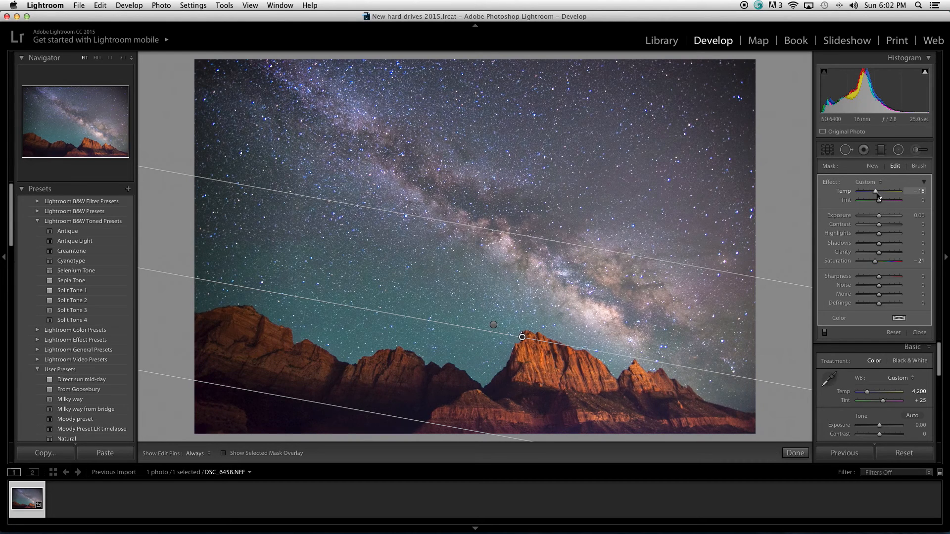
pyautogui.moveTo(874, 192); pyautogui.dragTo(877, 191)
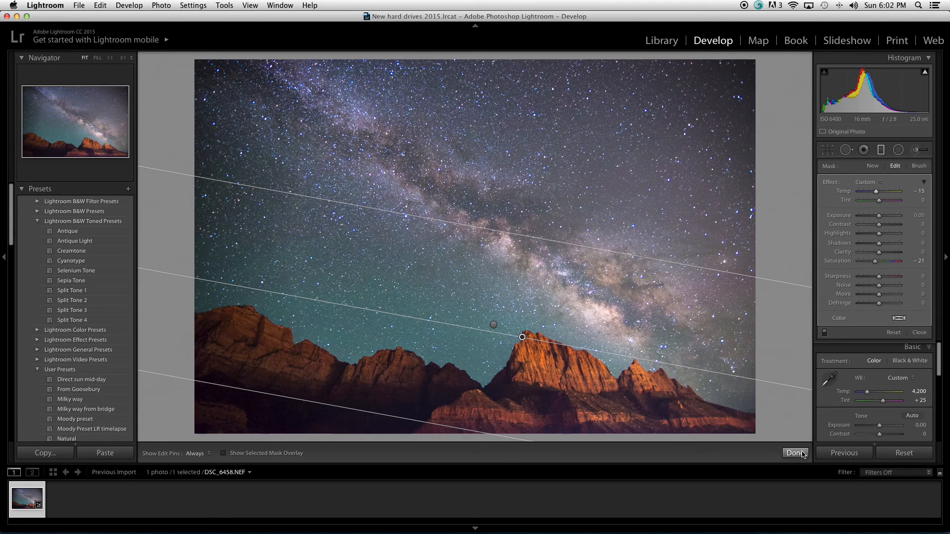
# - Apply the graduated filter and raise the photo's global Contrast to +25
pyautogui.click(796, 453)
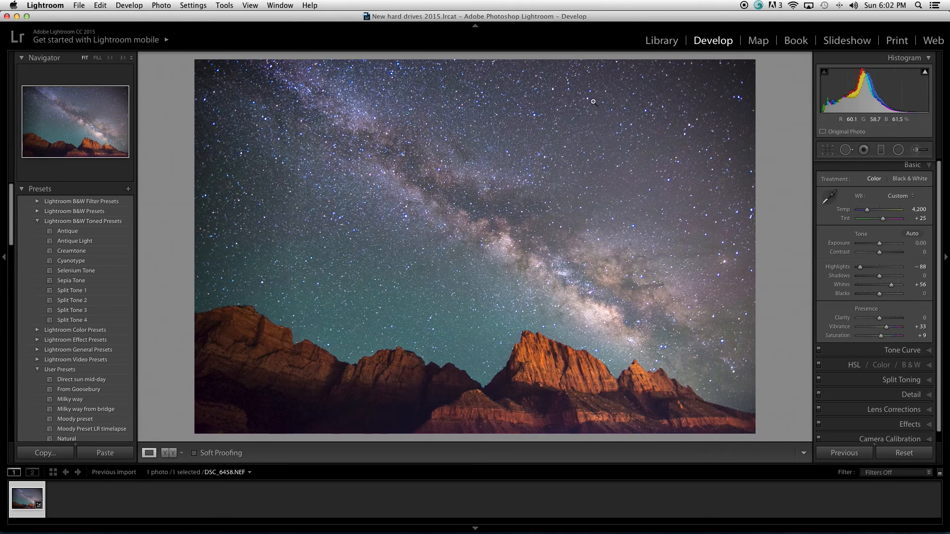
pyautogui.moveTo(357, 156)
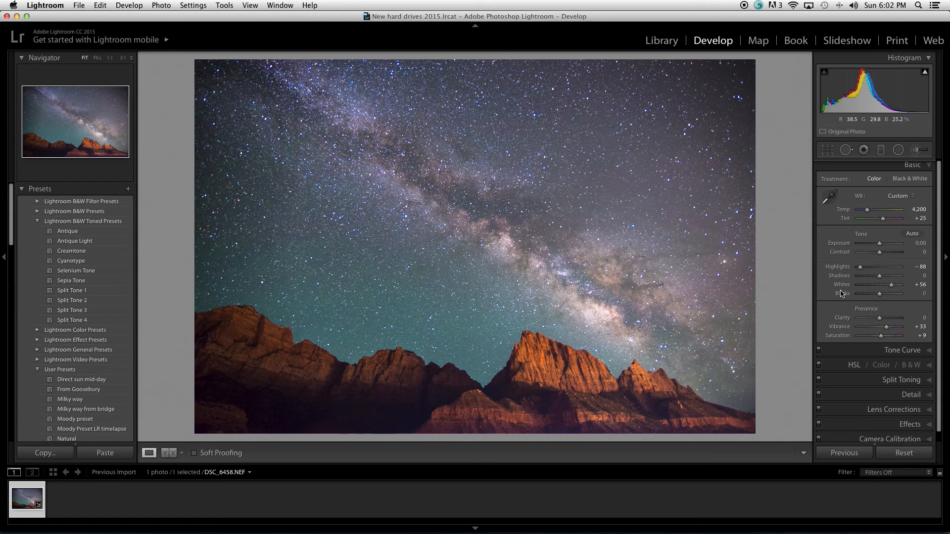
pyautogui.moveTo(879, 252); pyautogui.dragTo(881, 252)
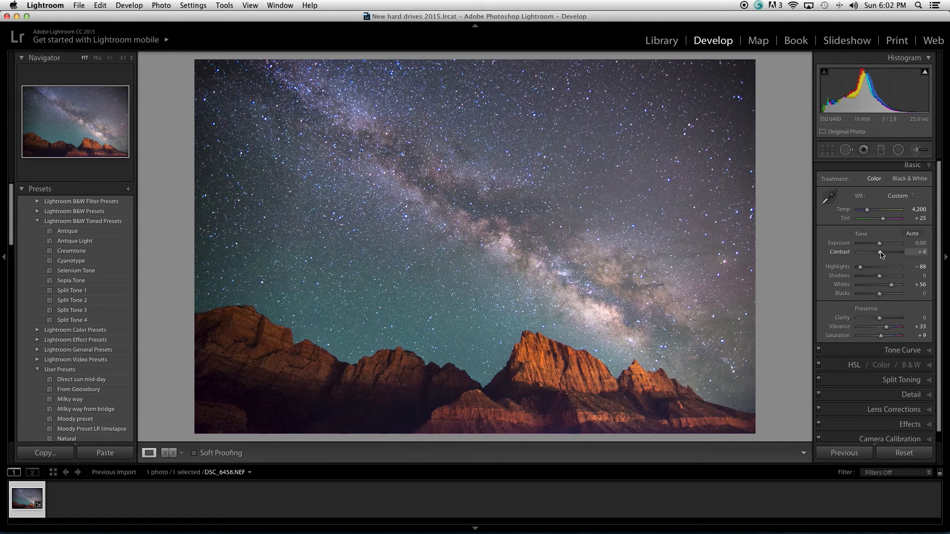
pyautogui.moveTo(881, 254); pyautogui.dragTo(888, 254)
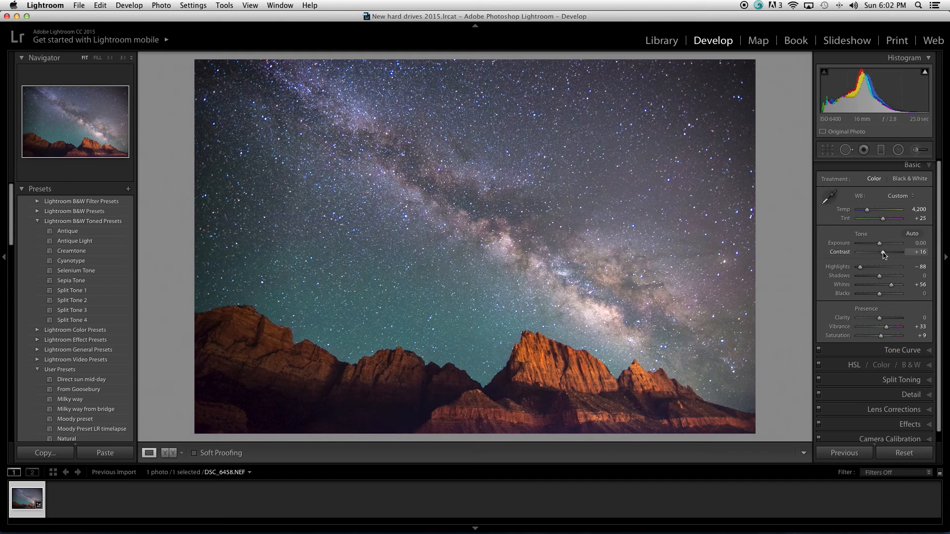
pyautogui.moveTo(878, 252); pyautogui.dragTo(885, 251)
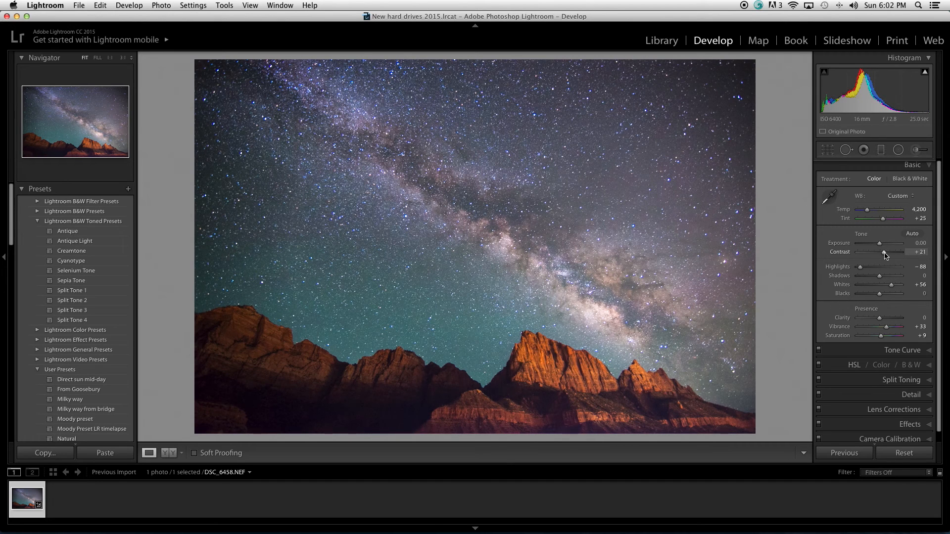
pyautogui.moveTo(894, 252); pyautogui.dragTo(896, 252)
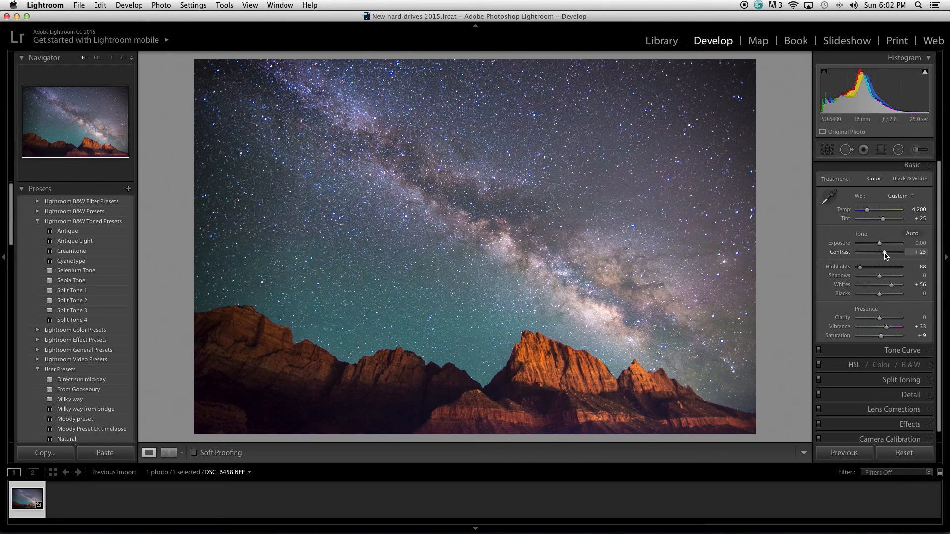
pyautogui.moveTo(885, 253); pyautogui.dragTo(880, 253)
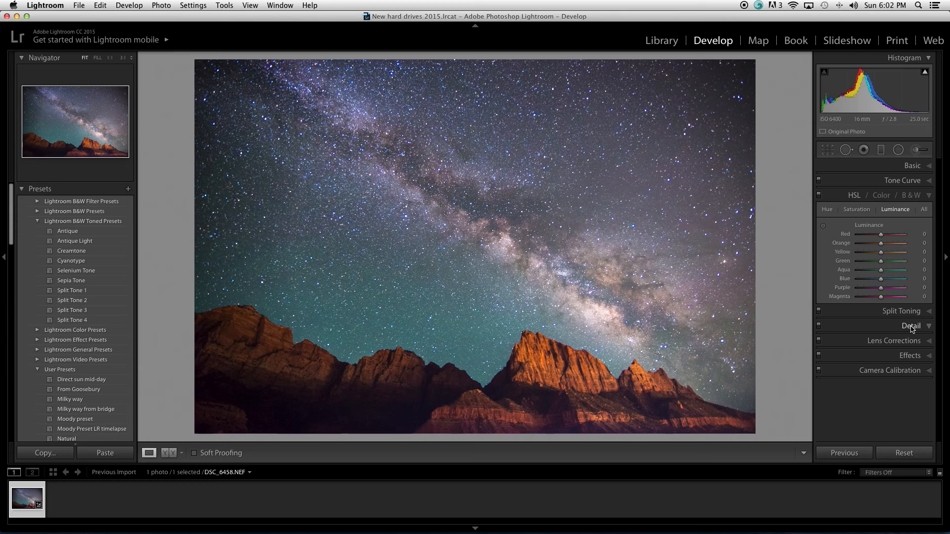
# - Set Detail panel luminance noise reduction to about 25 to smooth the starry sky
pyautogui.click(910, 326)
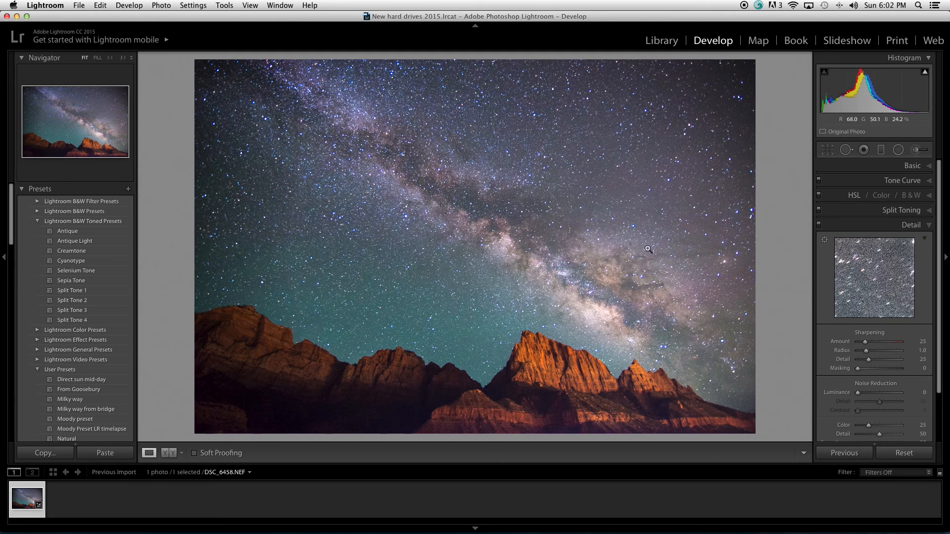
pyautogui.moveTo(802, 266)
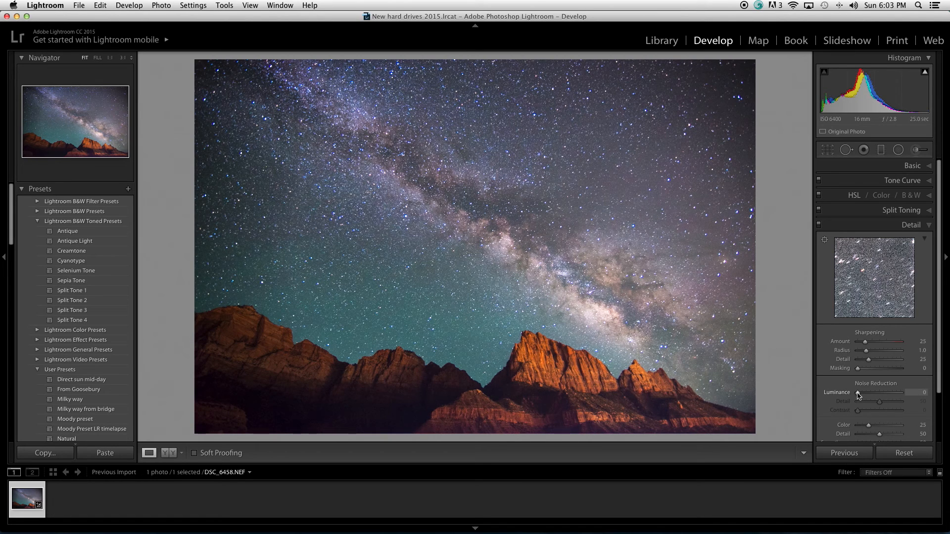
pyautogui.moveTo(856, 393); pyautogui.dragTo(866, 392)
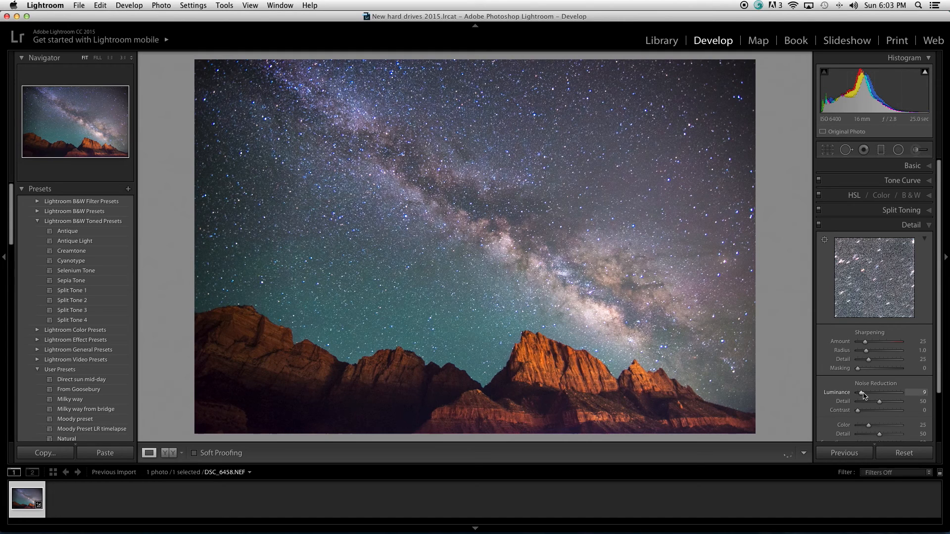
pyautogui.moveTo(861, 392); pyautogui.dragTo(867, 392)
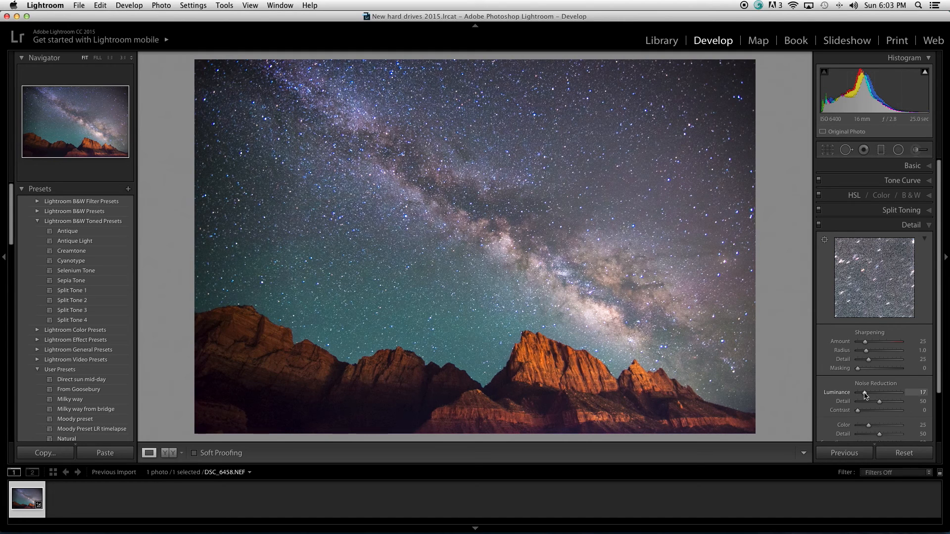
pyautogui.moveTo(855, 392); pyautogui.dragTo(866, 392)
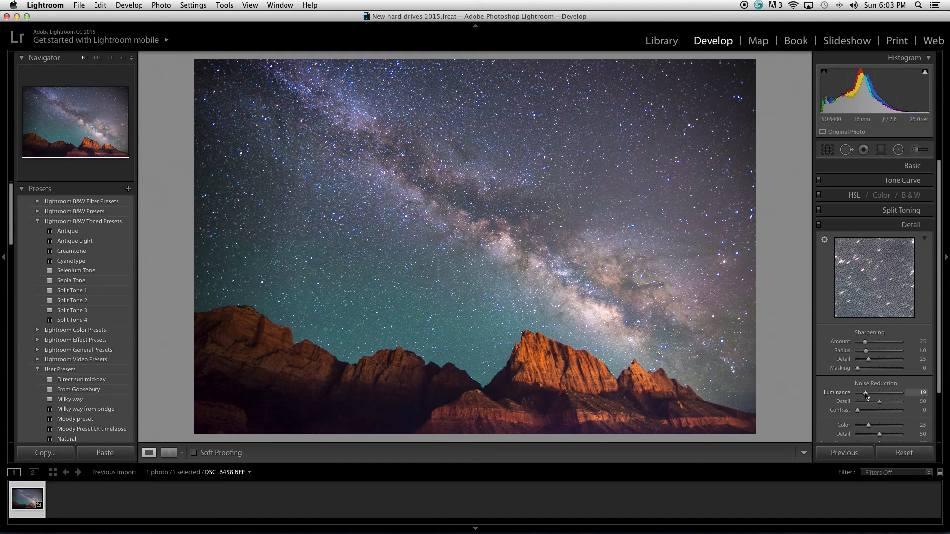
pyautogui.moveTo(868, 392); pyautogui.dragTo(864, 393)
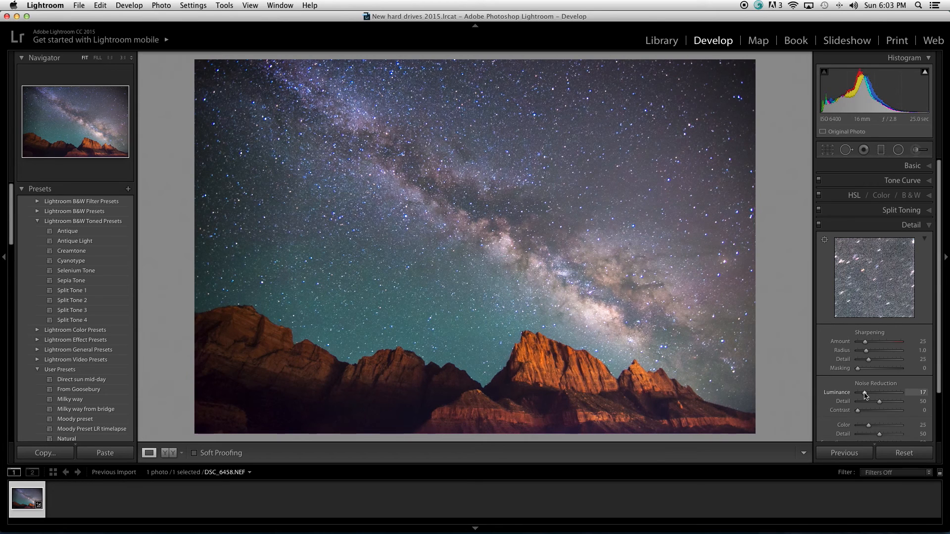
pyautogui.moveTo(880, 397); pyautogui.dragTo(877, 397)
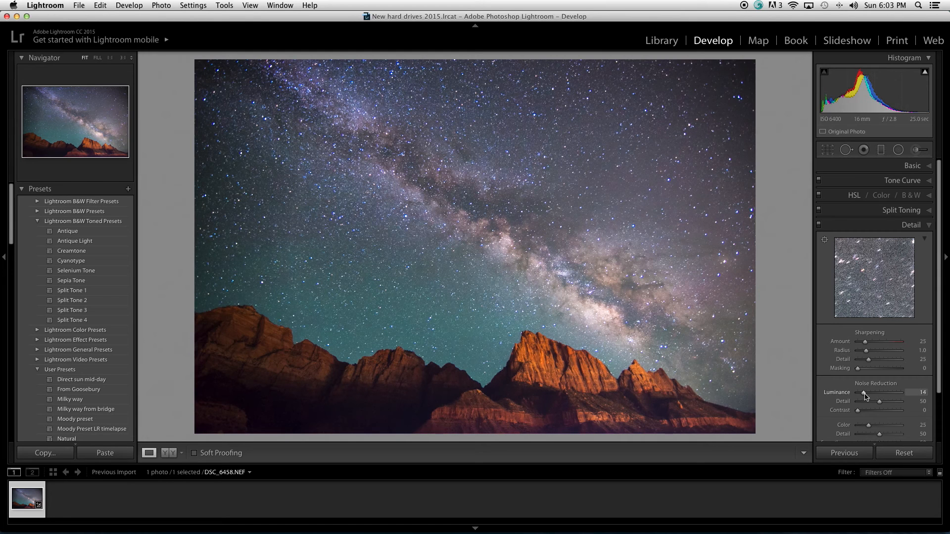
pyautogui.moveTo(863, 392); pyautogui.dragTo(869, 392)
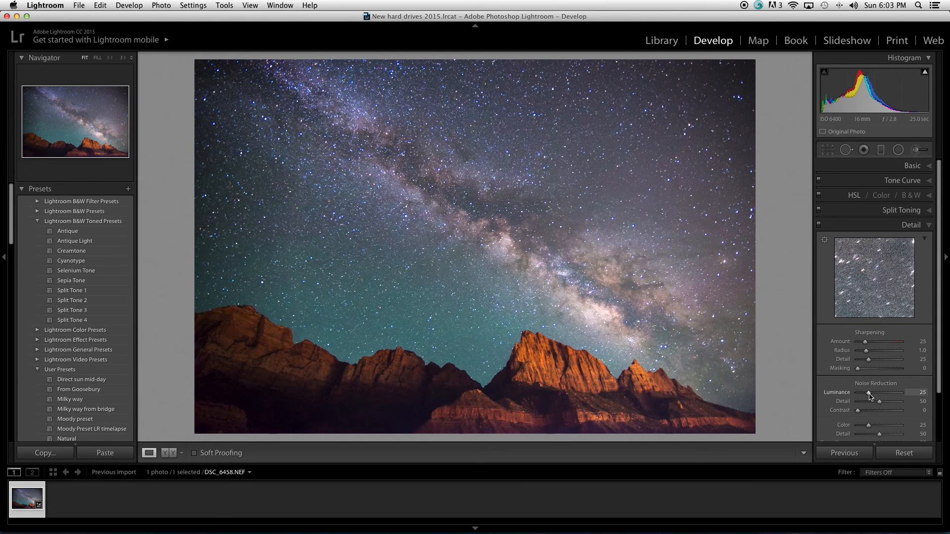
pyautogui.moveTo(871, 398); pyautogui.dragTo(876, 398)
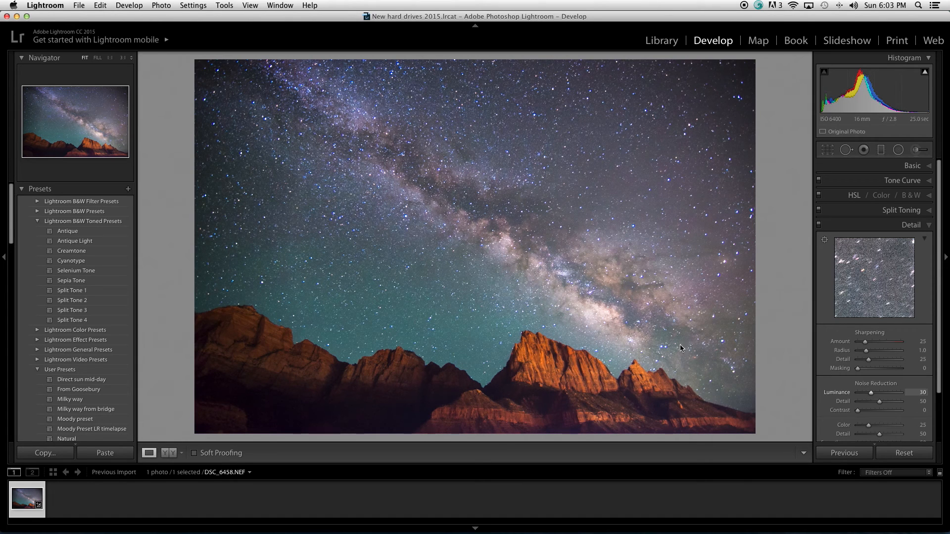
pyautogui.moveTo(725, 289)
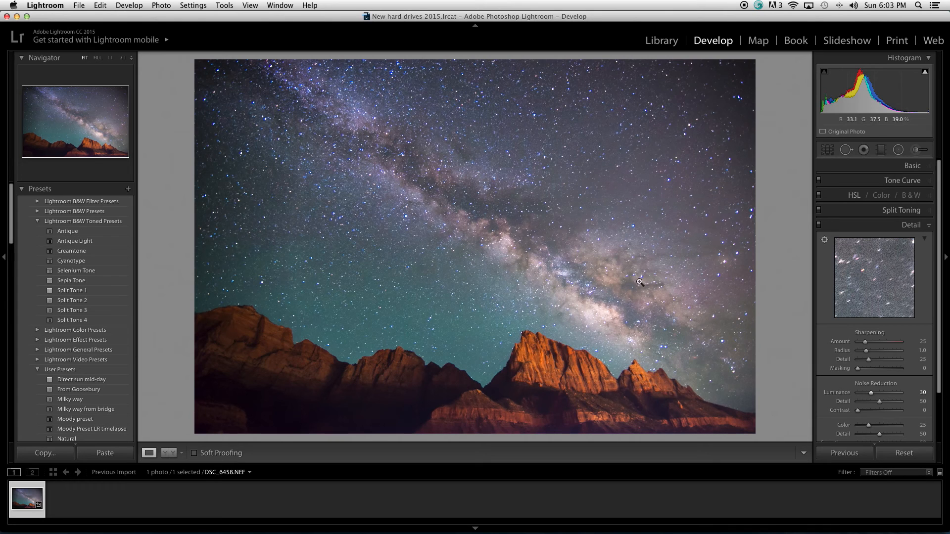
pyautogui.moveTo(543, 348)
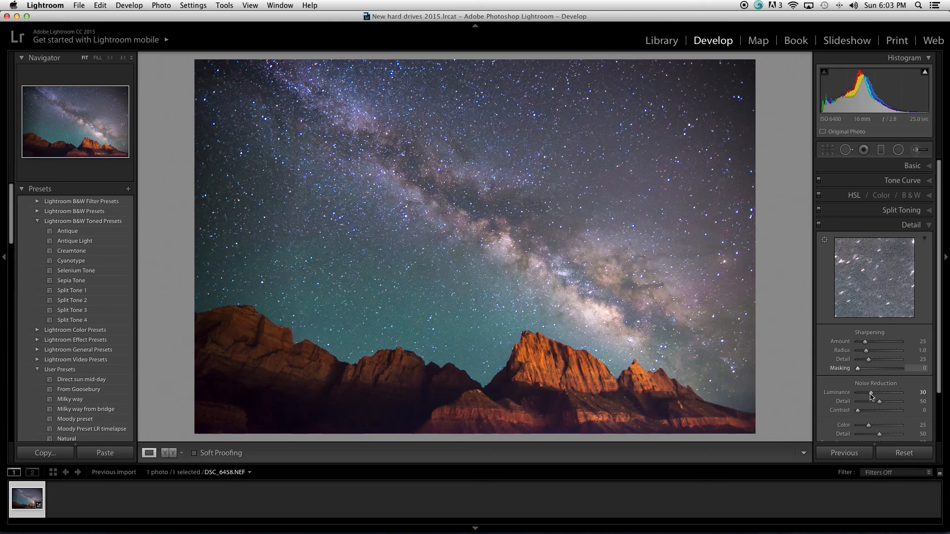
pyautogui.moveTo(879, 392); pyautogui.dragTo(870, 392)
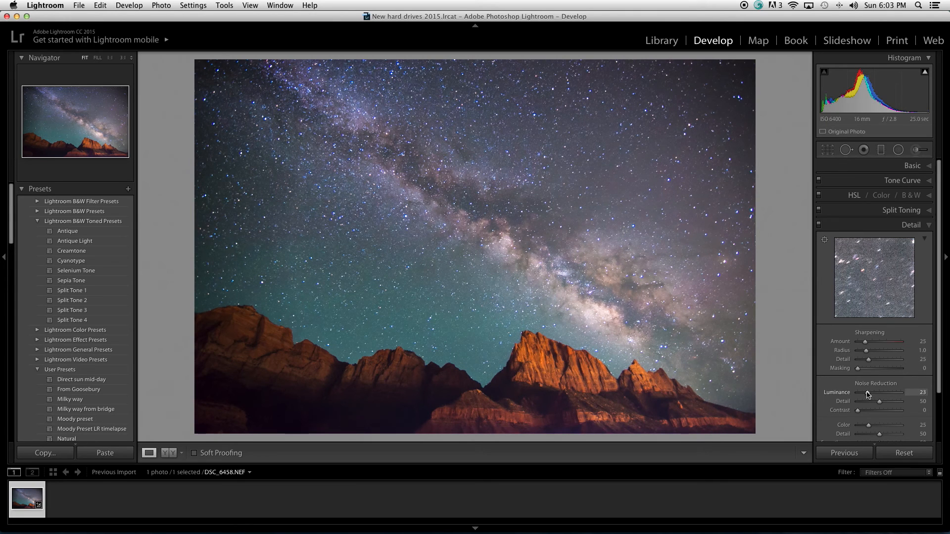
pyautogui.moveTo(867, 392); pyautogui.dragTo(864, 392)
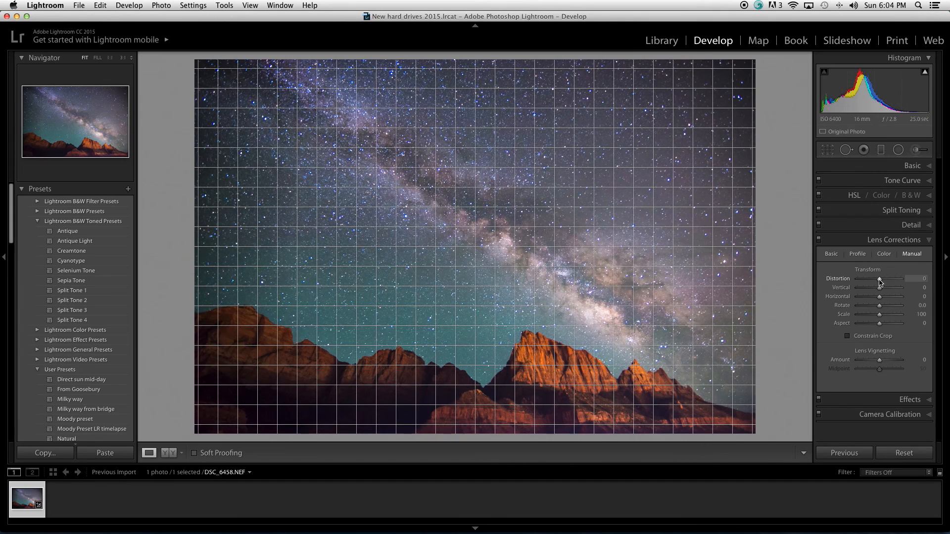
# - Raise the manual lens Distortion correction to +18
pyautogui.moveTo(880, 281); pyautogui.dragTo(894, 282)
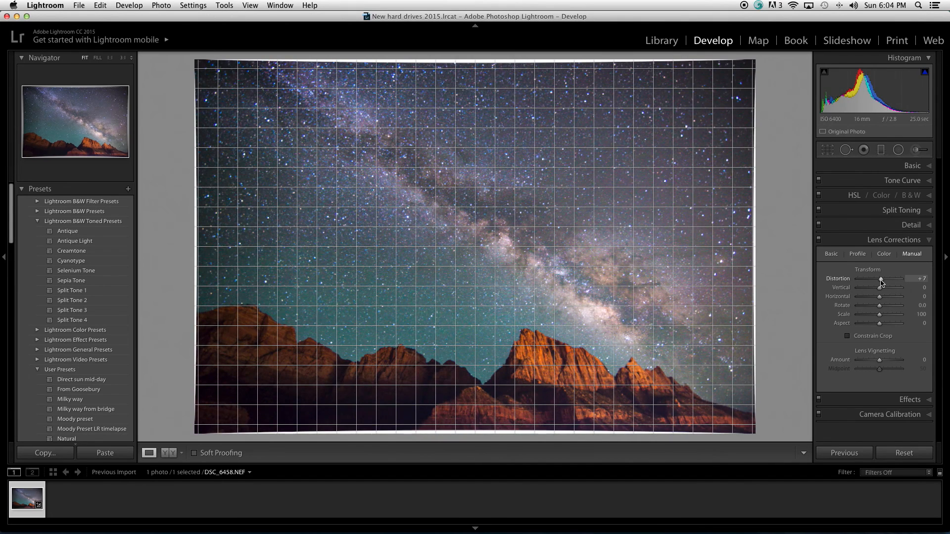
pyautogui.moveTo(881, 283); pyautogui.dragTo(887, 283)
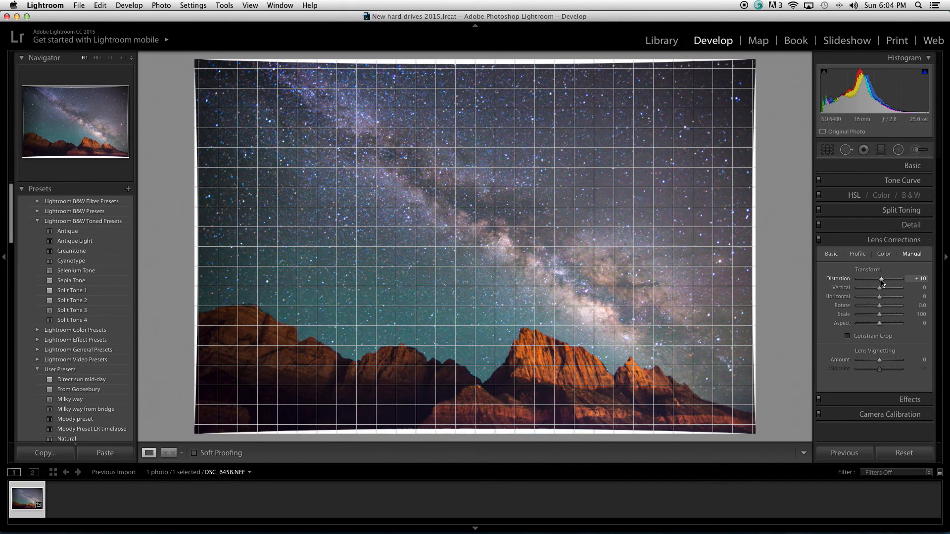
pyautogui.moveTo(882, 281); pyautogui.dragTo(888, 281)
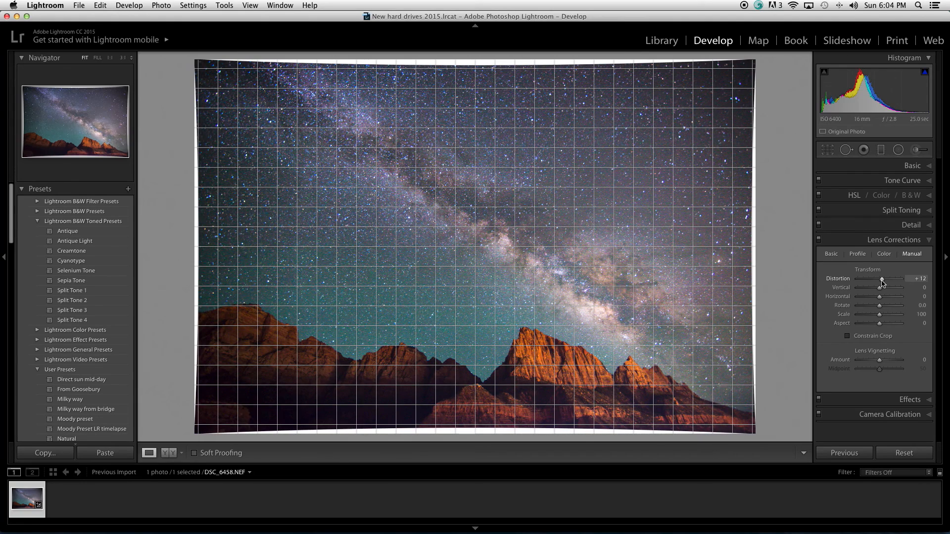
pyautogui.moveTo(882, 280); pyautogui.dragTo(885, 281)
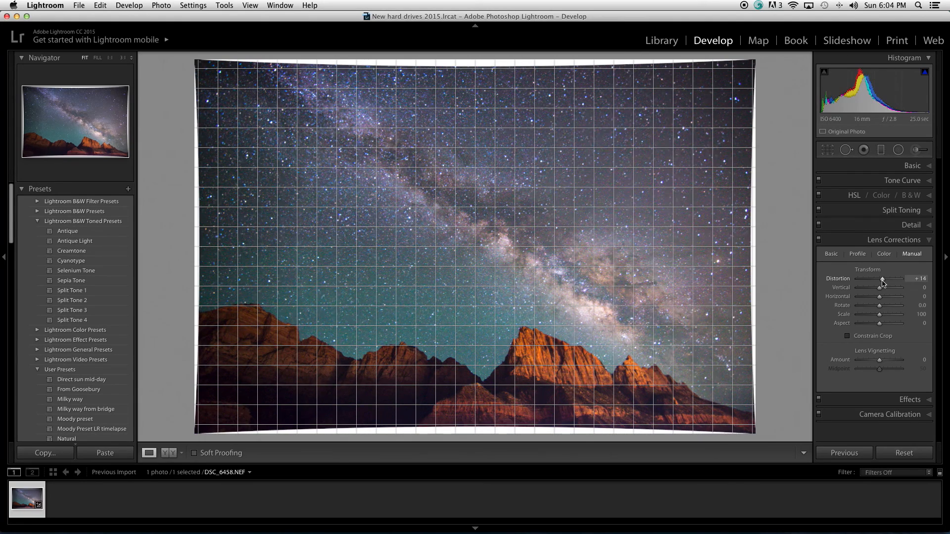
pyautogui.moveTo(882, 282); pyautogui.dragTo(885, 282)
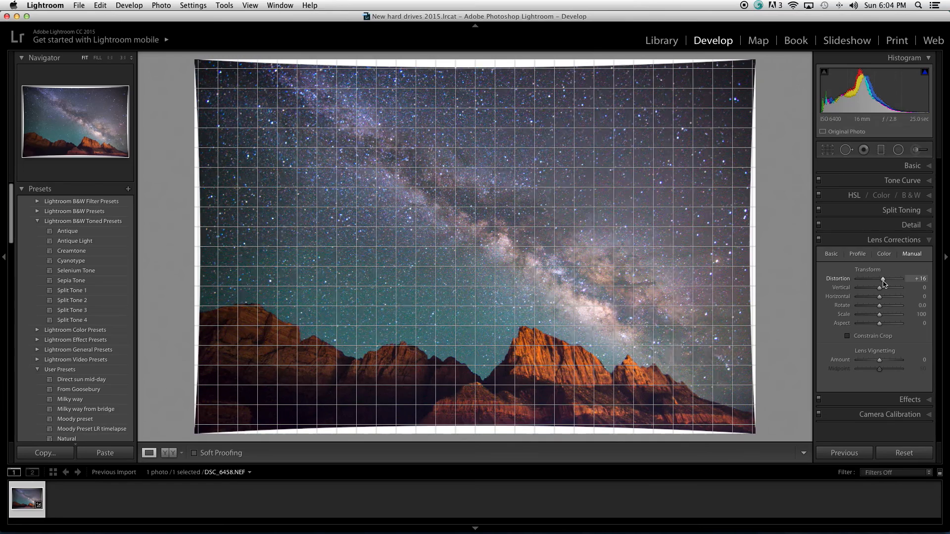
pyautogui.moveTo(882, 281); pyautogui.dragTo(885, 281)
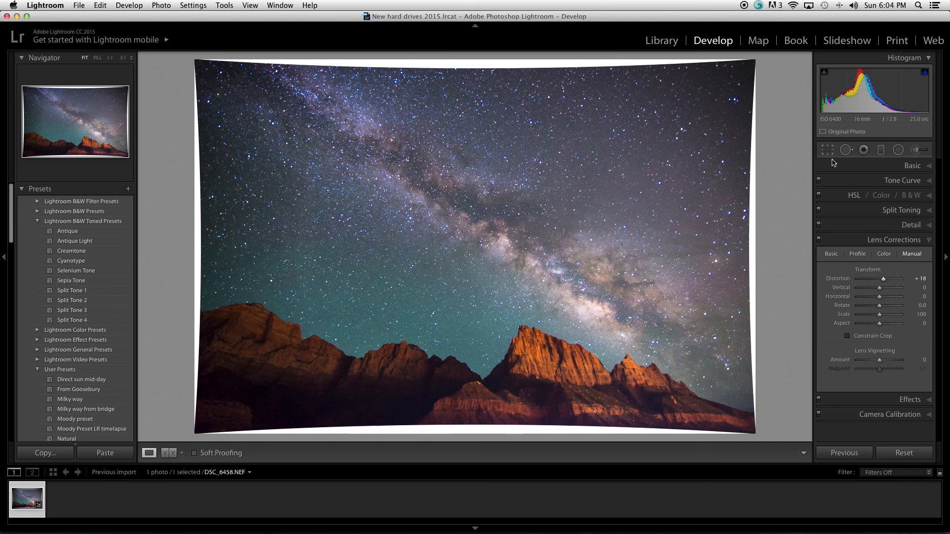
pyautogui.moveTo(828, 153)
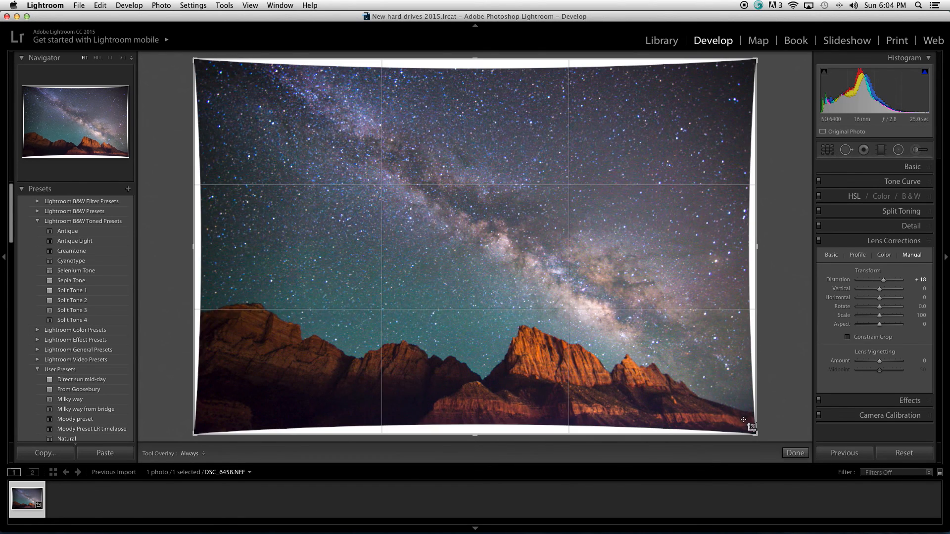
# - Crop inside the white distortion borders at a 0.62 angle and apply the crop
pyautogui.click(827, 150)
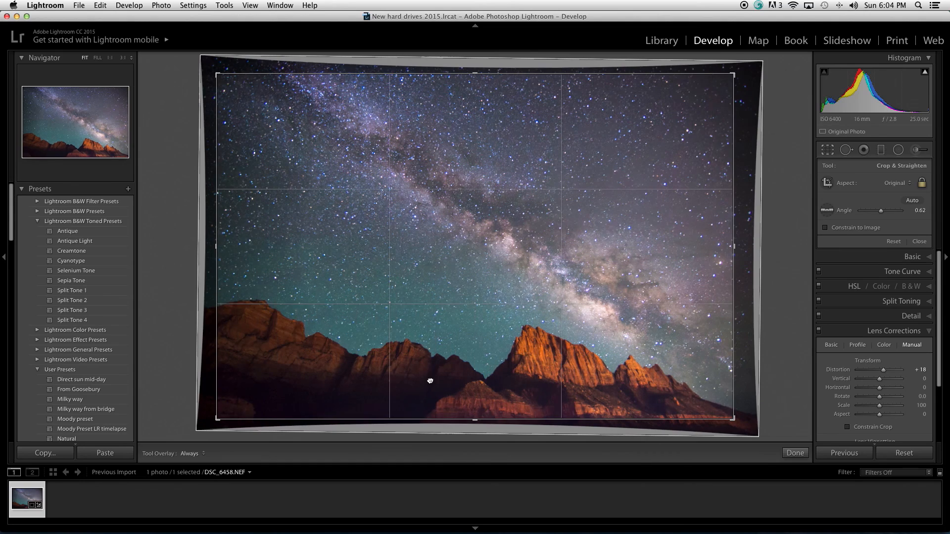
pyautogui.click(795, 453)
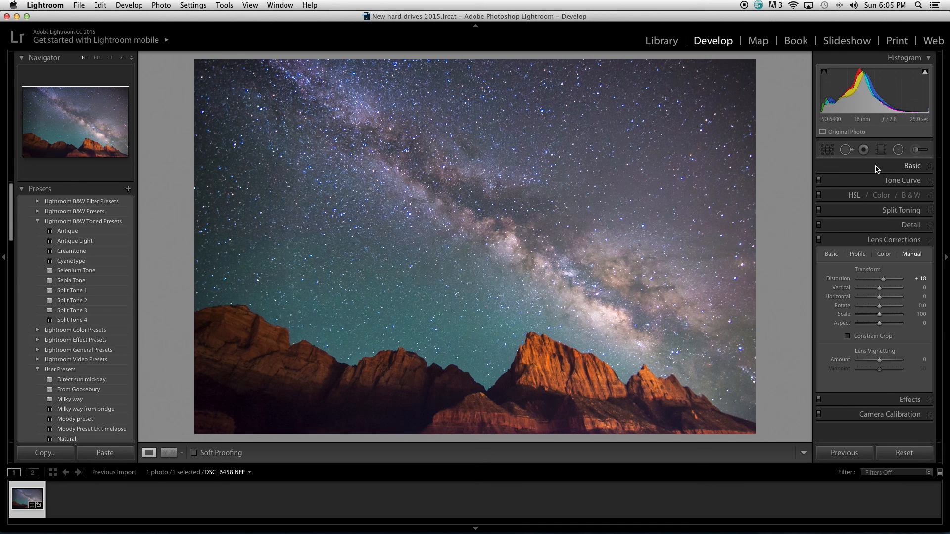
# - Bring the Basic panel Saturation from +9 back down to 0
pyautogui.click(911, 165)
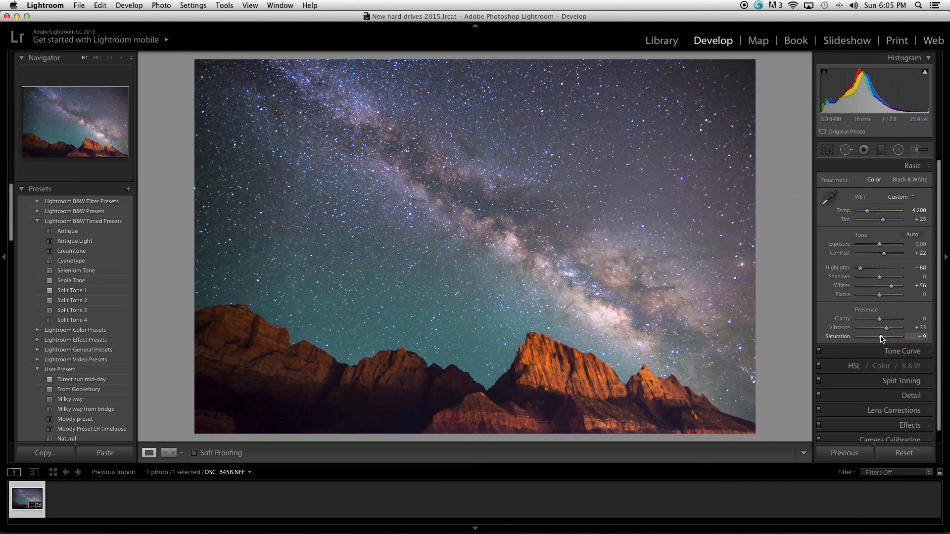
pyautogui.moveTo(885, 337); pyautogui.dragTo(881, 337)
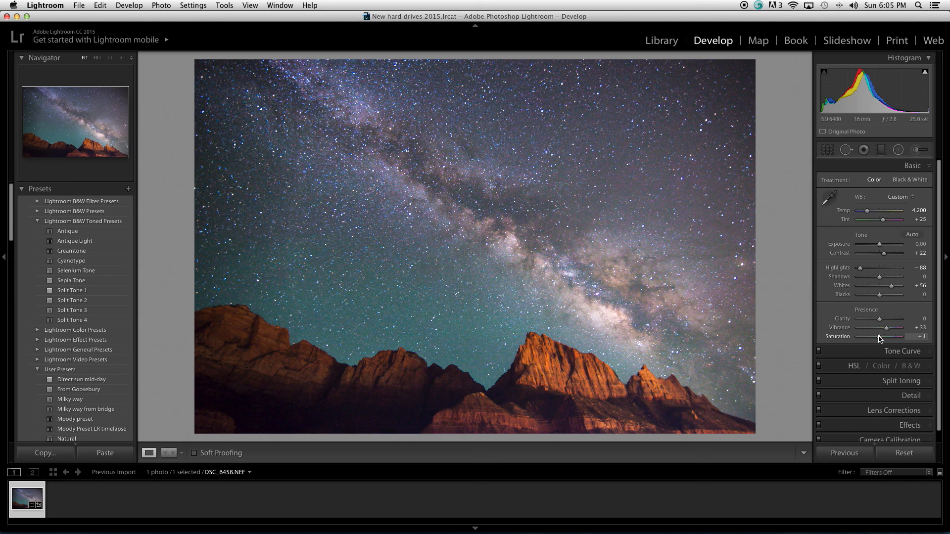
pyautogui.moveTo(883, 337); pyautogui.dragTo(881, 337)
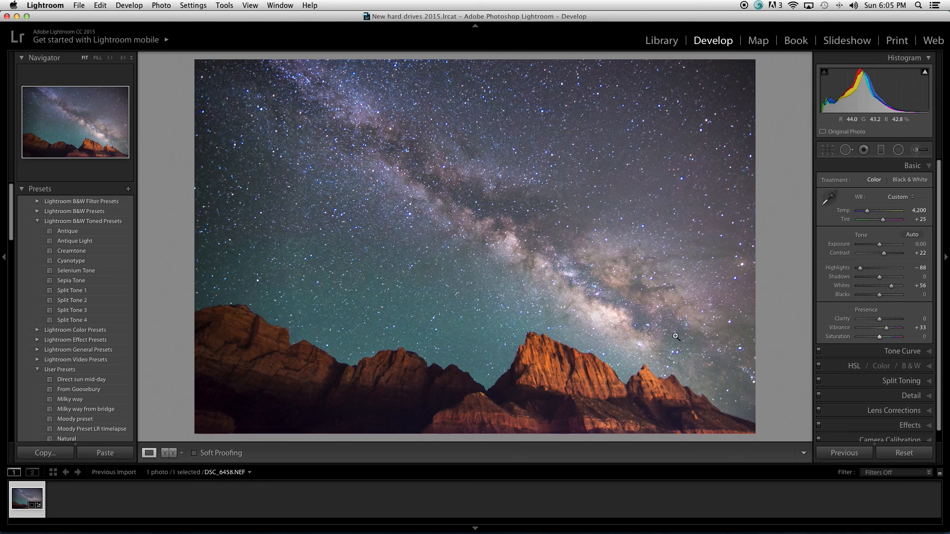
pyautogui.moveTo(454, 411)
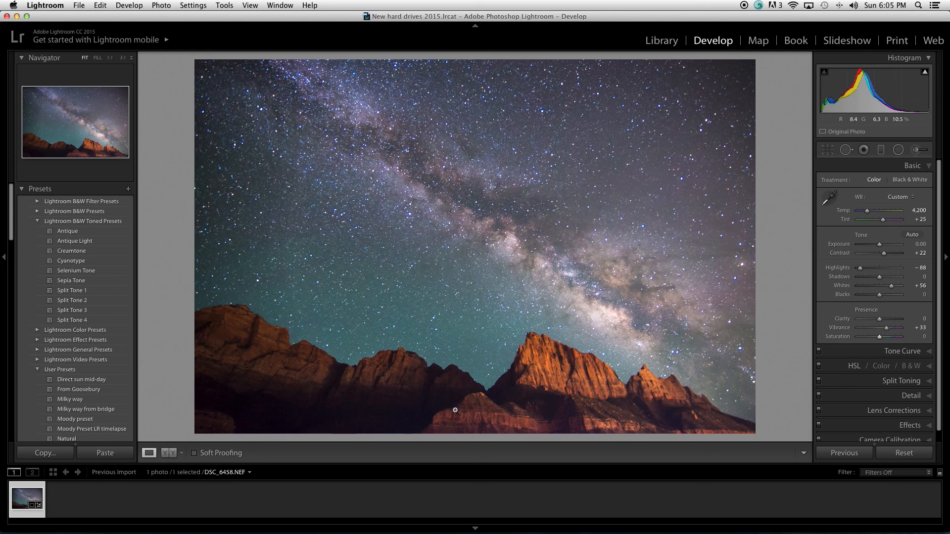
pyautogui.click(167, 452)
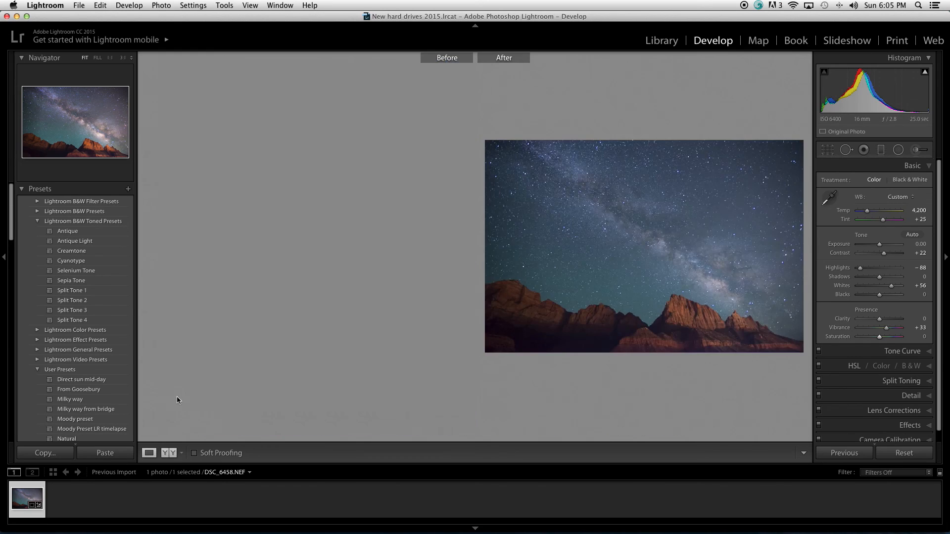
# - Hide the side panels to enlarge the before/after comparison
pyautogui.click(148, 453)
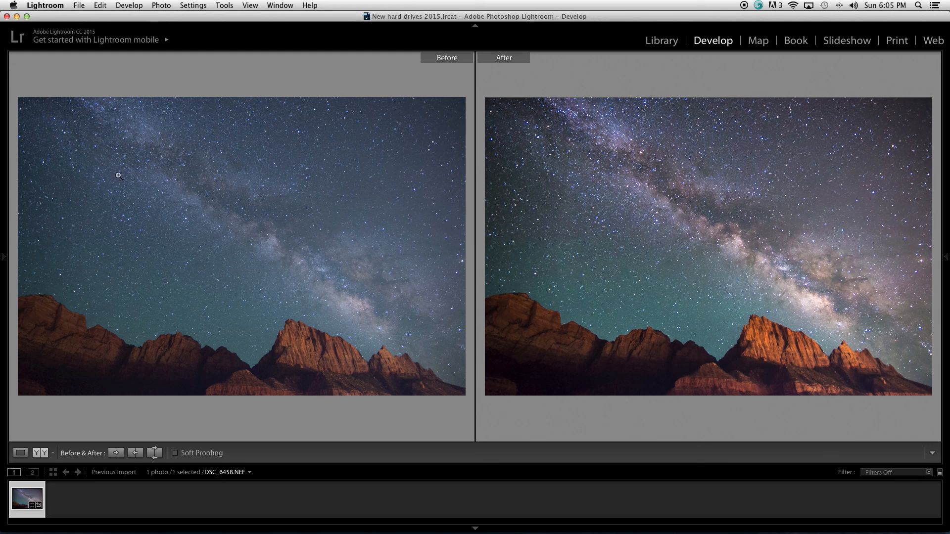
pyautogui.moveTo(911, 292)
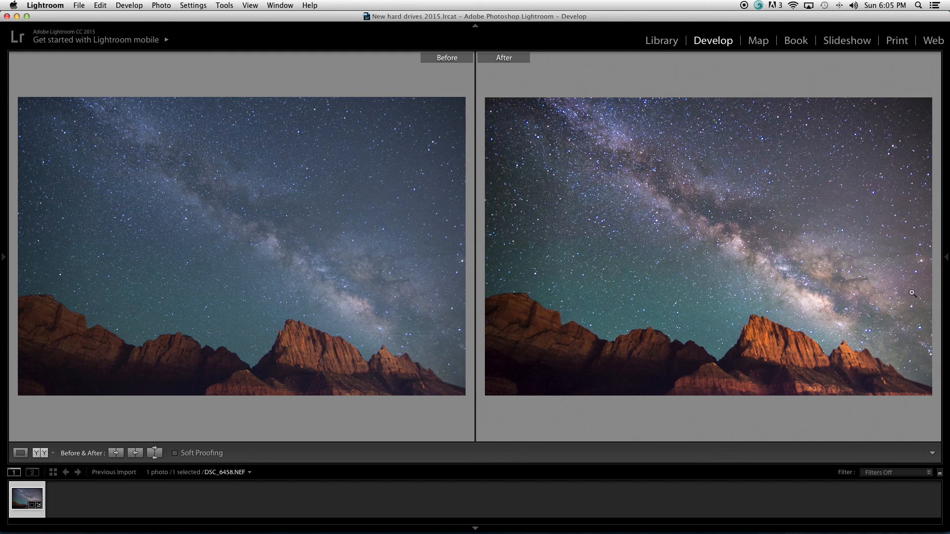
pyautogui.moveTo(398, 354)
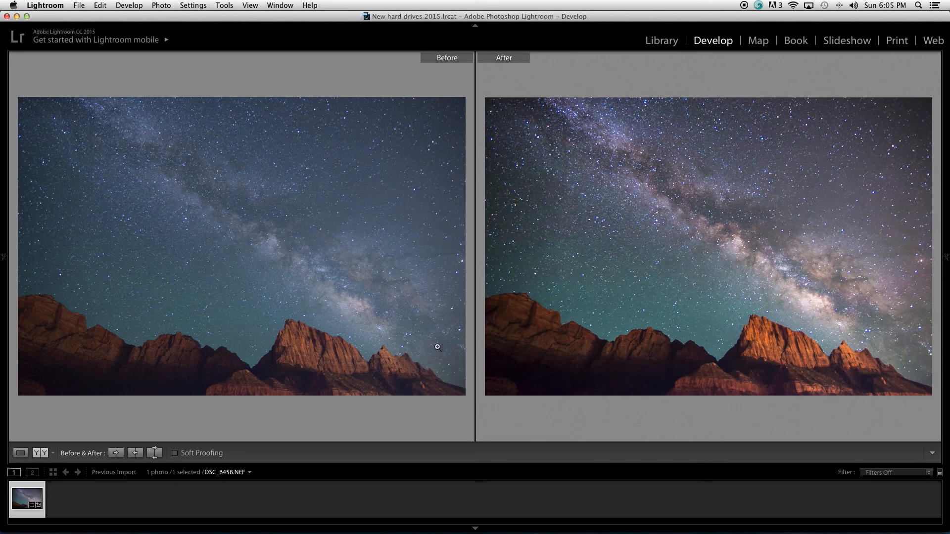
pyautogui.moveTo(25, 285)
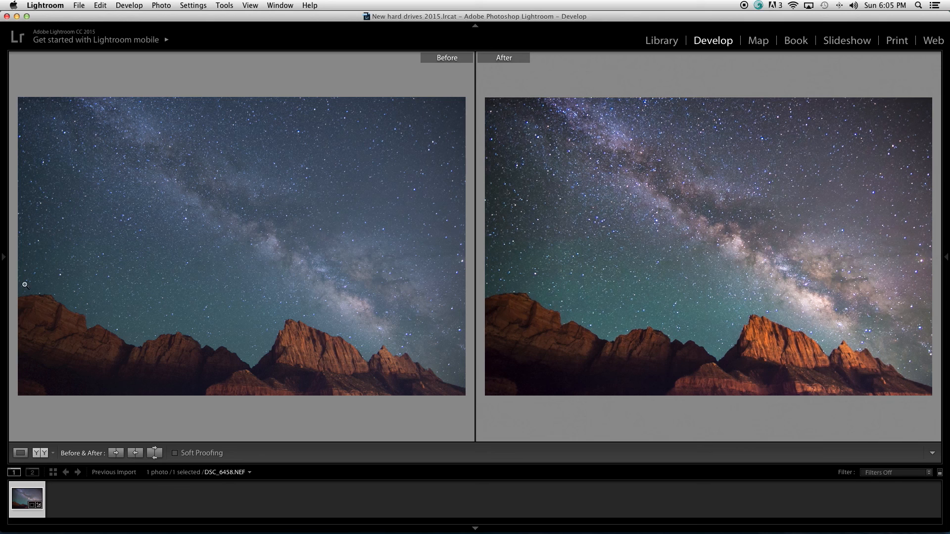
pyautogui.moveTo(422, 79)
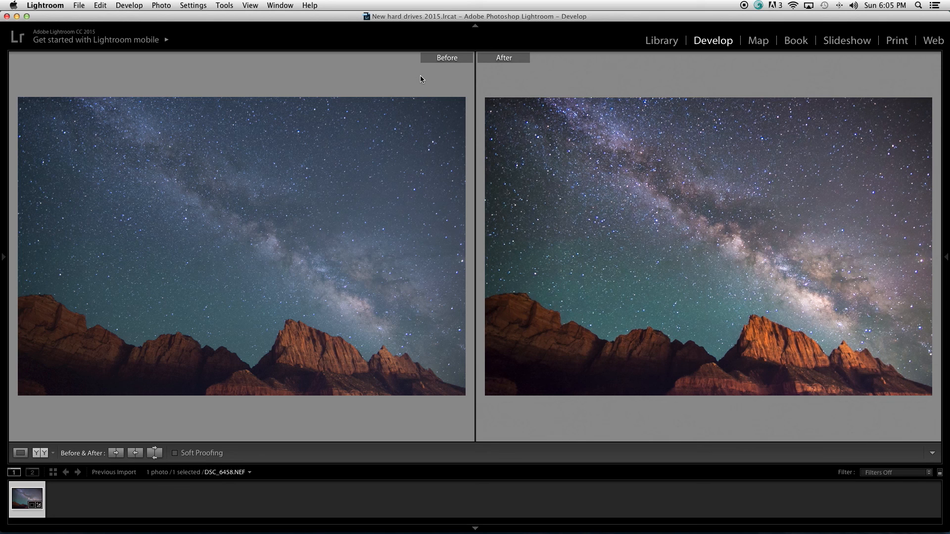
pyautogui.moveTo(422, 76)
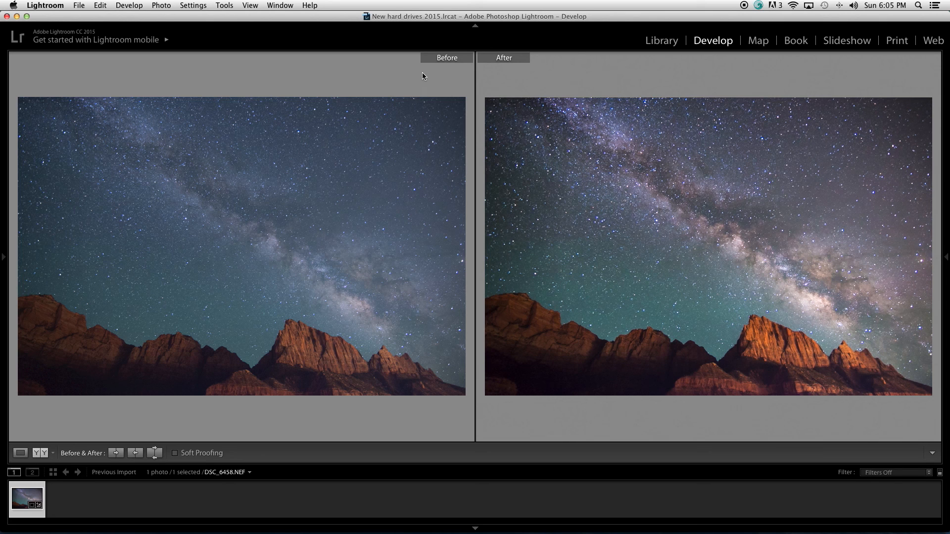
pyautogui.moveTo(562, 92)
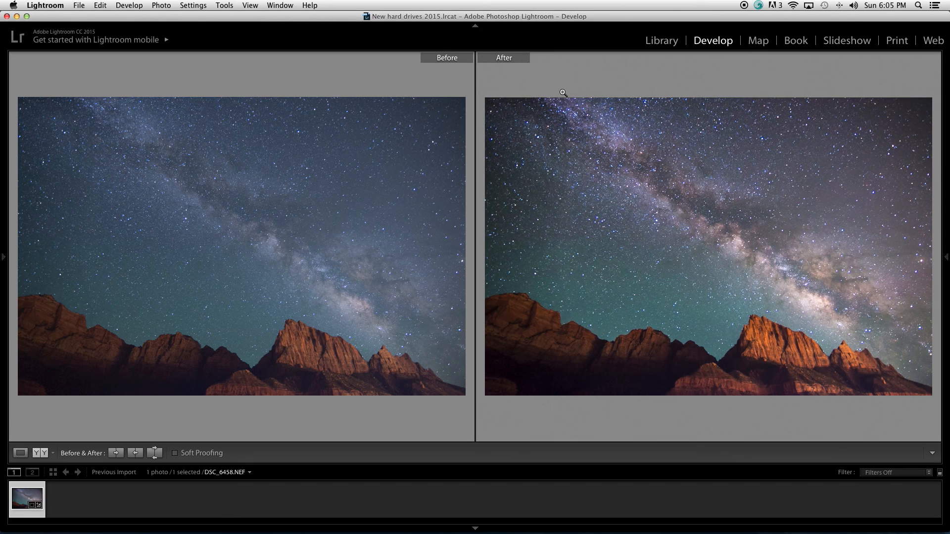
pyautogui.moveTo(798, 74)
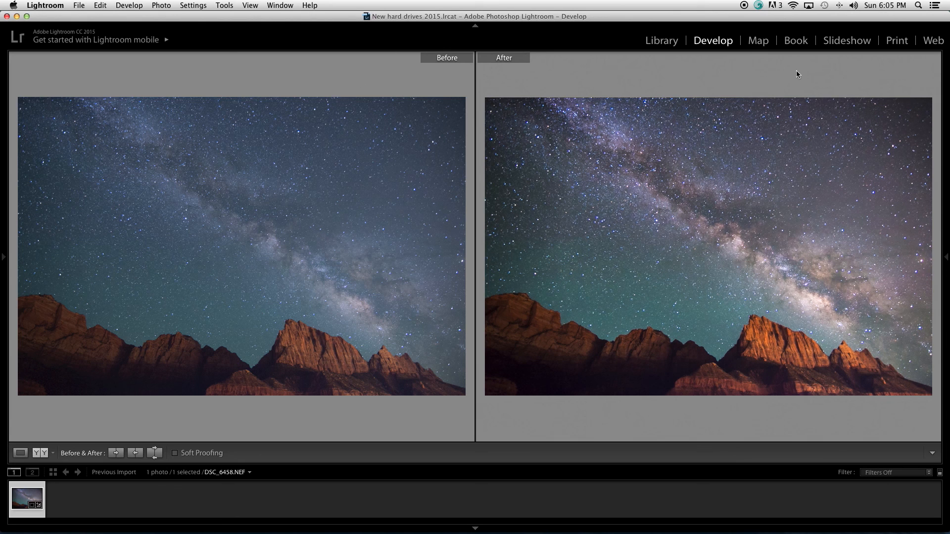
pyautogui.moveTo(937, 134)
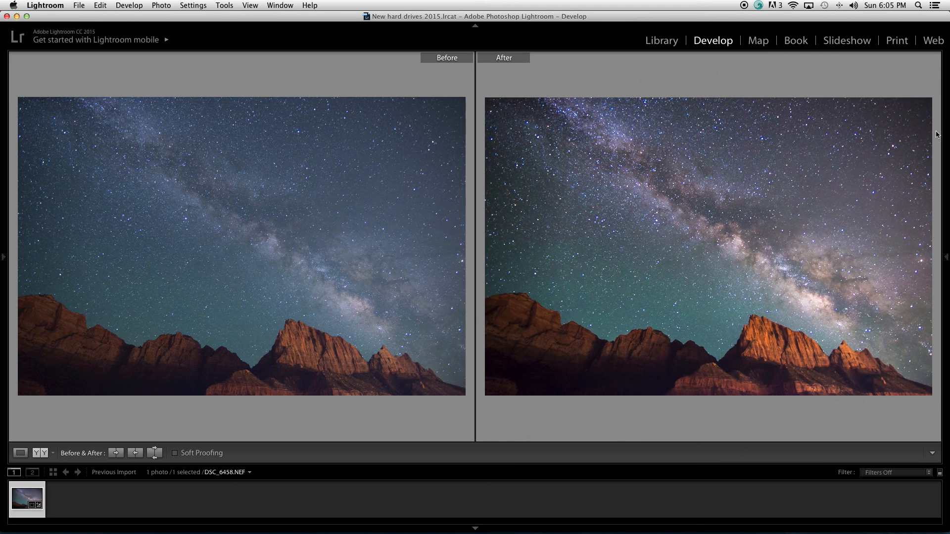
pyautogui.moveTo(87, 435)
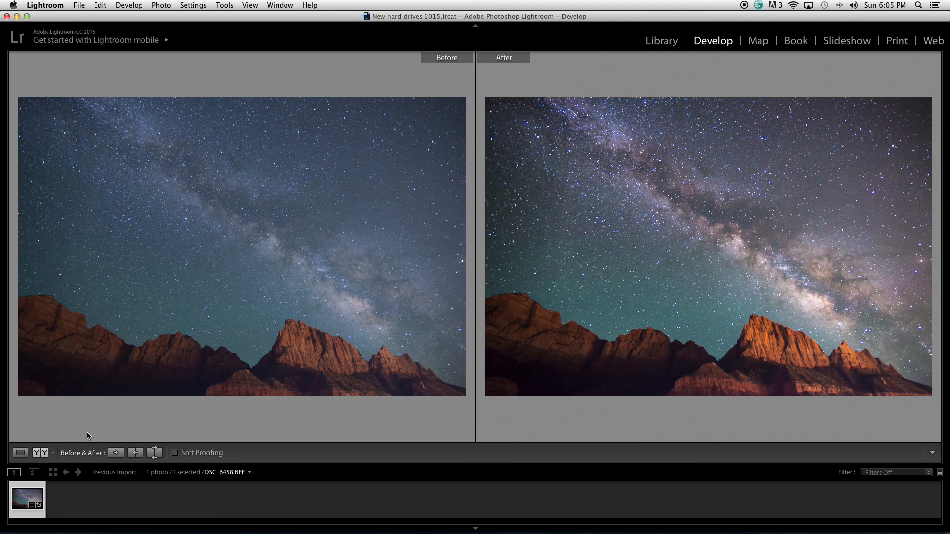